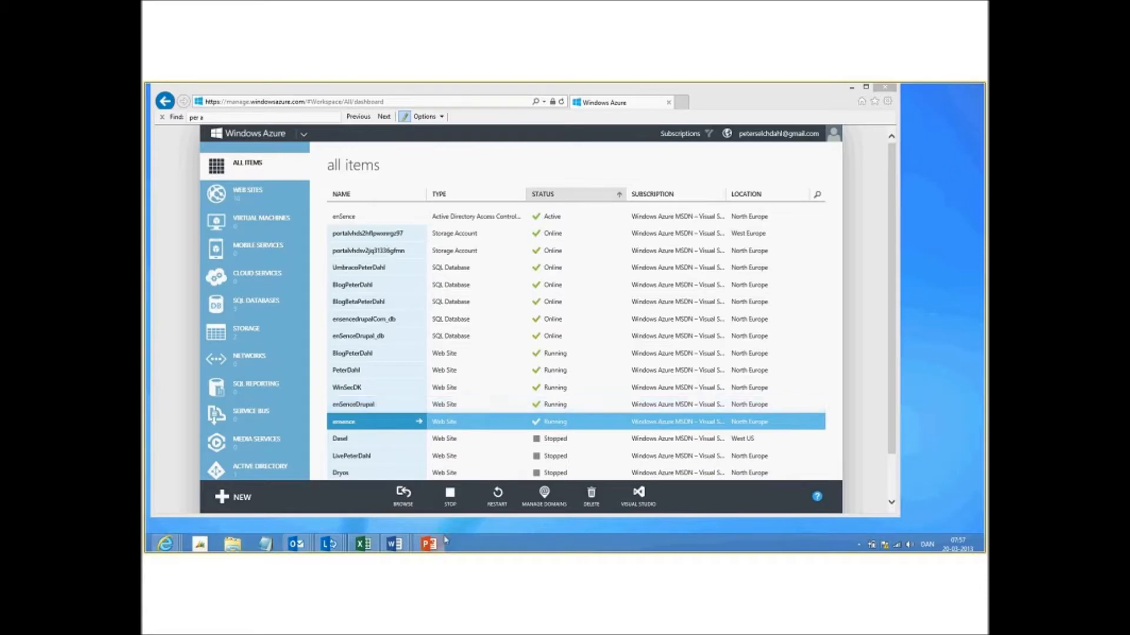
{"action": "mouse_move", "coordinate": [429, 543]}
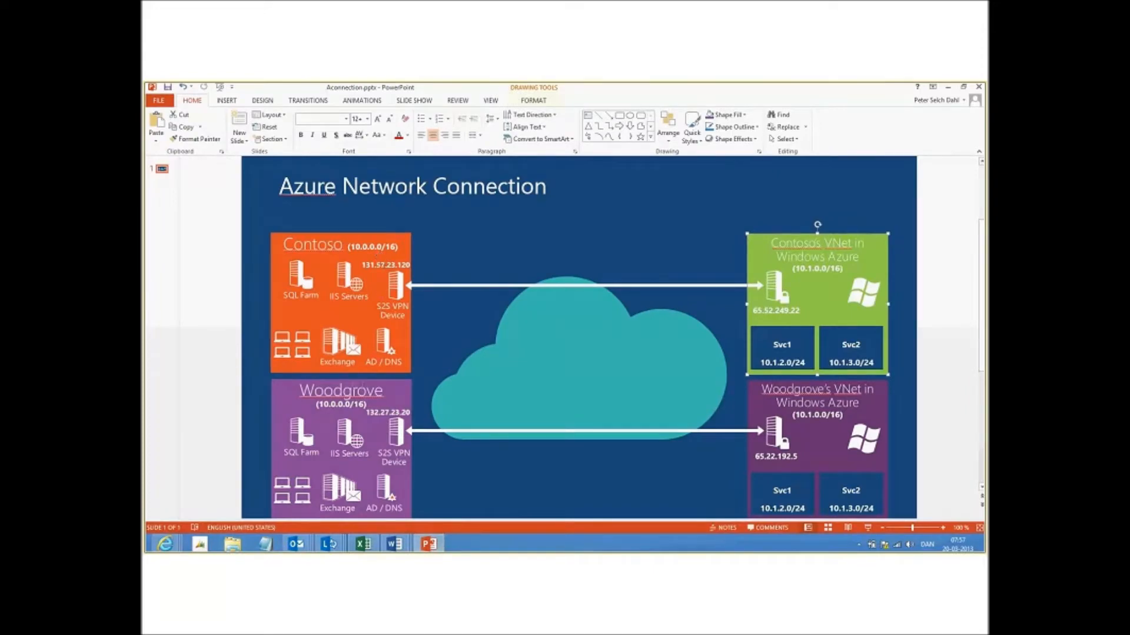
{"action": "mouse_move", "coordinate": [844, 313]}
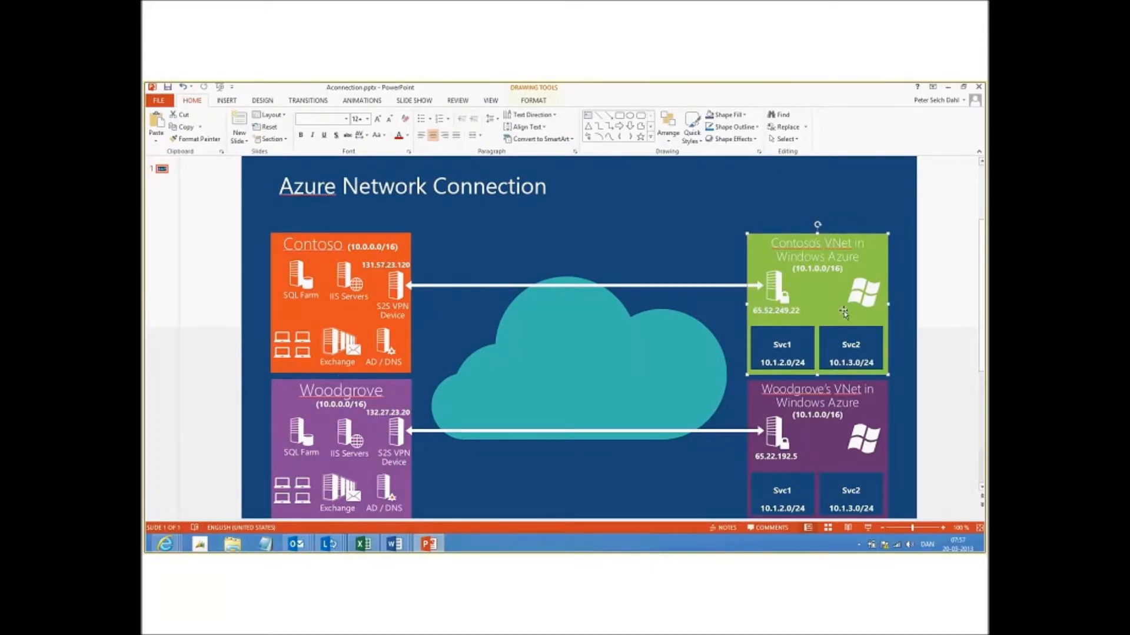
{"action": "mouse_move", "coordinate": [833, 285]}
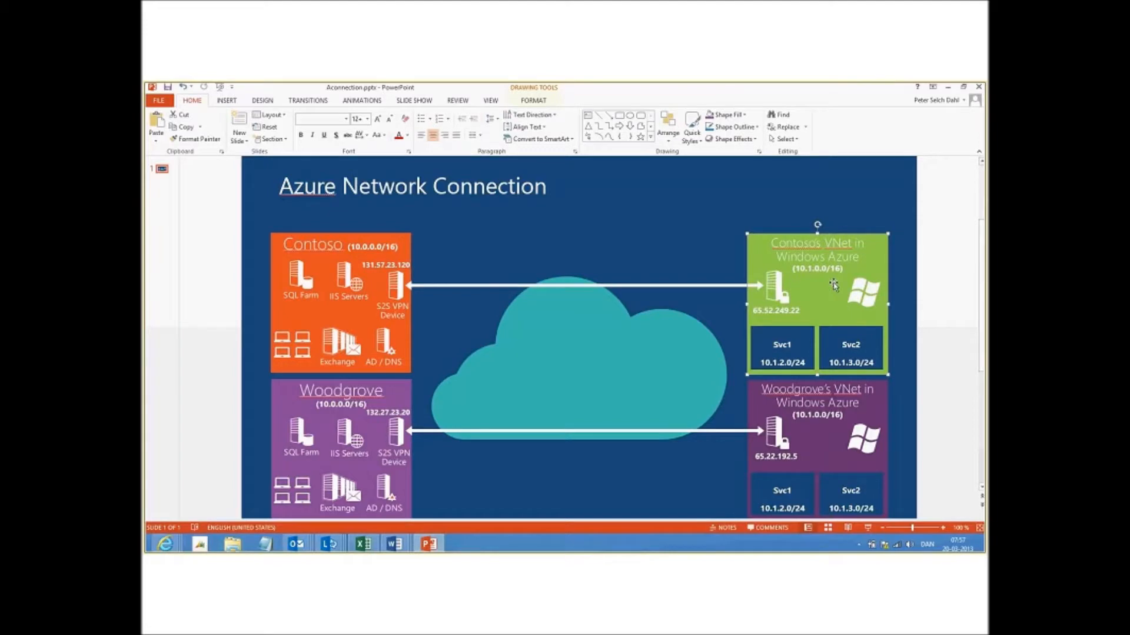
{"action": "mouse_move", "coordinate": [788, 295]}
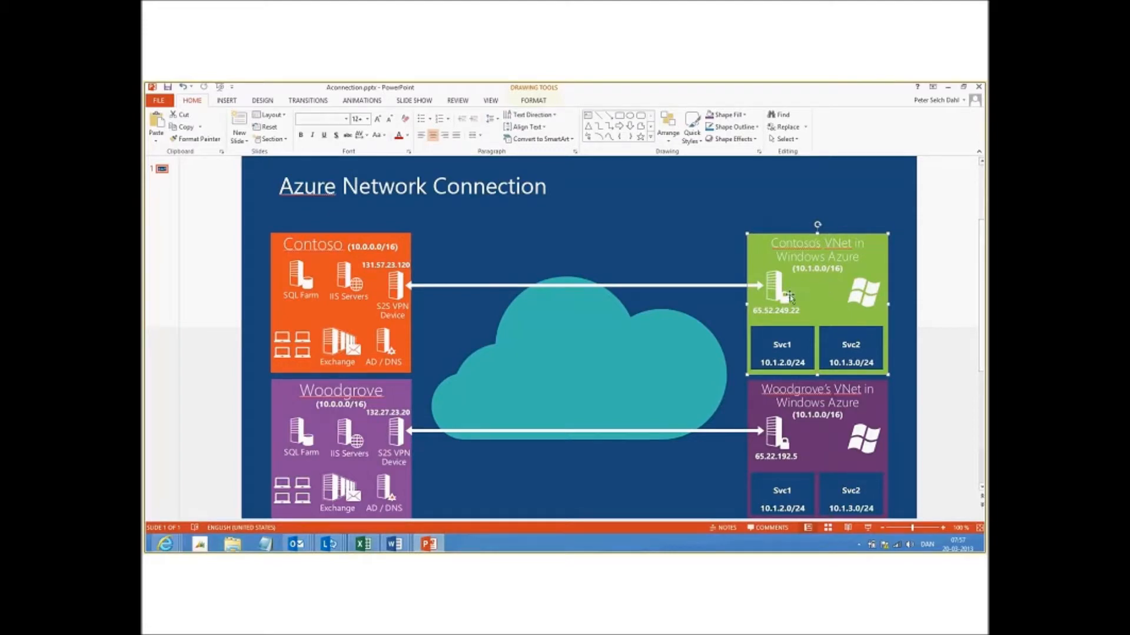
Step: Go to the Networks area, which lists no virtual networks yet
{"action": "left_click", "coordinate": [776, 432]}
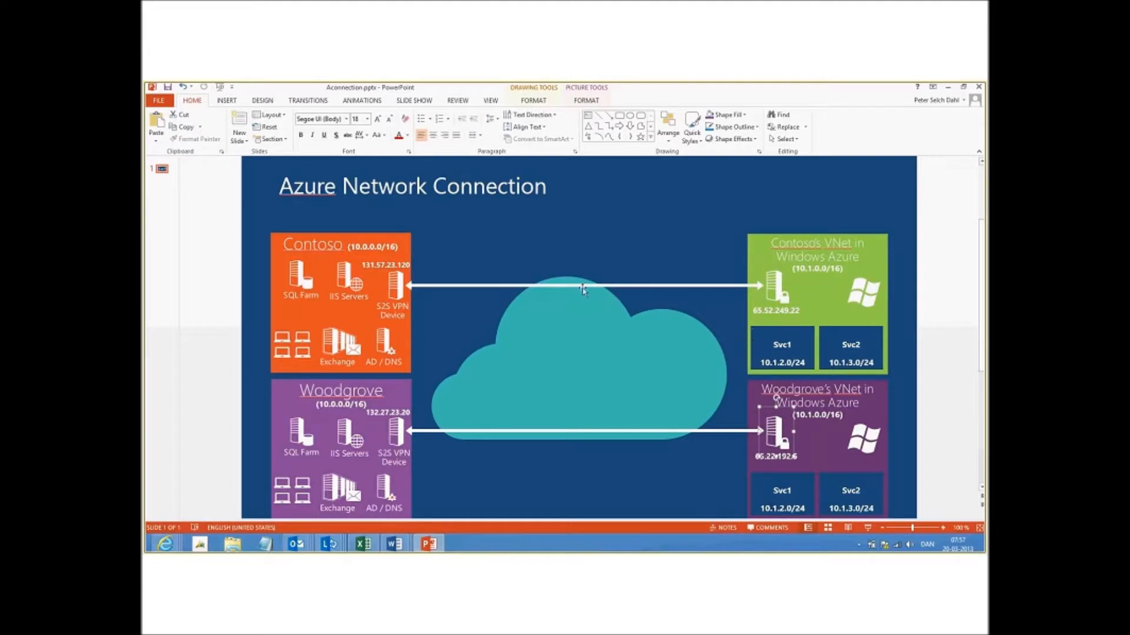
{"action": "mouse_move", "coordinate": [654, 302]}
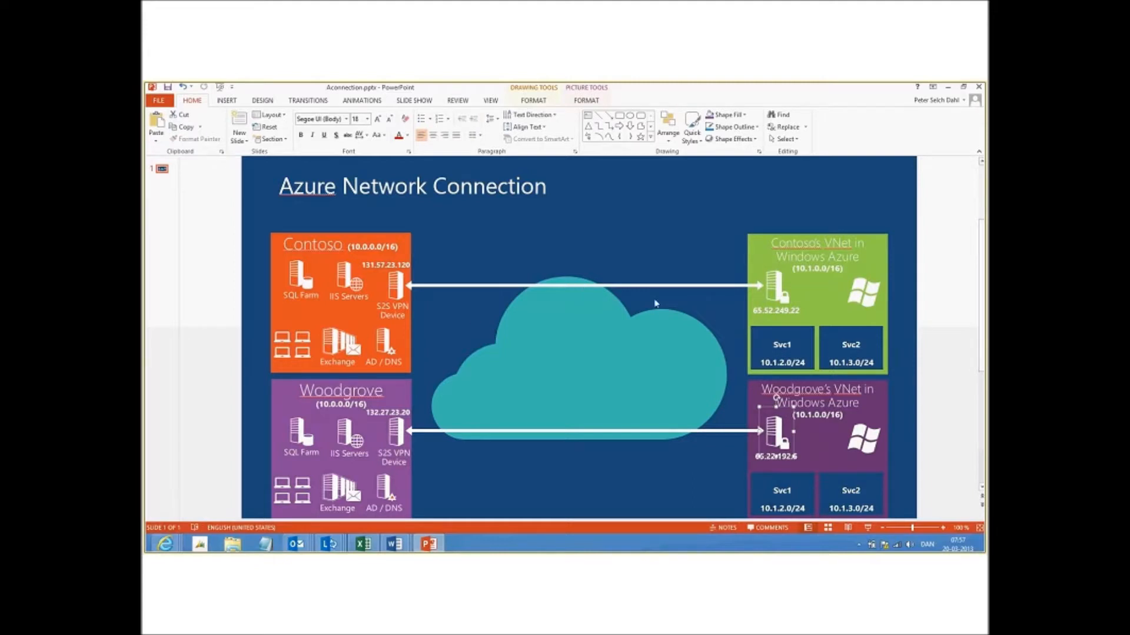
{"action": "mouse_move", "coordinate": [739, 283]}
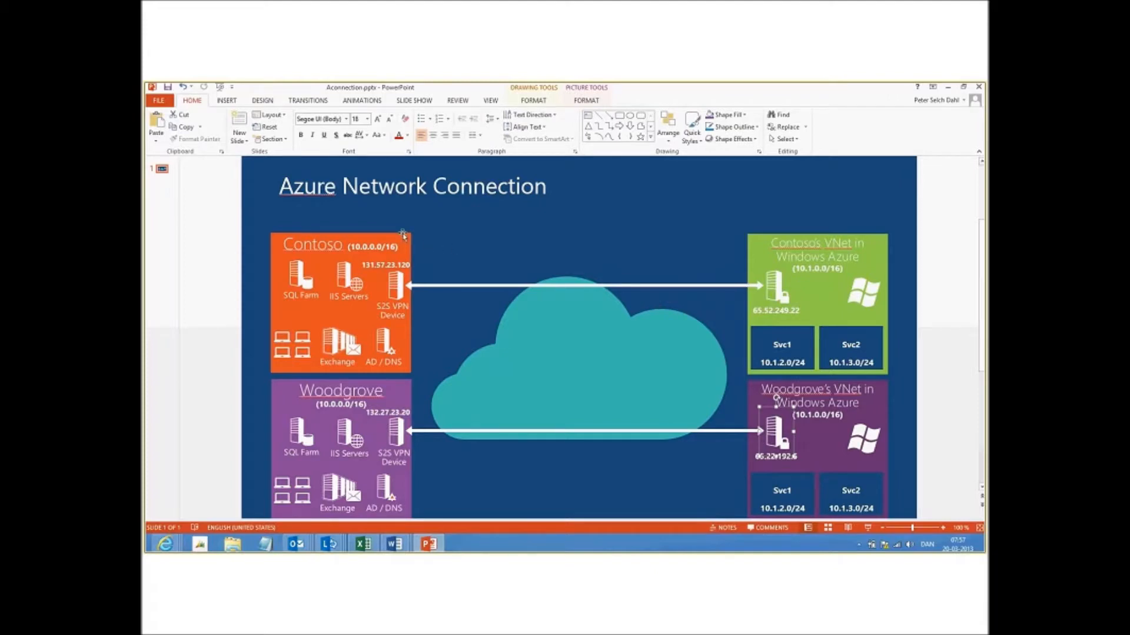
{"action": "left_click", "coordinate": [340, 302]}
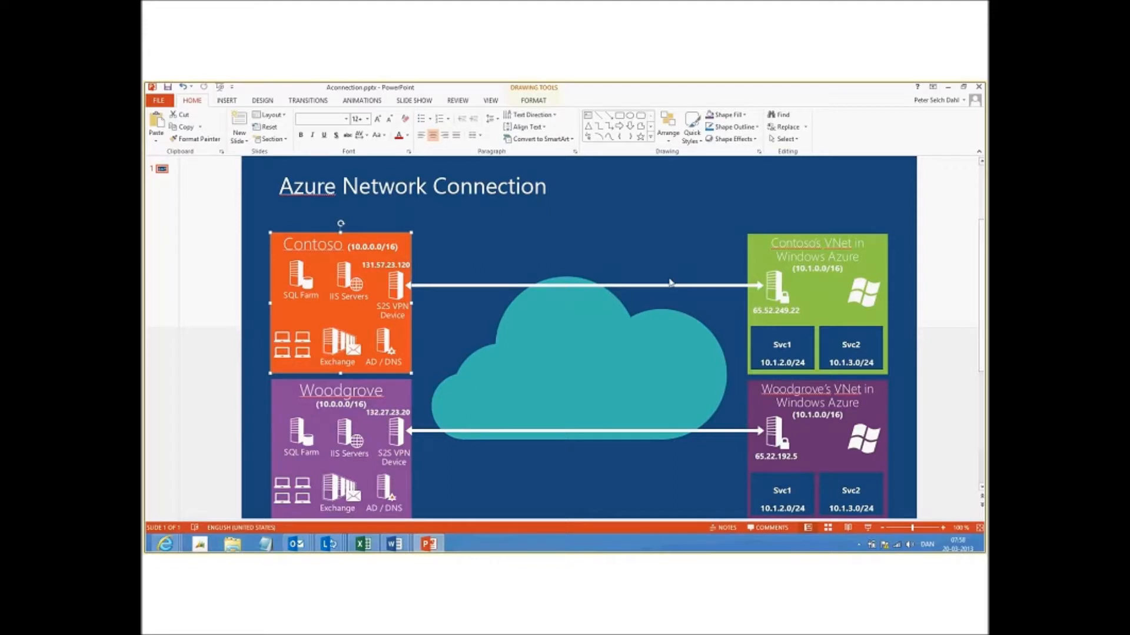
{"action": "mouse_move", "coordinate": [724, 321]}
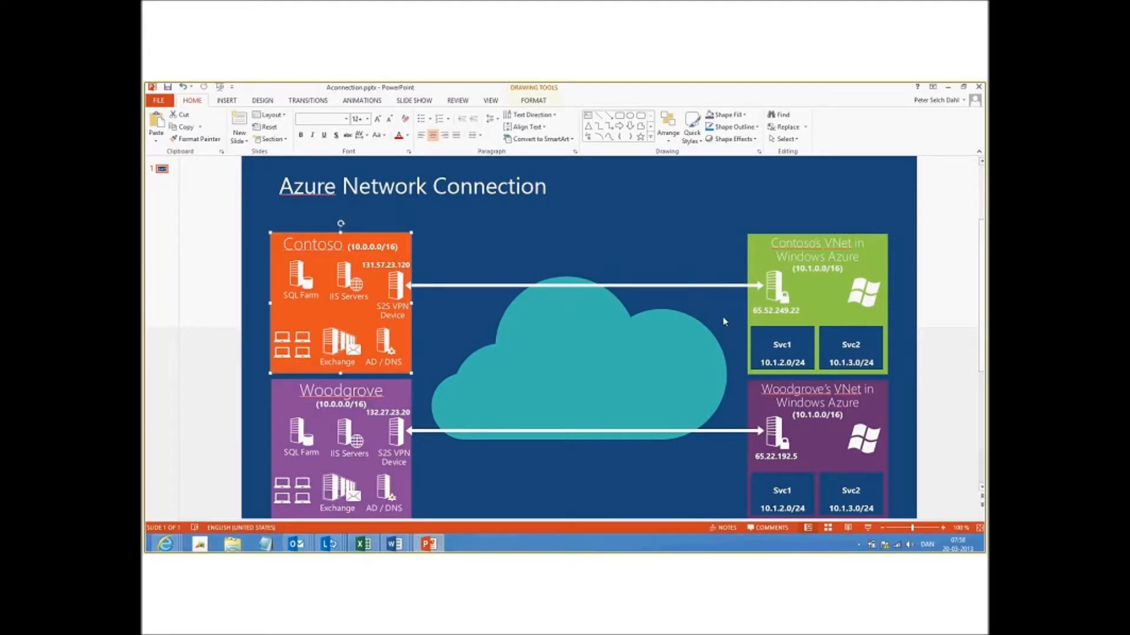
{"action": "mouse_move", "coordinate": [774, 288]}
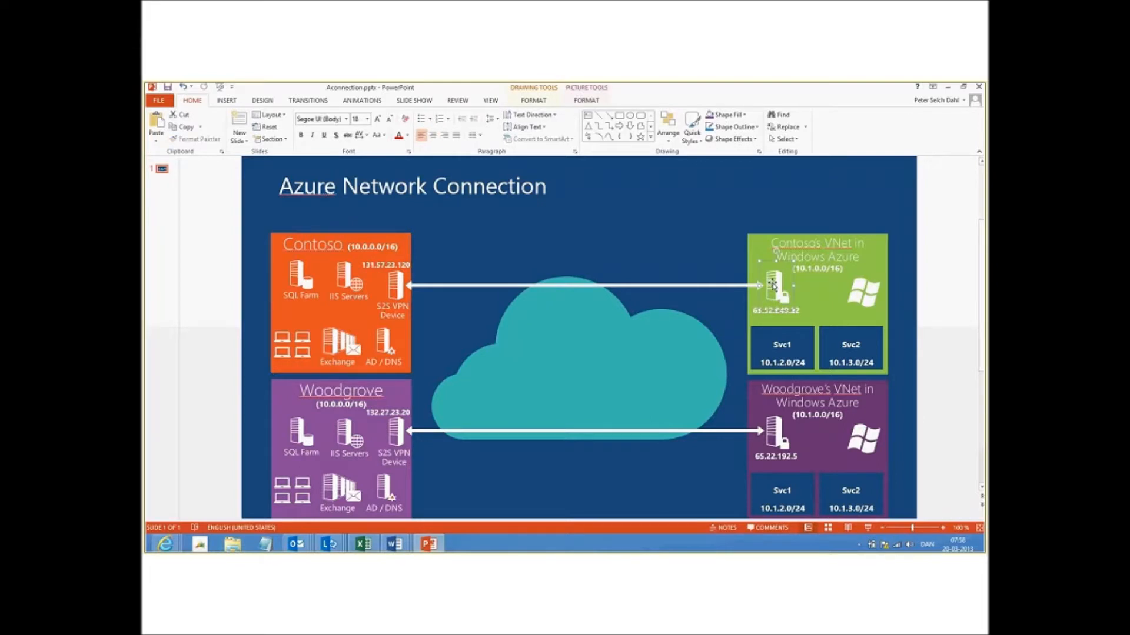
{"action": "mouse_move", "coordinate": [776, 285]}
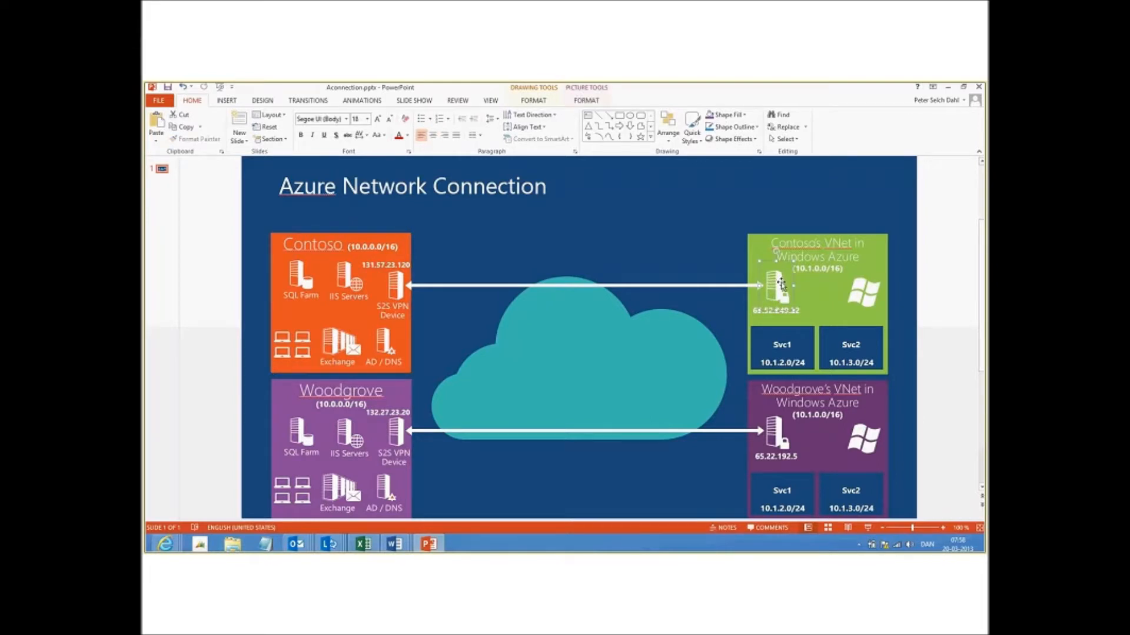
{"action": "mouse_move", "coordinate": [733, 284]}
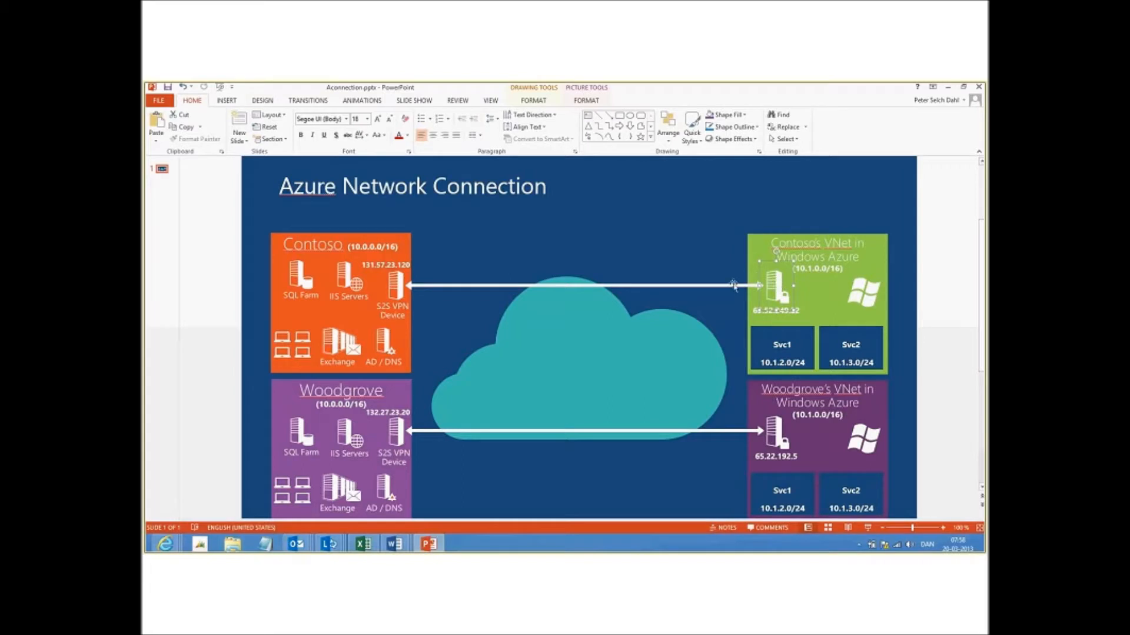
{"action": "mouse_move", "coordinate": [469, 288]}
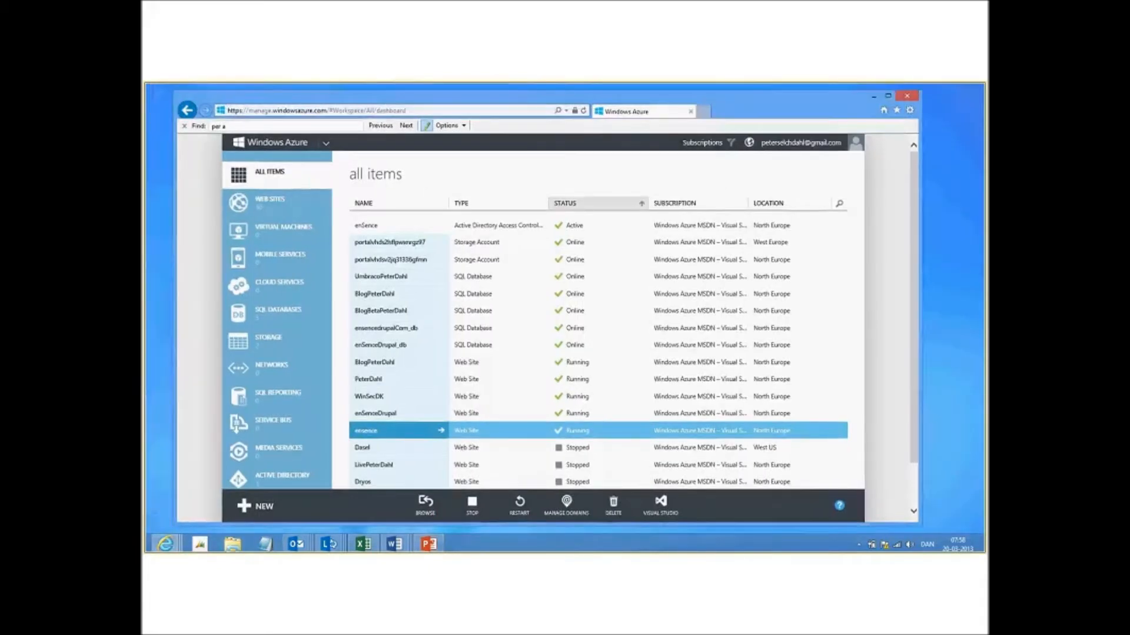
{"action": "left_click", "coordinate": [272, 367]}
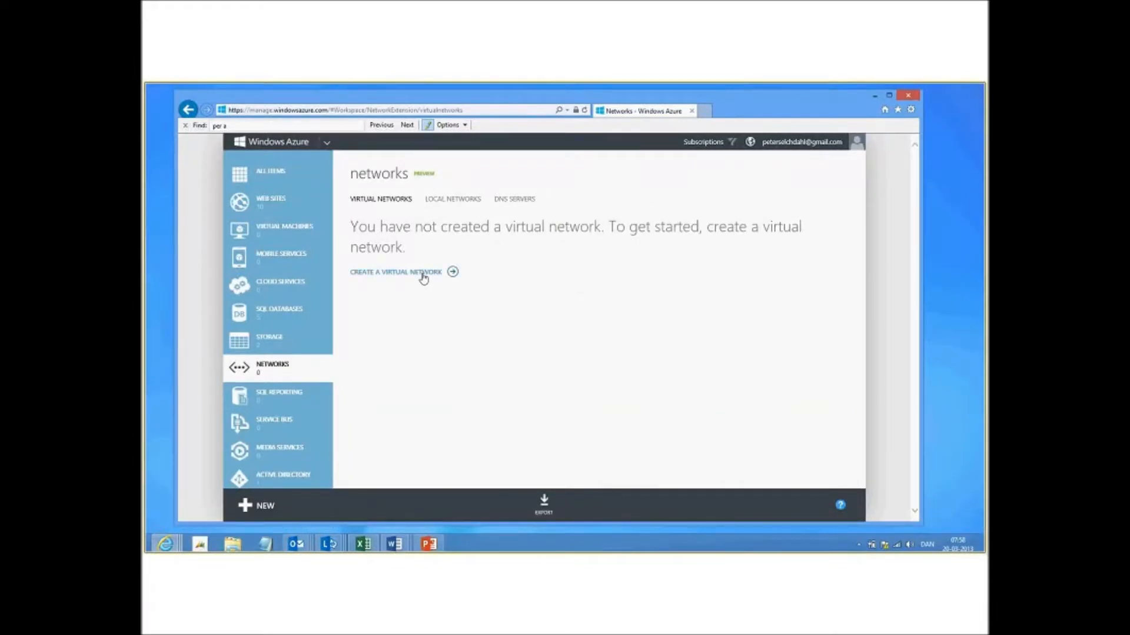
Step: Name the new virtual network DEProduction1 and keep affinity group AzureNetwork
{"action": "left_click", "coordinate": [395, 272]}
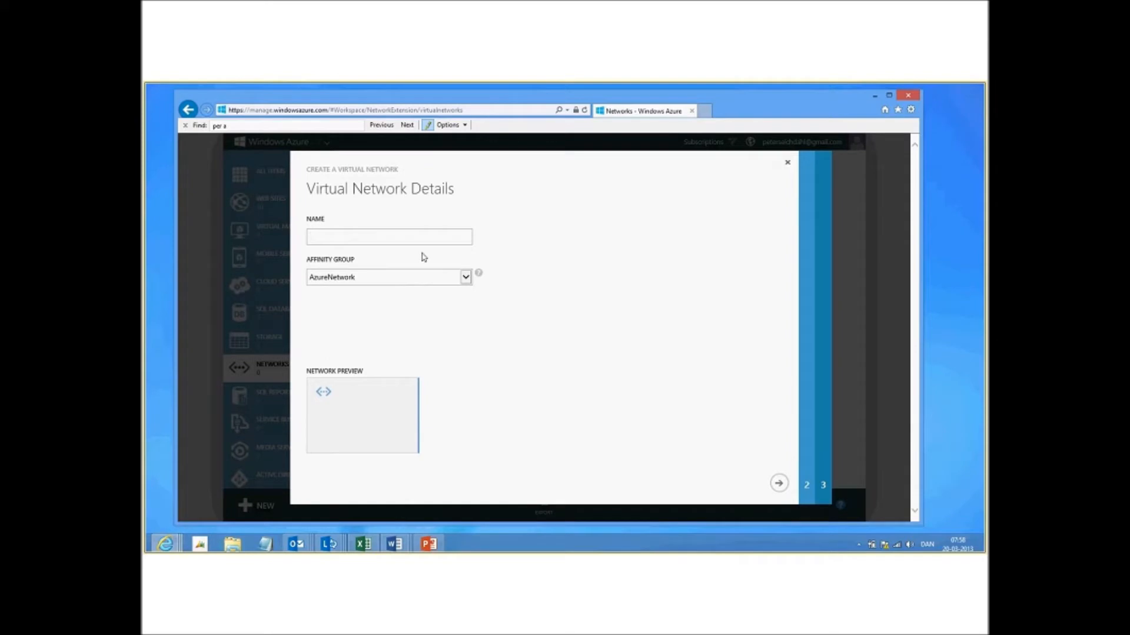
{"action": "type", "text": "DE"}
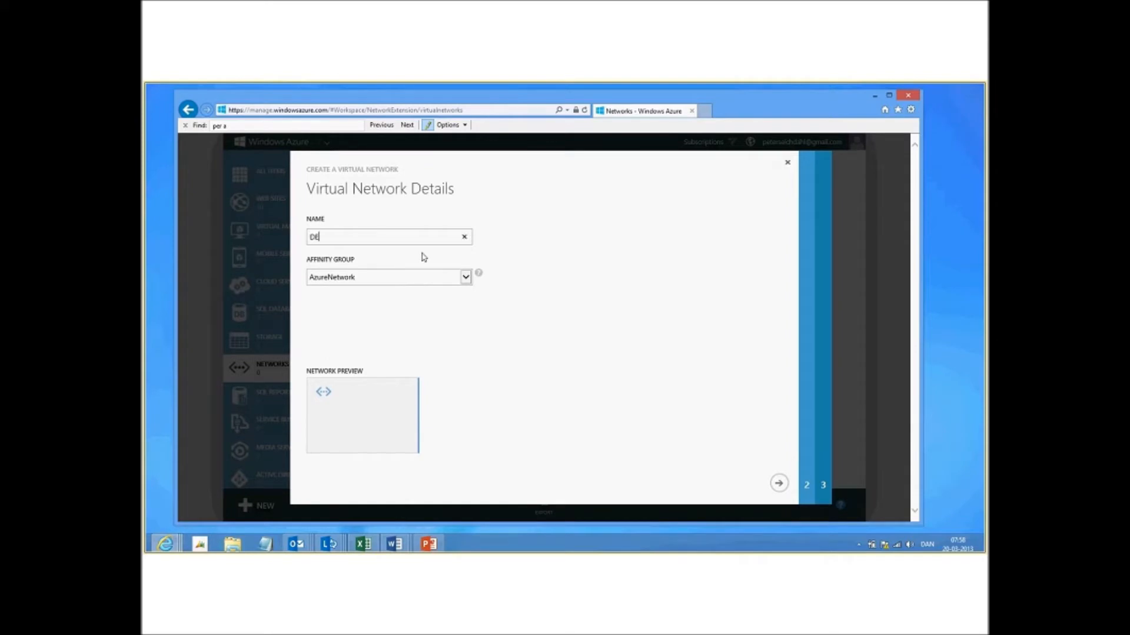
{"action": "type", "text": "Product"}
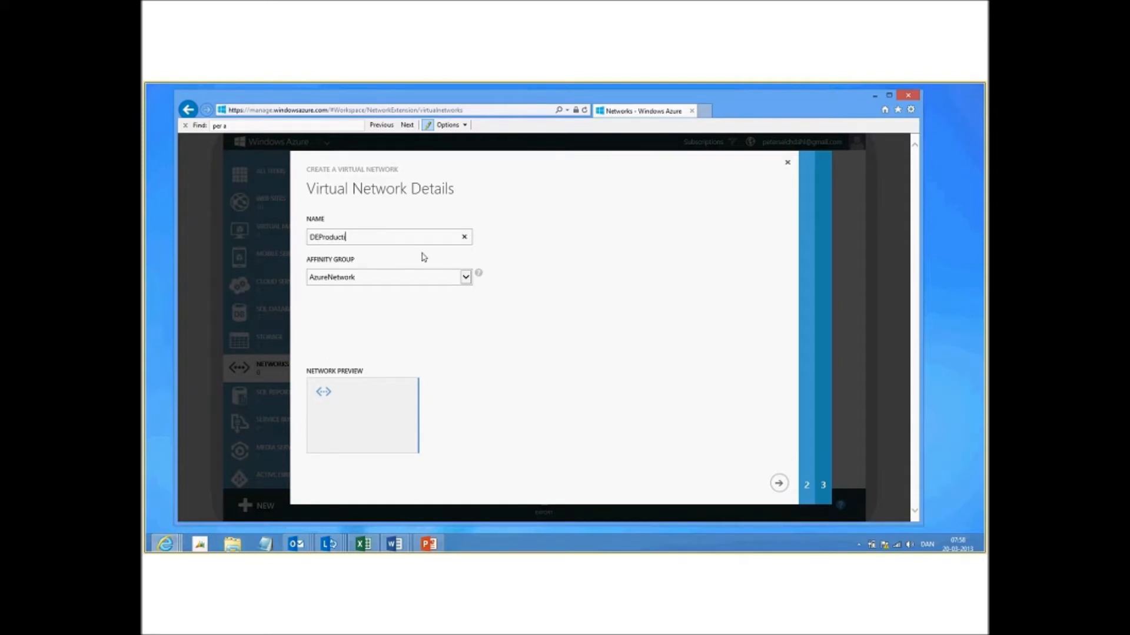
{"action": "type", "text": "ion1"}
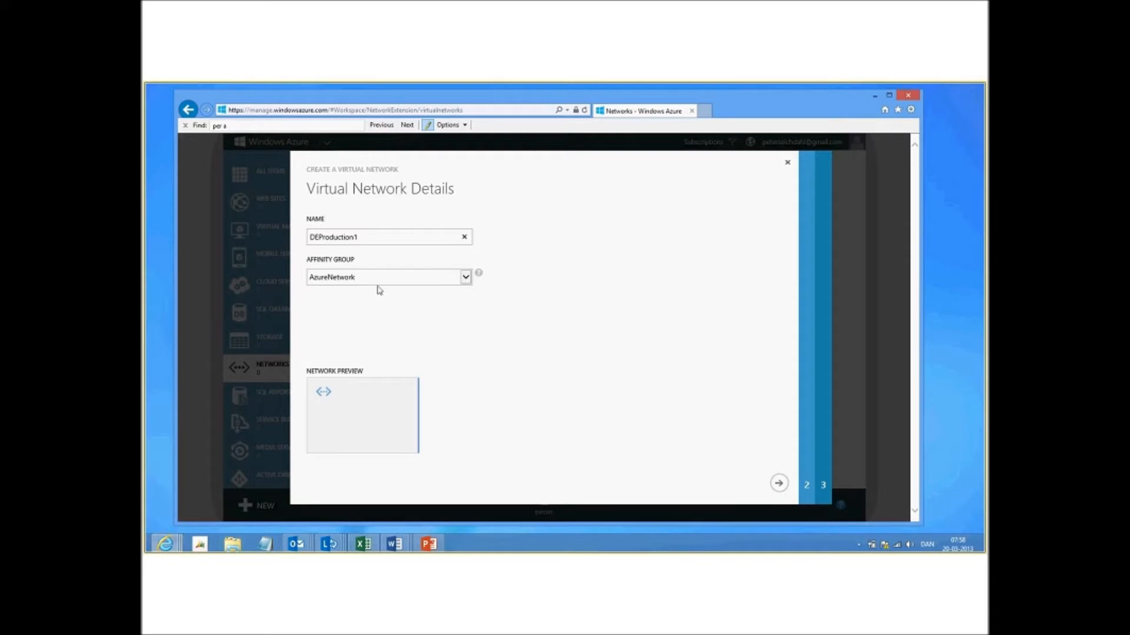
{"action": "left_click", "coordinate": [465, 277]}
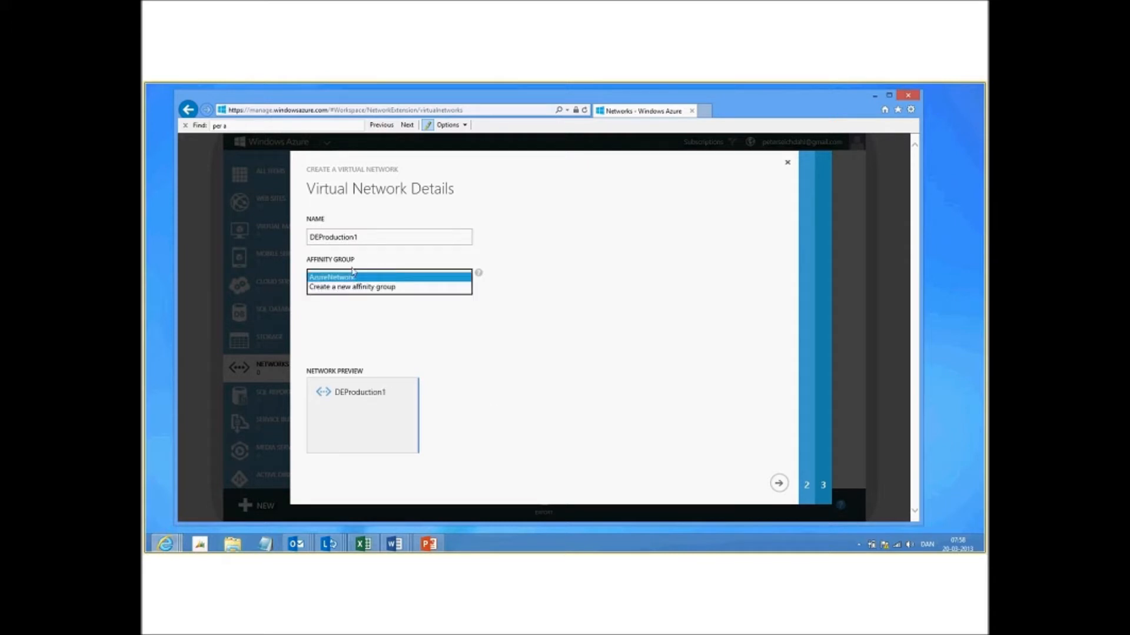
{"action": "left_click", "coordinate": [390, 277]}
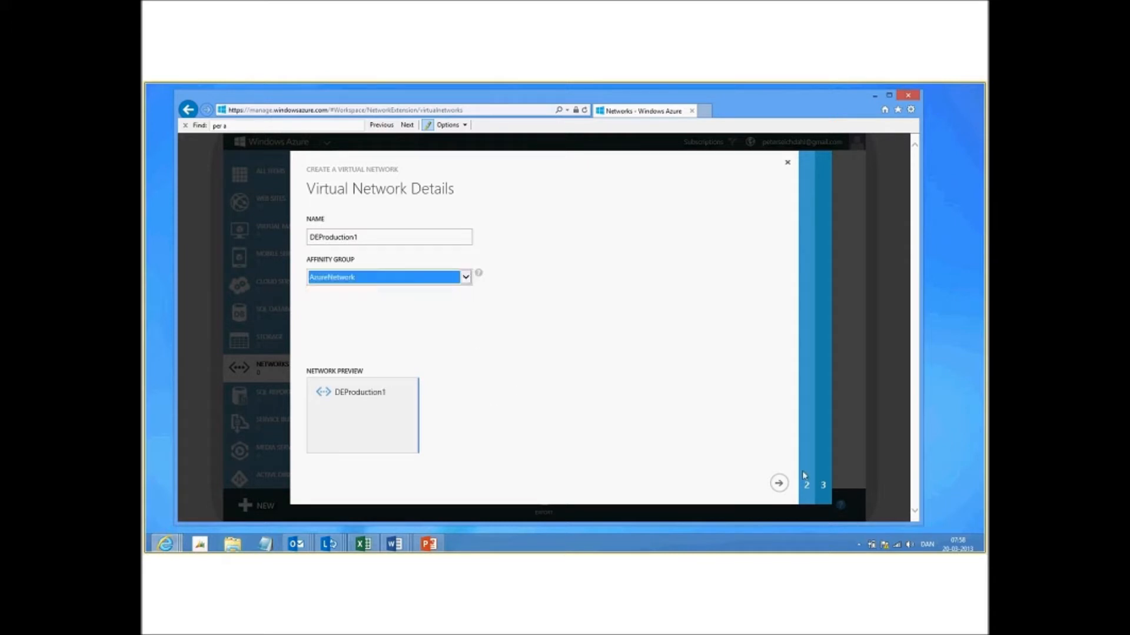
Step: On the address space page, give Subnet-1 256 addresses under 10.0.0.0/8
{"action": "left_click", "coordinate": [778, 483]}
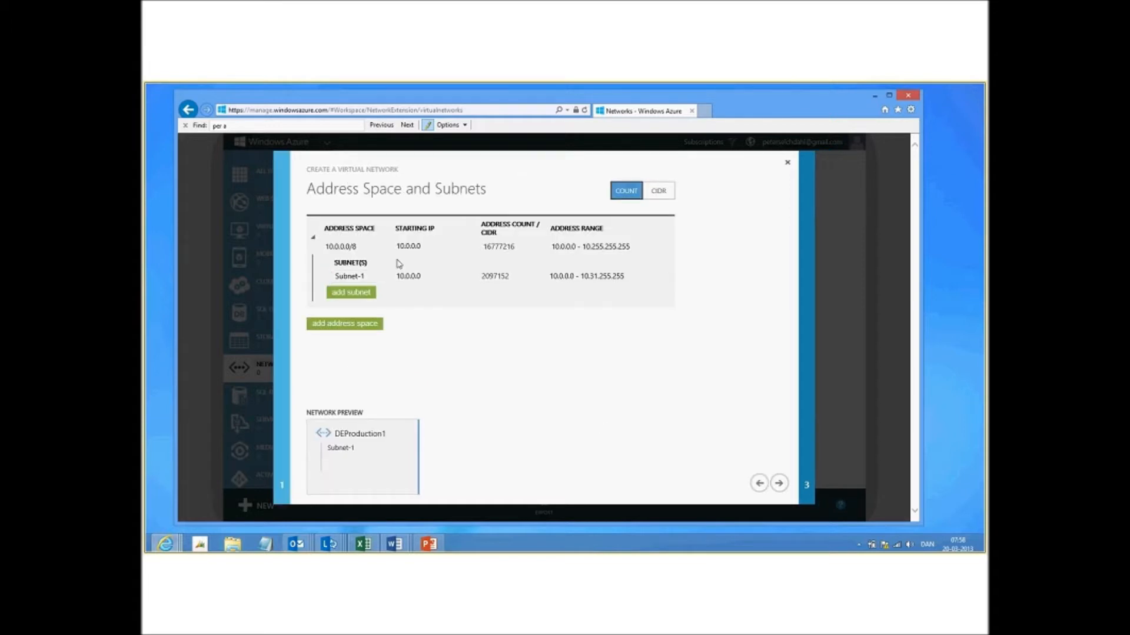
{"action": "mouse_move", "coordinate": [394, 261]}
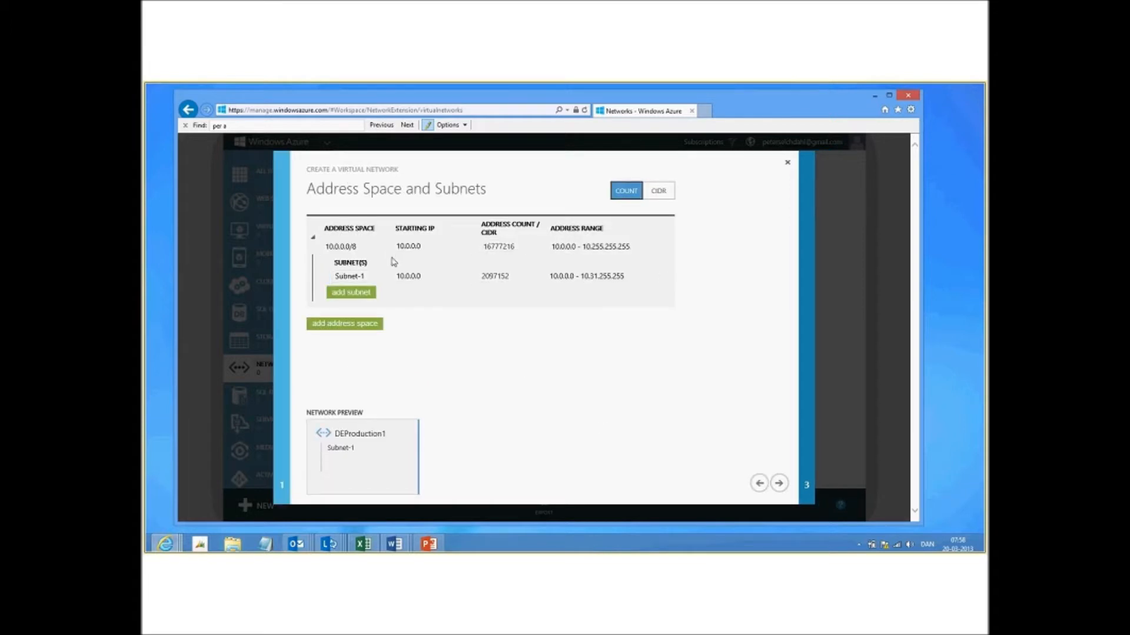
{"action": "mouse_move", "coordinate": [457, 299]}
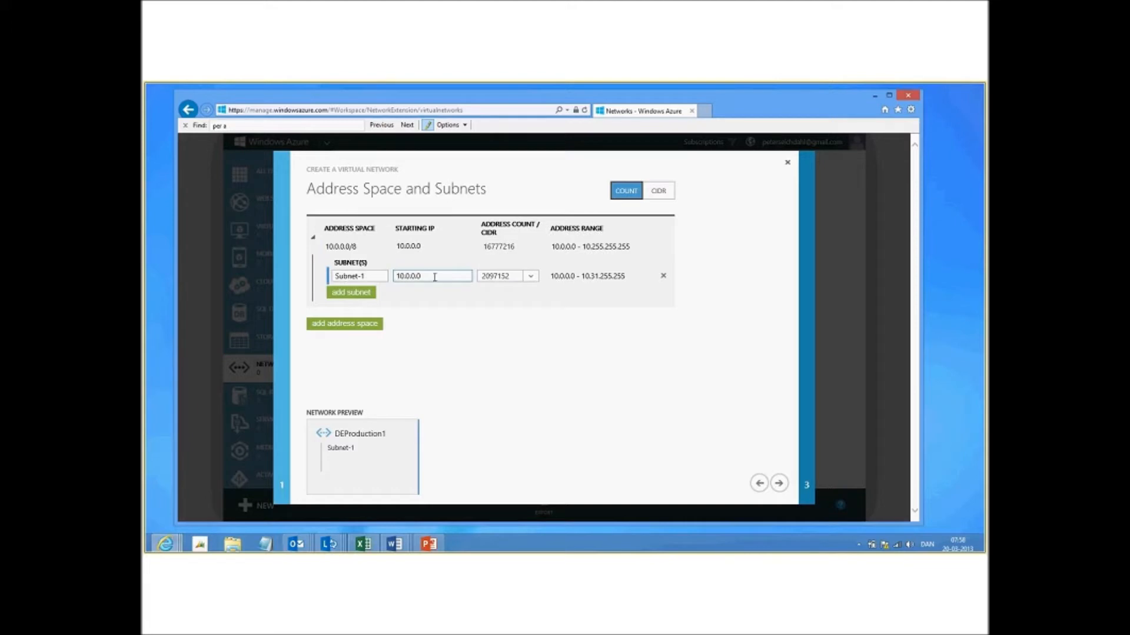
{"action": "left_click", "coordinate": [531, 275]}
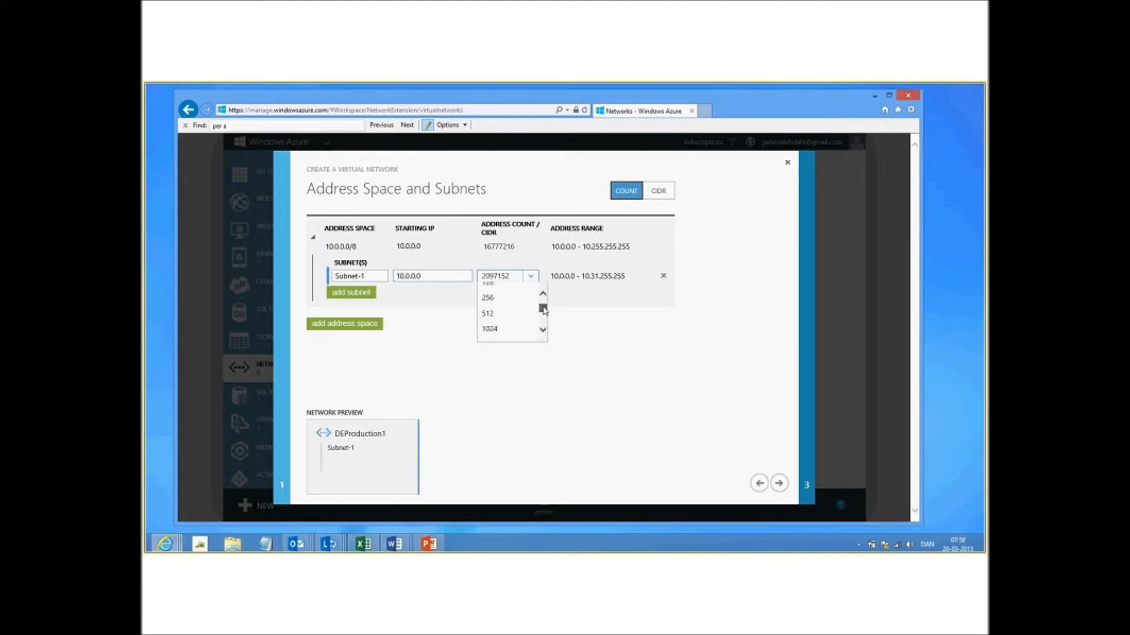
{"action": "left_click", "coordinate": [487, 297]}
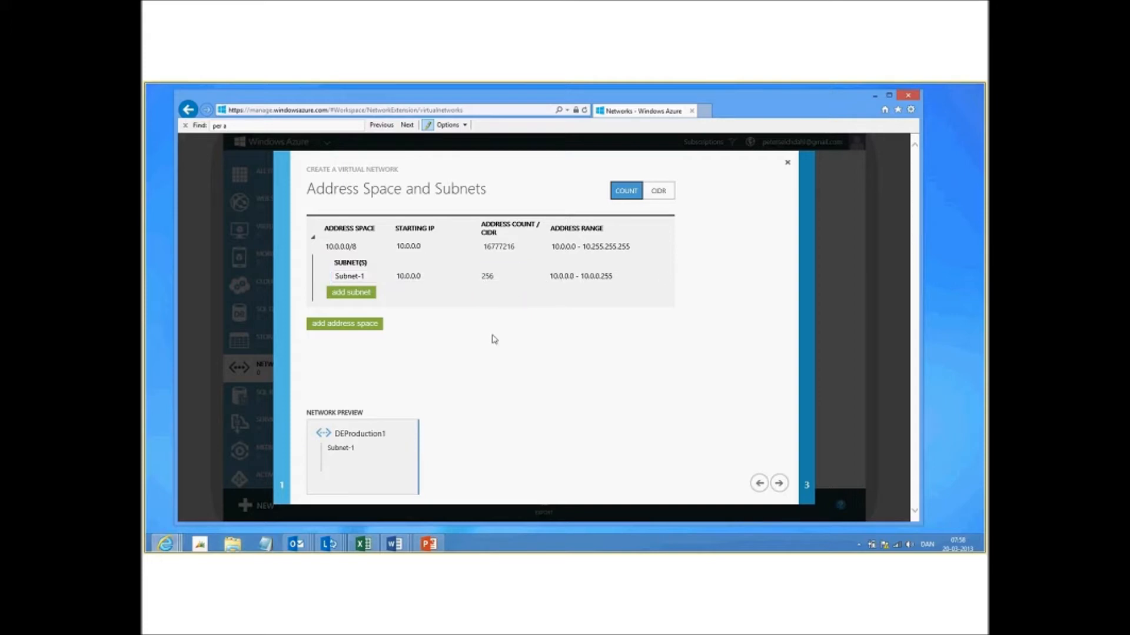
{"action": "mouse_move", "coordinate": [492, 290]}
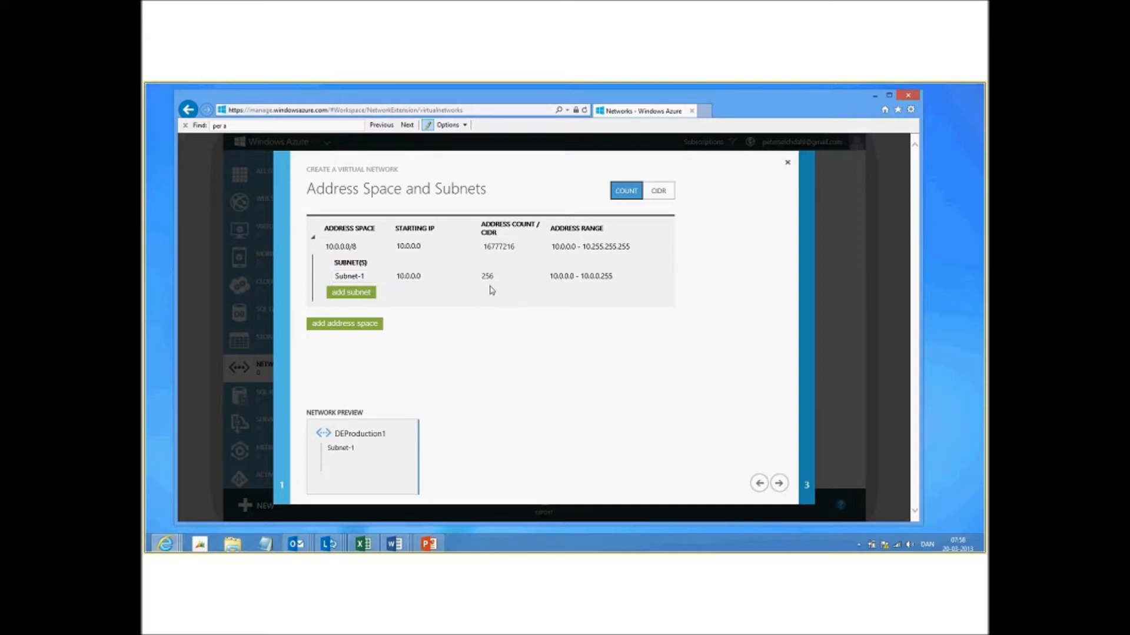
{"action": "left_click", "coordinate": [349, 275]}
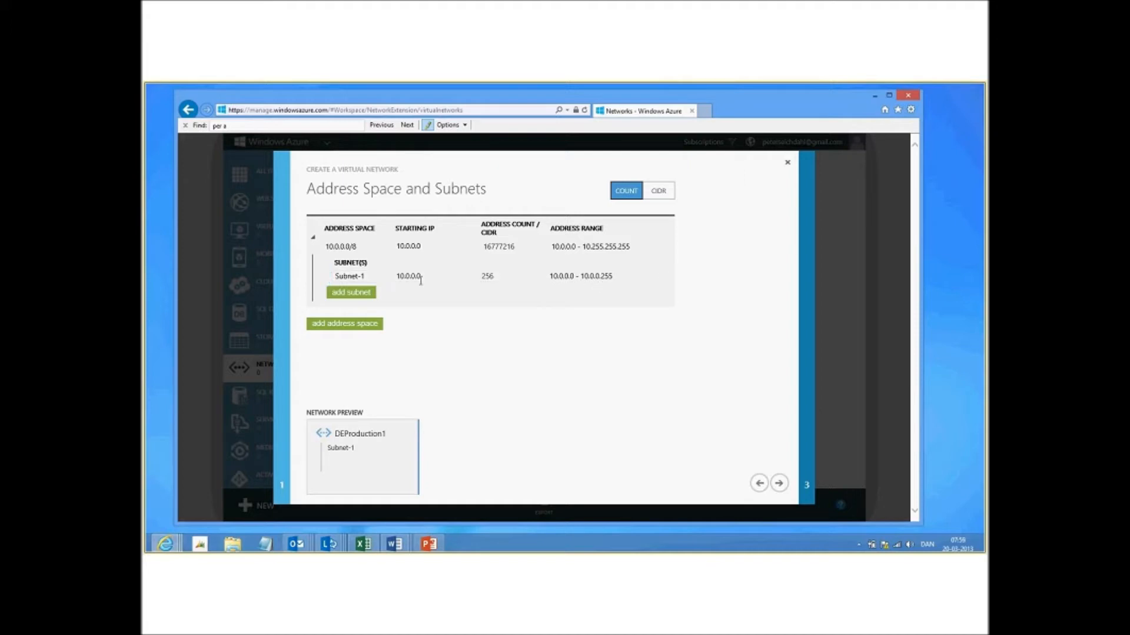
{"action": "left_click", "coordinate": [407, 275]}
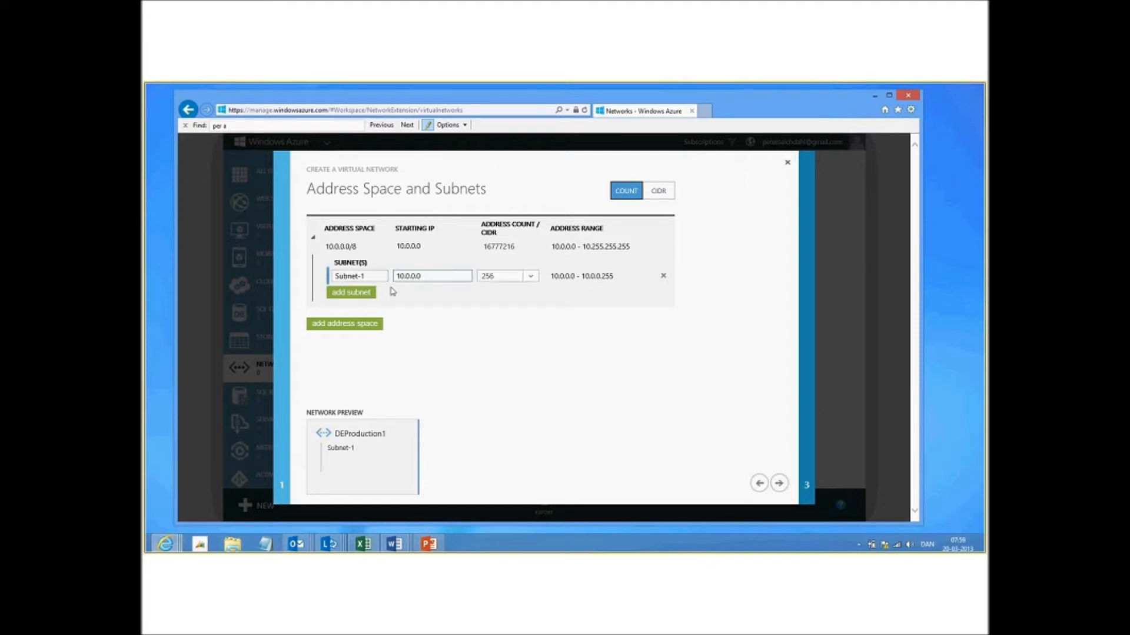
Step: Add subnets Fronend at 10.0.1.0 and Backend at 10.0.2.0, 256 addresses each
{"action": "left_click", "coordinate": [351, 293]}
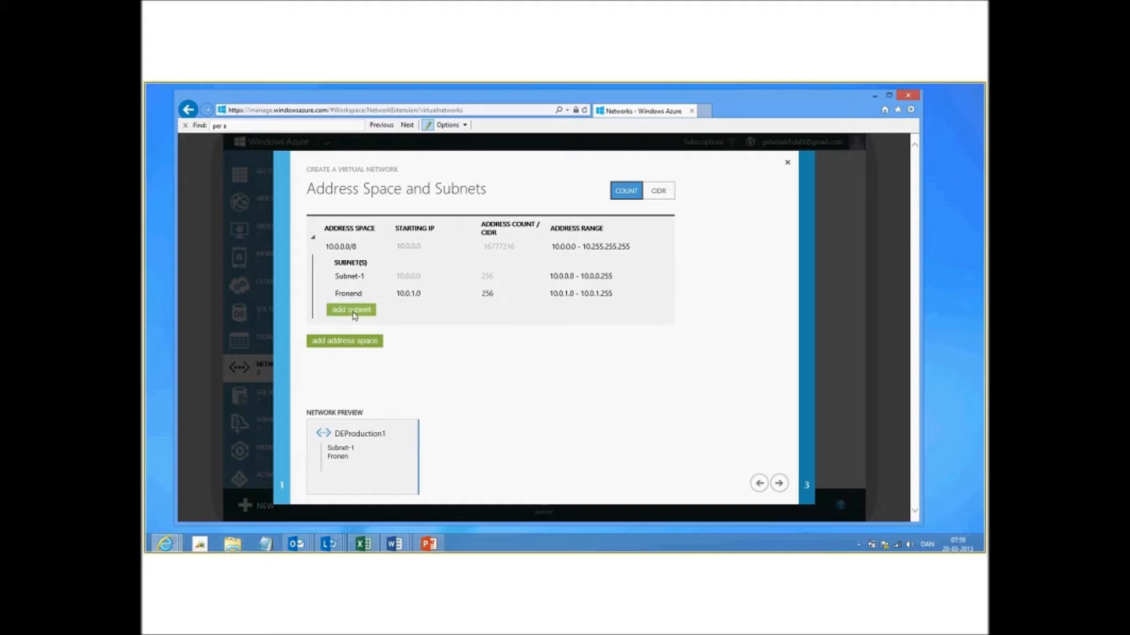
{"action": "left_click", "coordinate": [350, 310]}
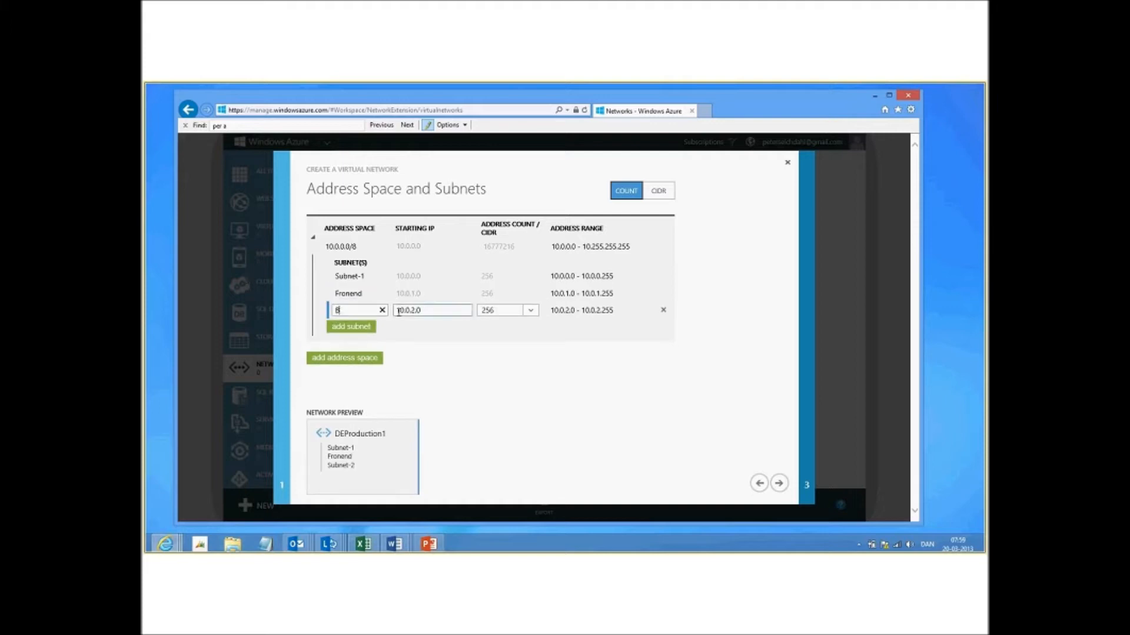
{"action": "type", "text": "Backend"}
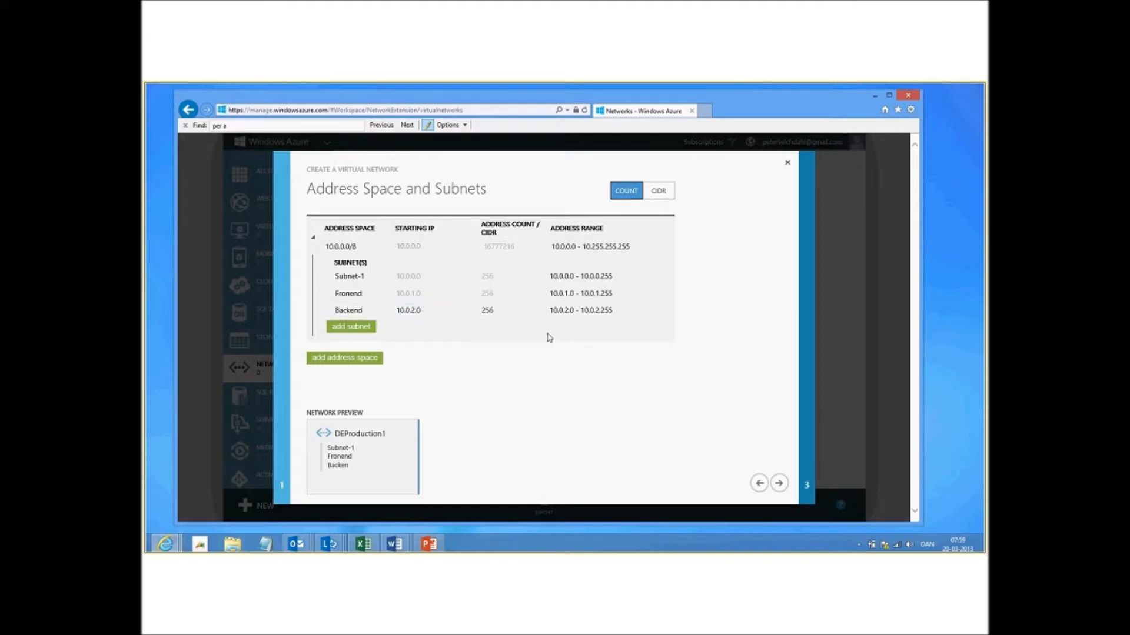
{"action": "mouse_move", "coordinate": [543, 341]}
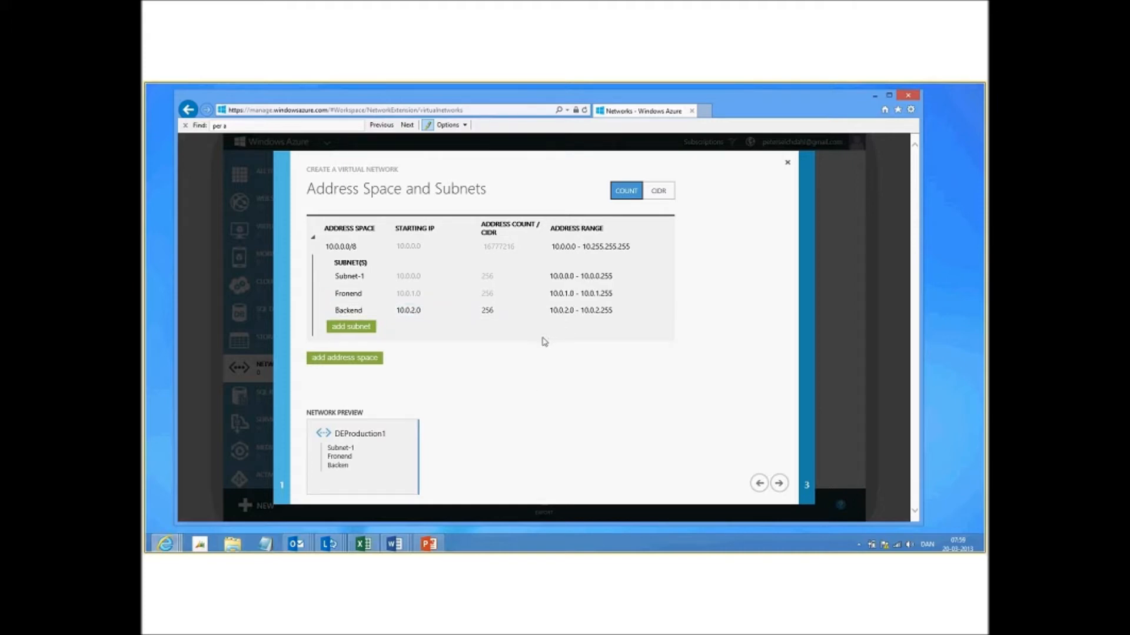
{"action": "mouse_move", "coordinate": [554, 399]}
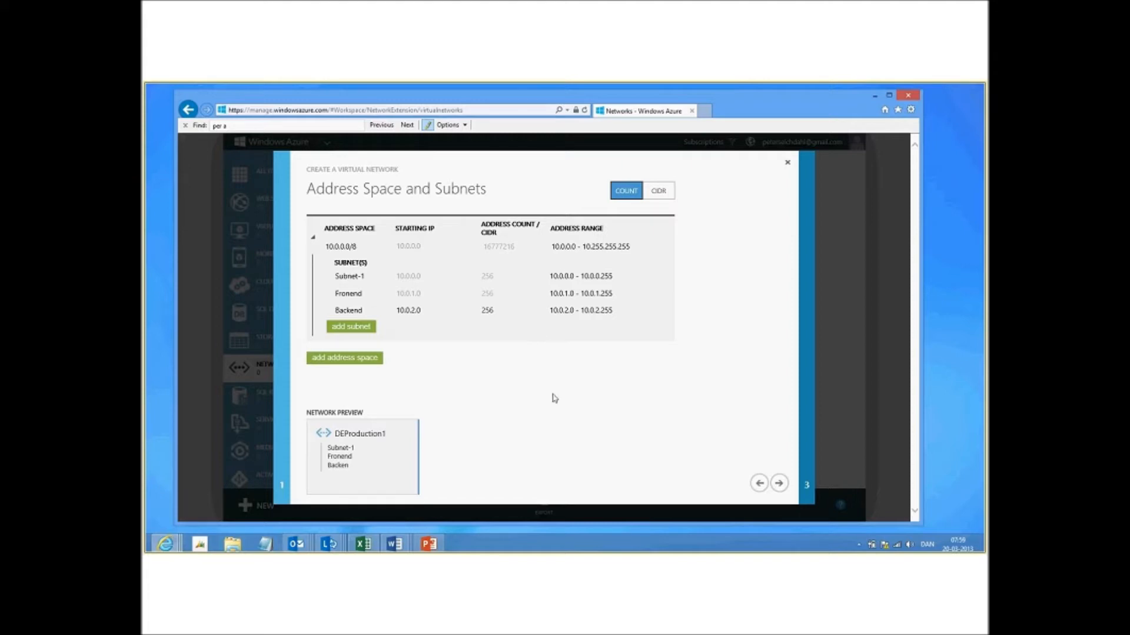
{"action": "mouse_move", "coordinate": [778, 484]}
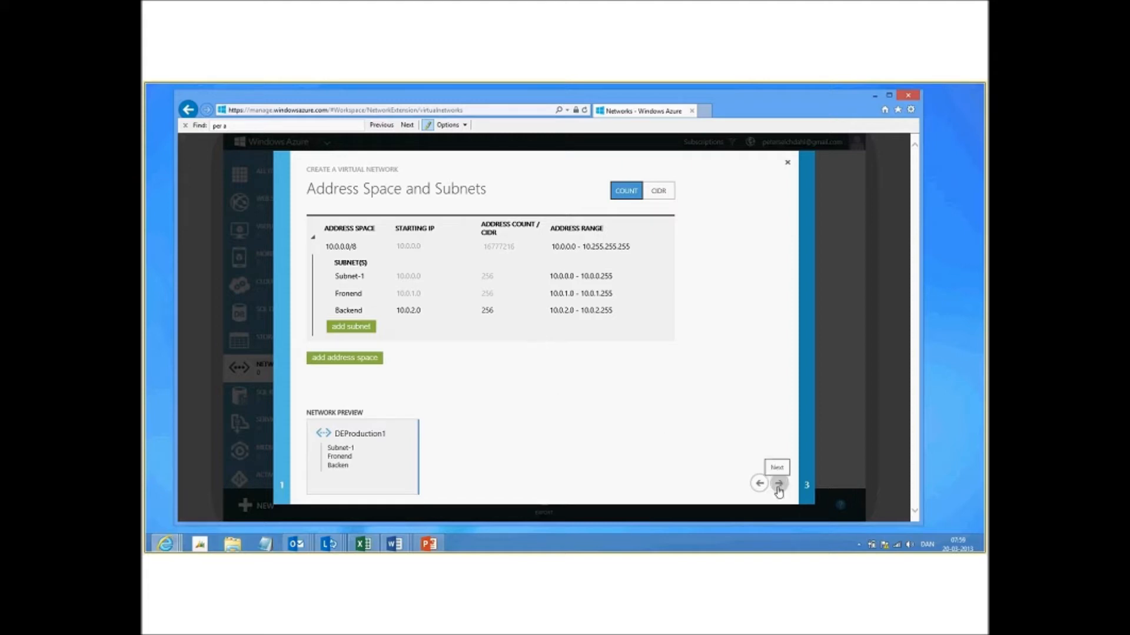
Step: Specify a new DNS server INSTDC004 at 10.0.0.4 and add it to the network
{"action": "left_click", "coordinate": [778, 484]}
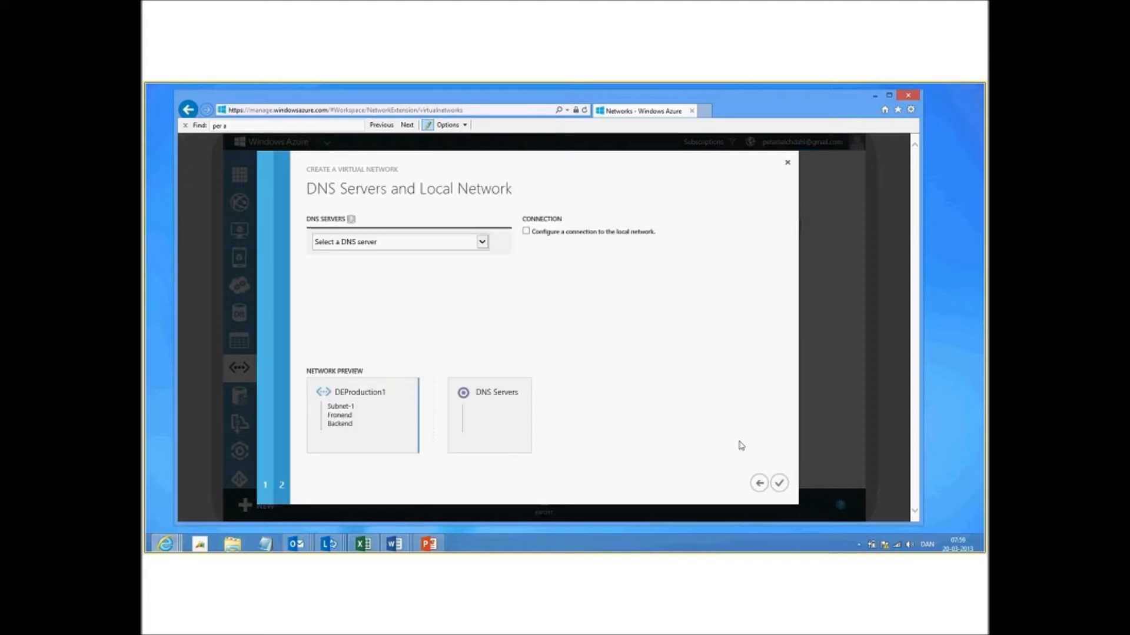
{"action": "left_click", "coordinate": [400, 241]}
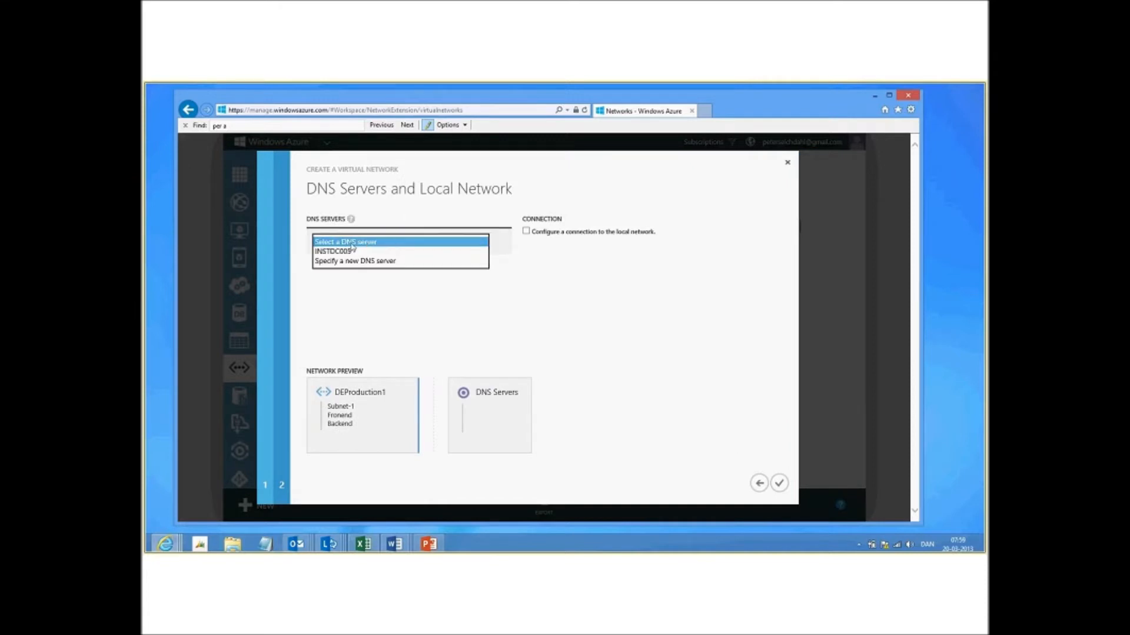
{"action": "mouse_move", "coordinate": [372, 261]}
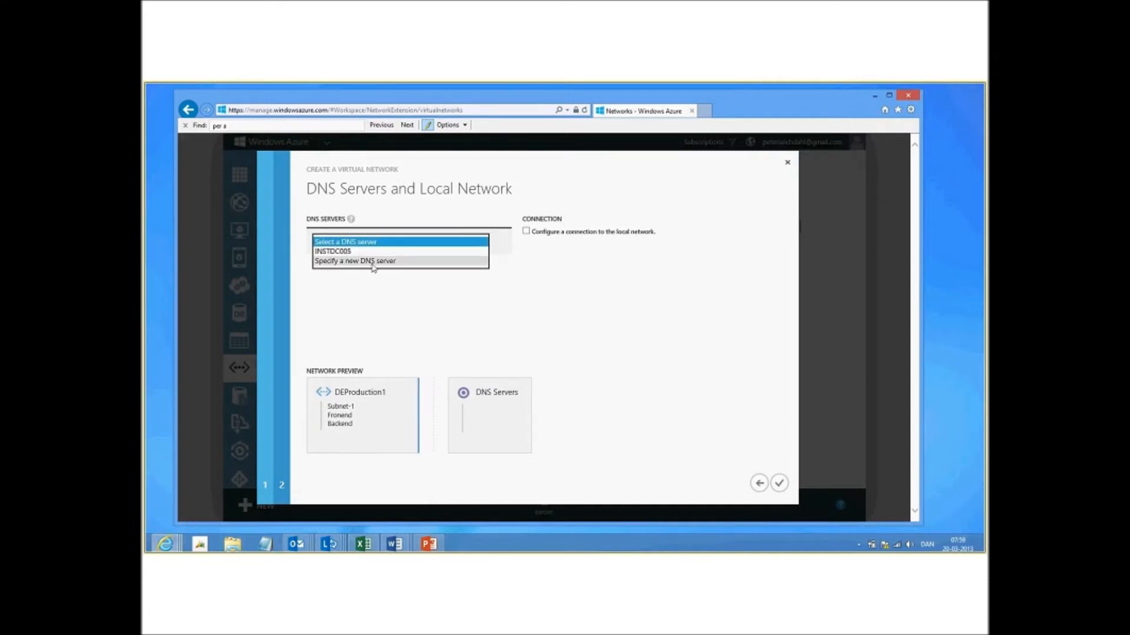
{"action": "left_click", "coordinate": [354, 261]}
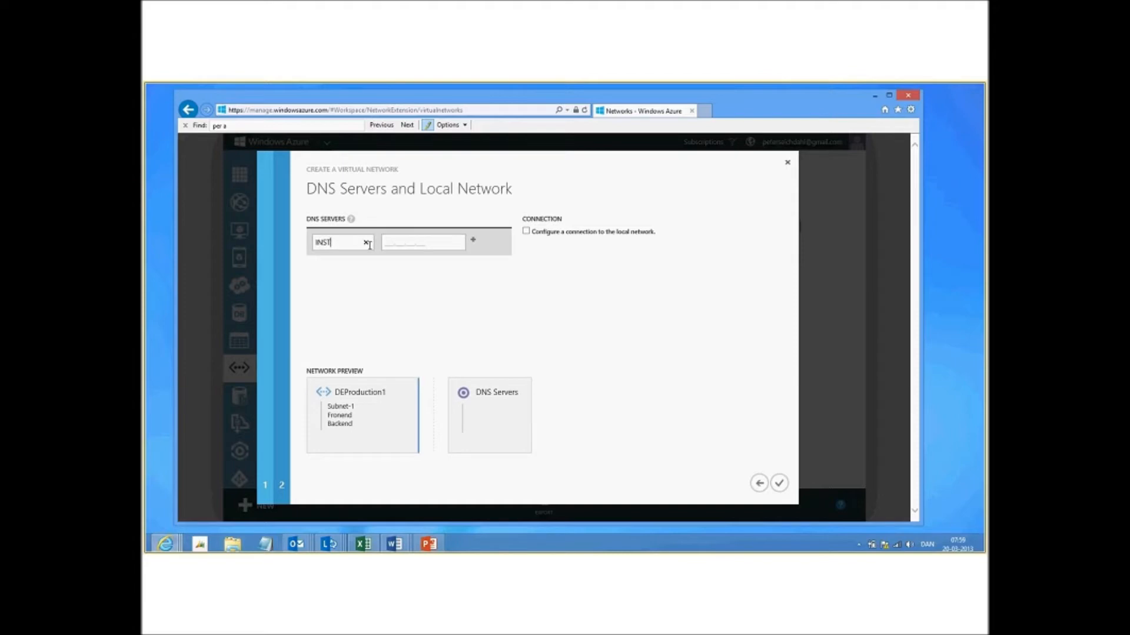
{"action": "type", "text": "DC"}
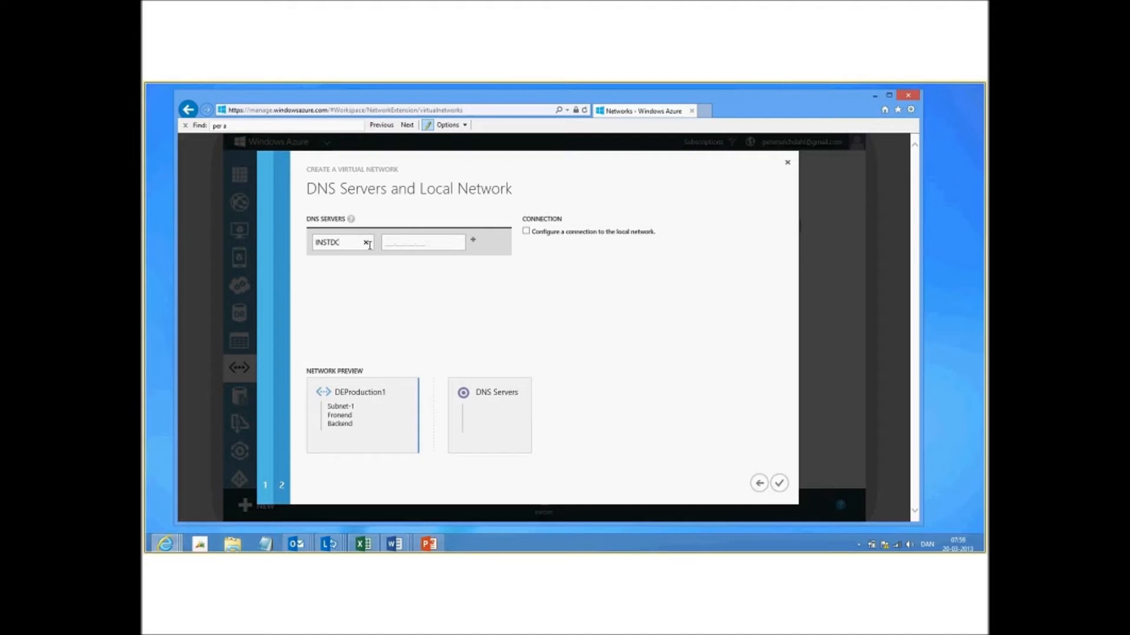
{"action": "type", "text": "004"}
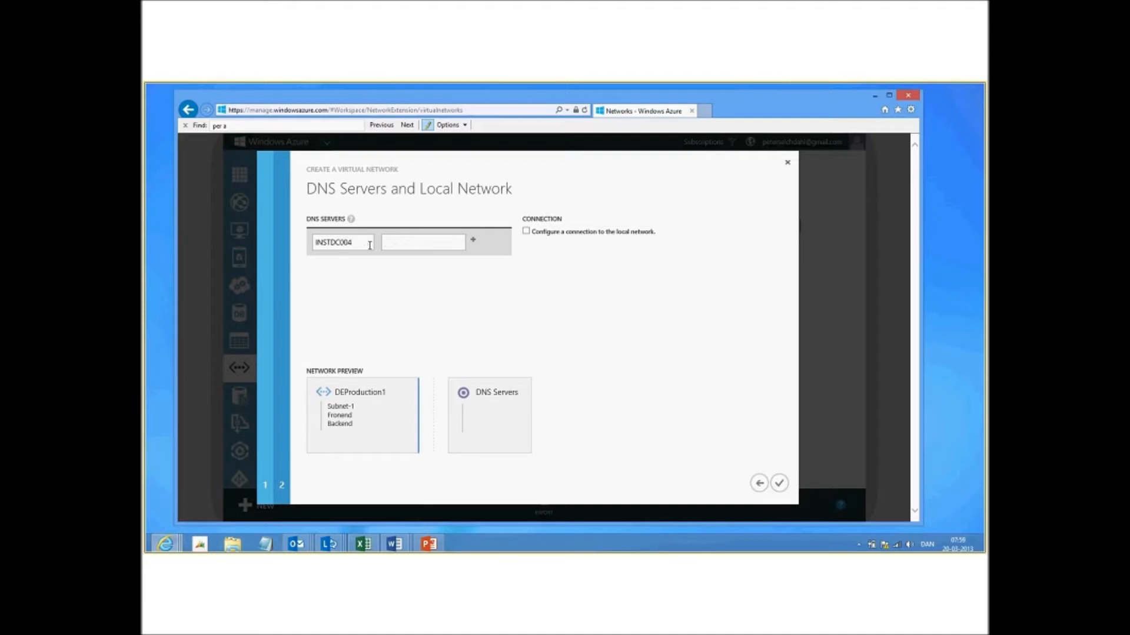
{"action": "type", "text": "10.0.0"}
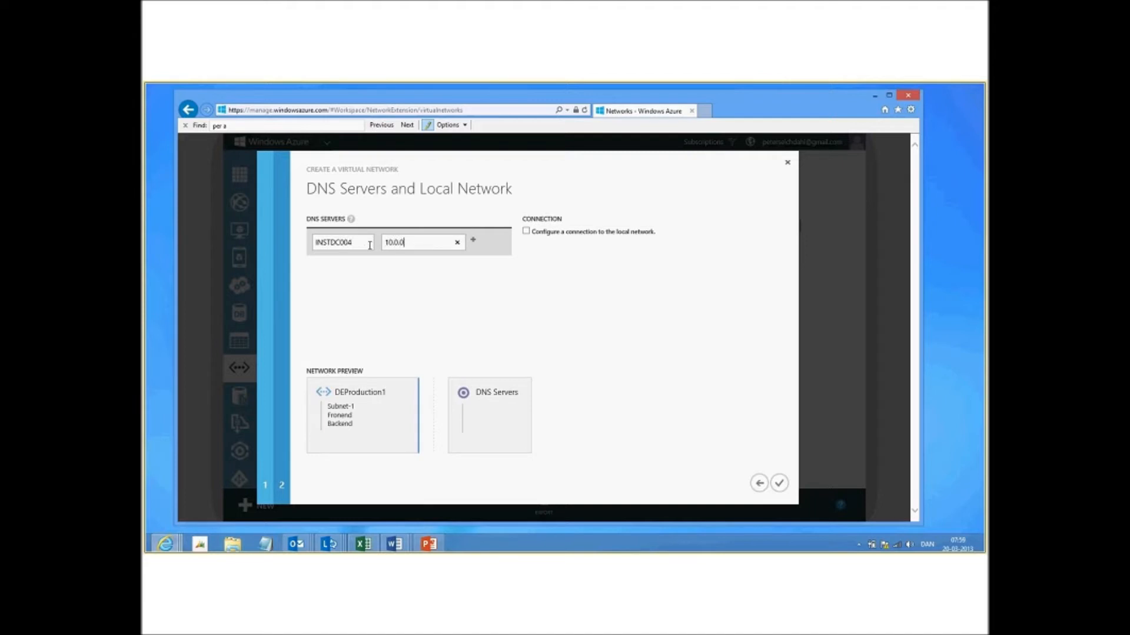
{"action": "type", "text": ".4"}
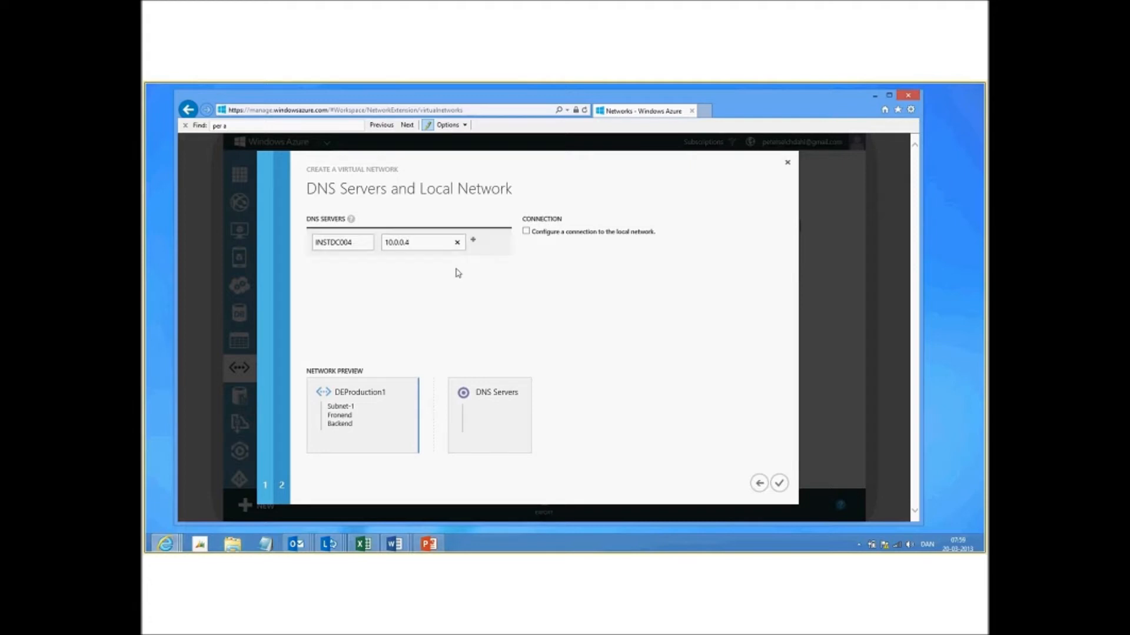
{"action": "left_click", "coordinate": [473, 239]}
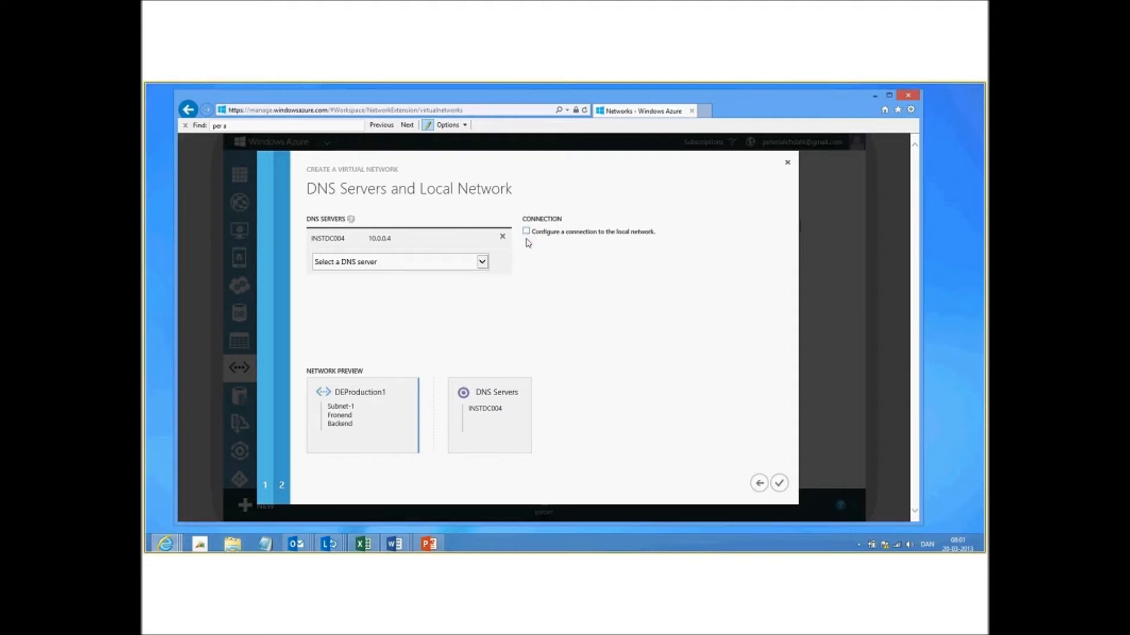
Step: Enable a local network connection with gateway subnet 10.0.3.0/24 and a new local network
{"action": "left_click", "coordinate": [526, 232]}
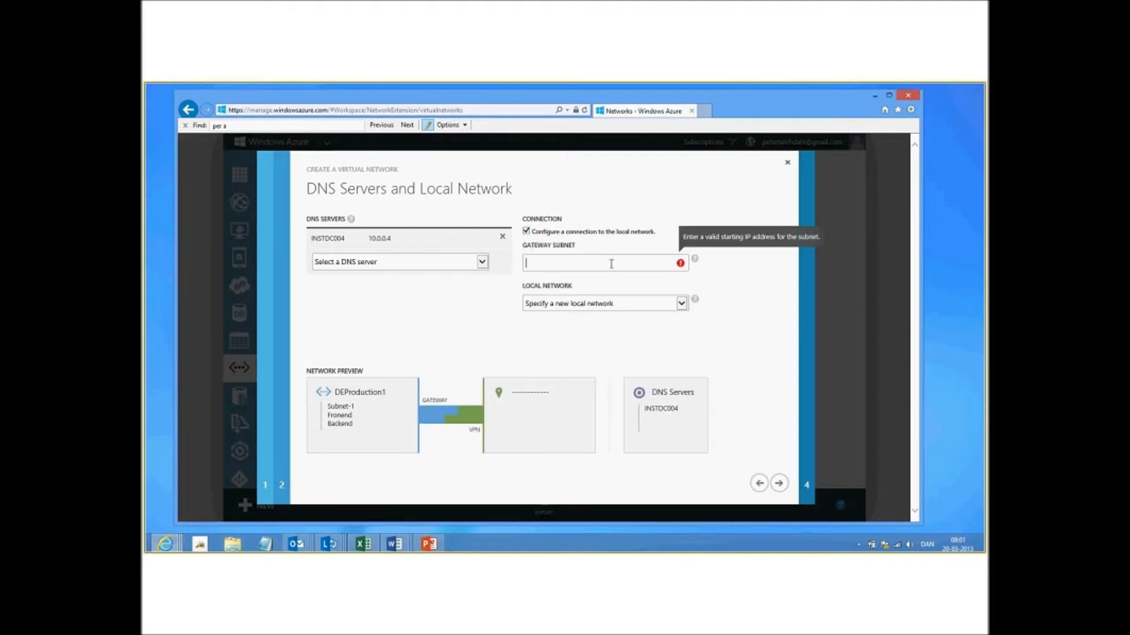
{"action": "type", "text": "10.0."}
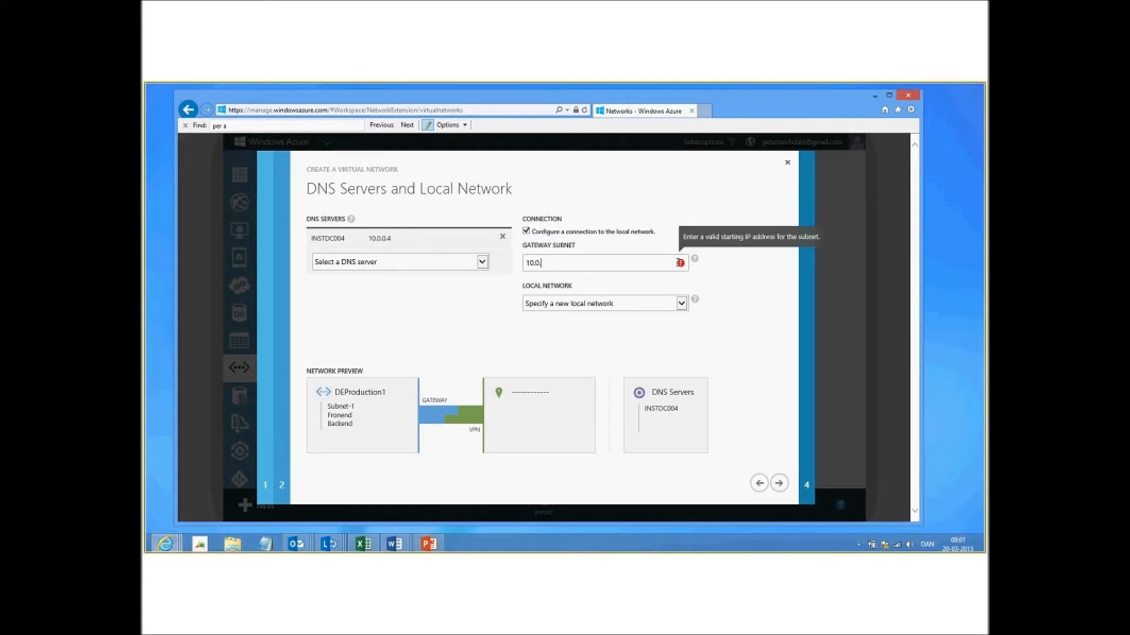
{"action": "type", "text": "3."}
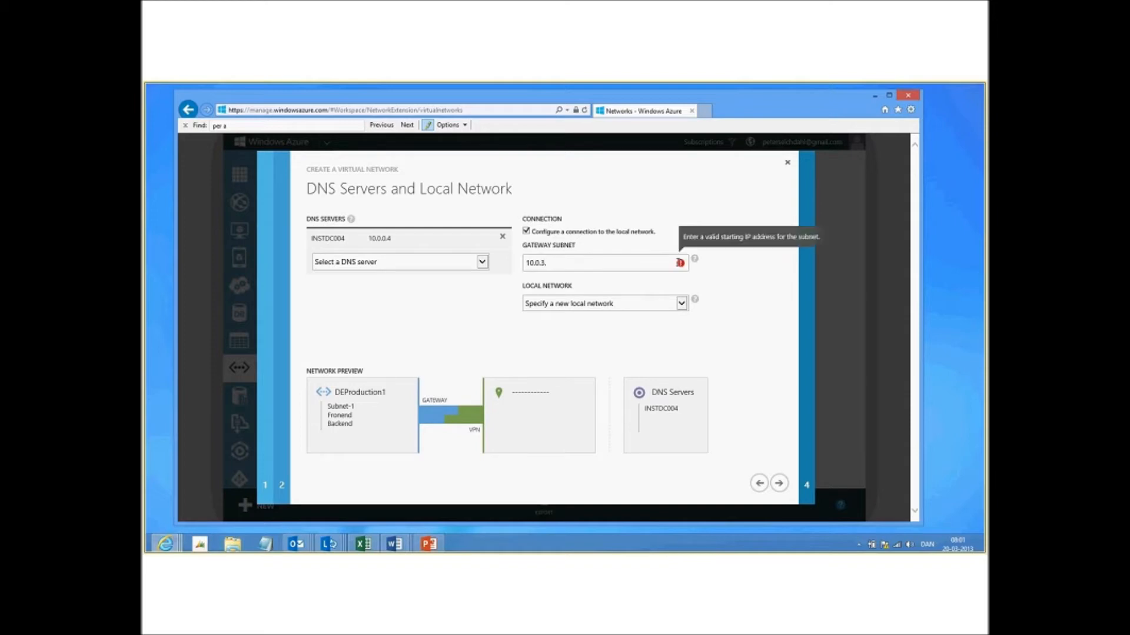
{"action": "type", "text": "0/24"}
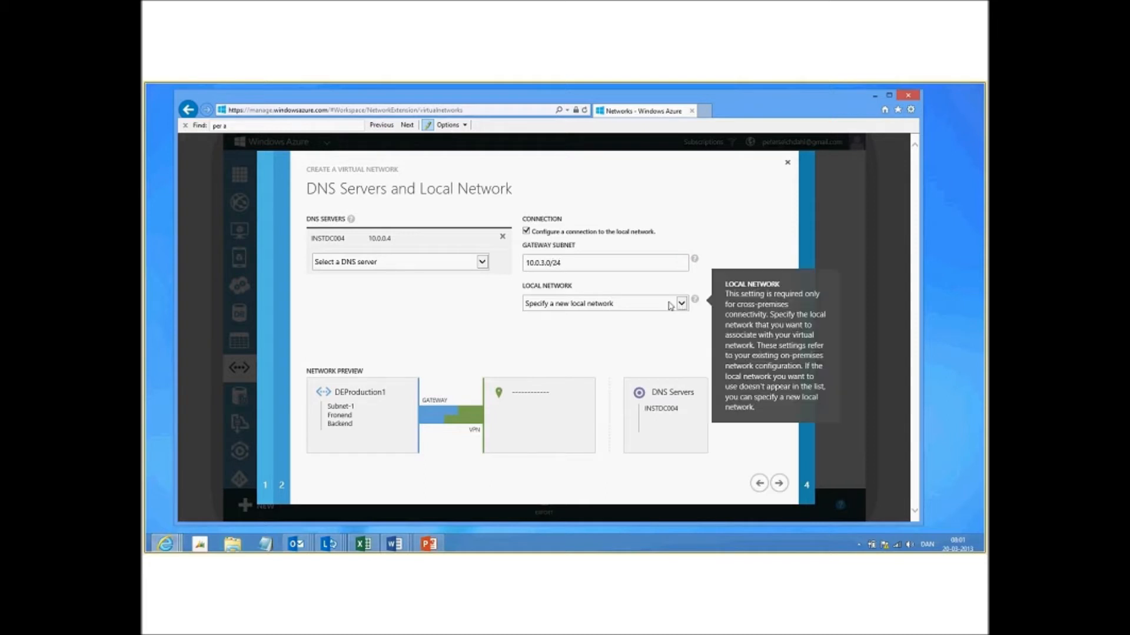
{"action": "left_click", "coordinate": [601, 303]}
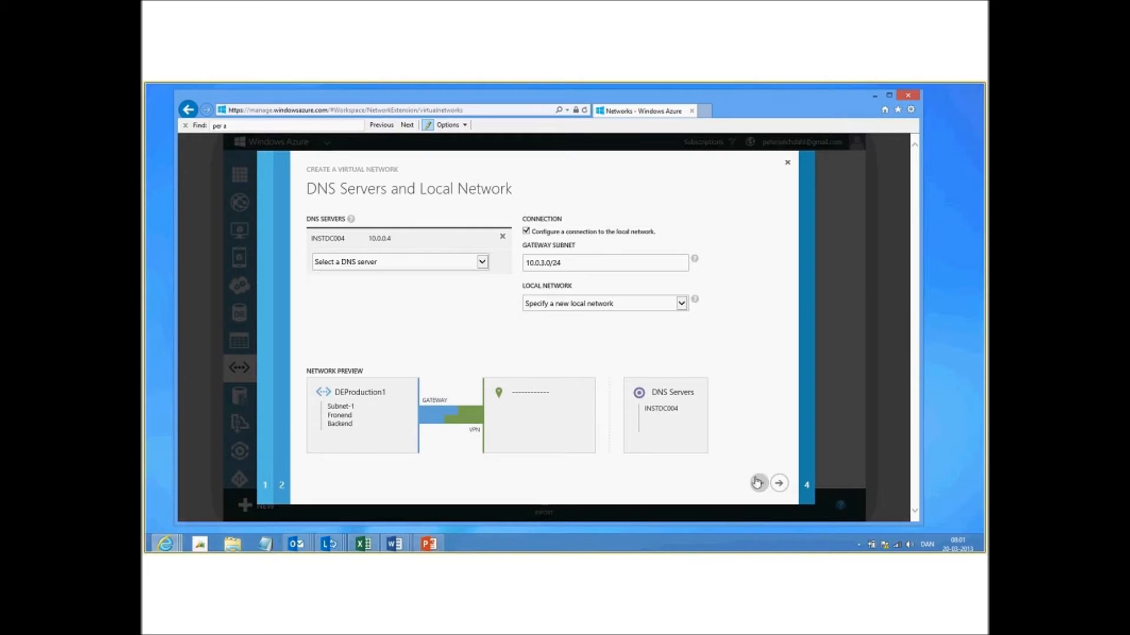
{"action": "left_click", "coordinate": [758, 484]}
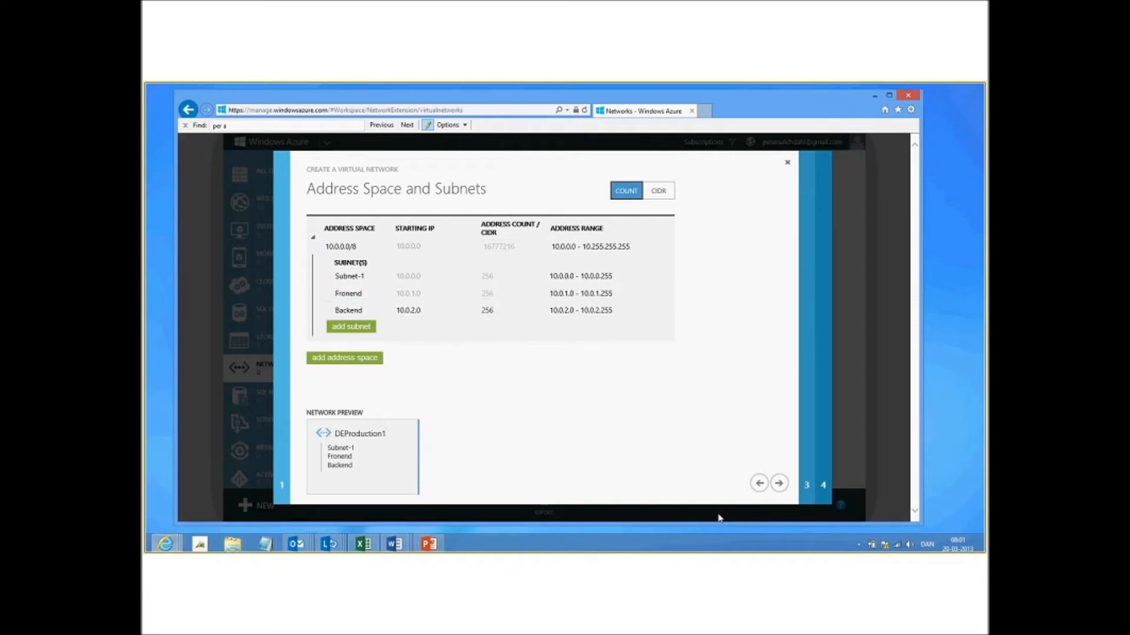
{"action": "left_click", "coordinate": [778, 484]}
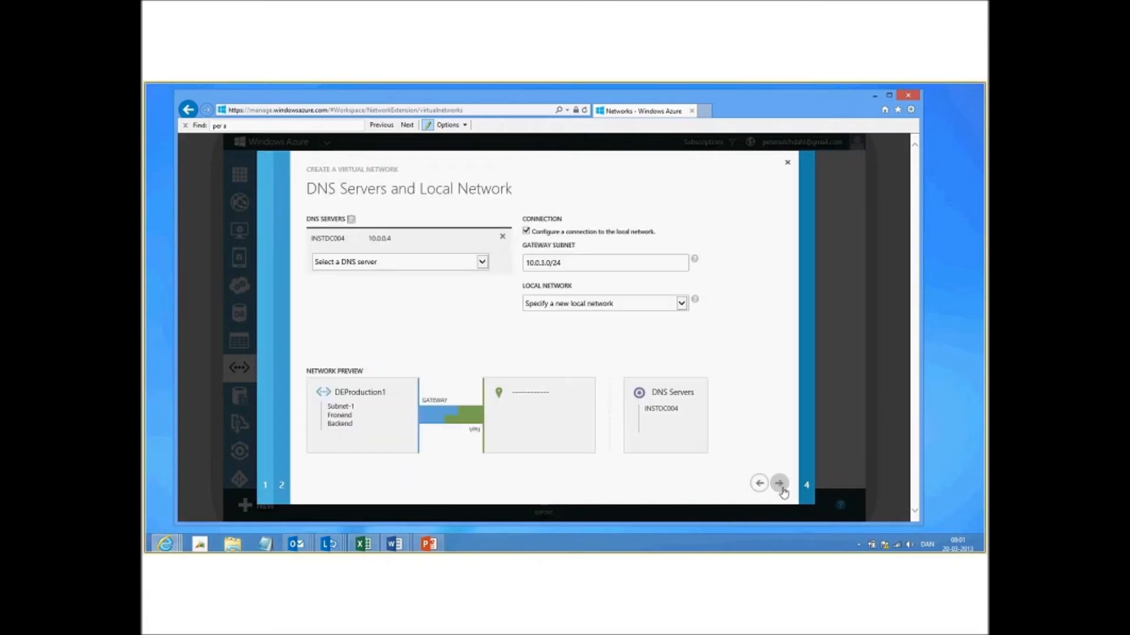
Step: Name the new local network DE-S2S-Con
{"action": "left_click", "coordinate": [779, 484]}
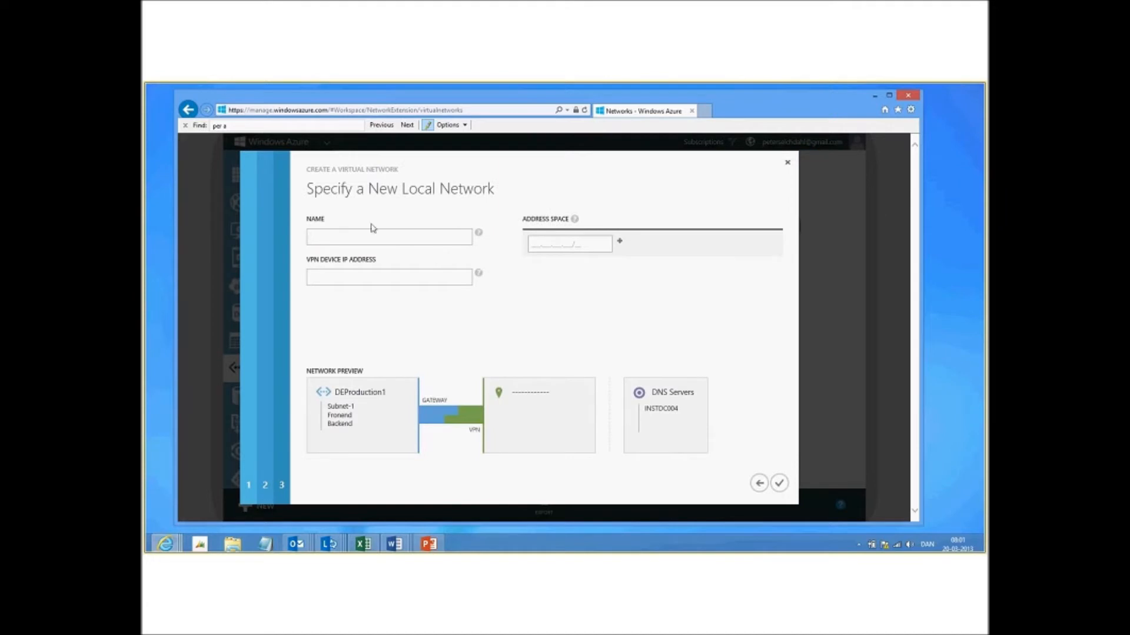
{"action": "type", "text": "DE-S2S-Con"}
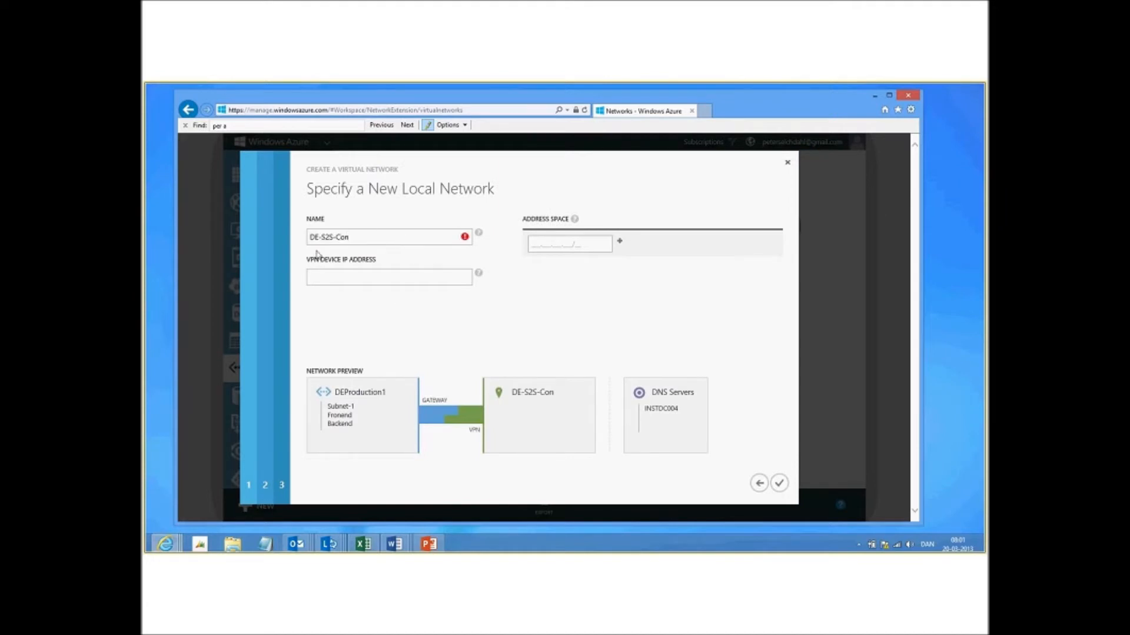
{"action": "left_click", "coordinate": [328, 237]}
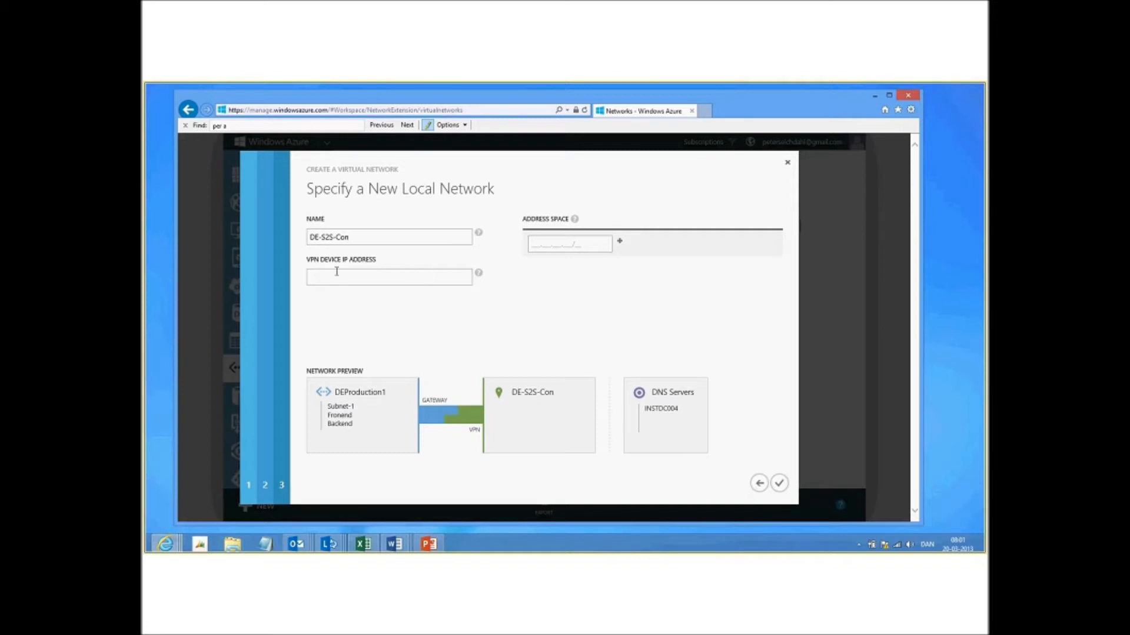
{"action": "mouse_move", "coordinate": [402, 504]}
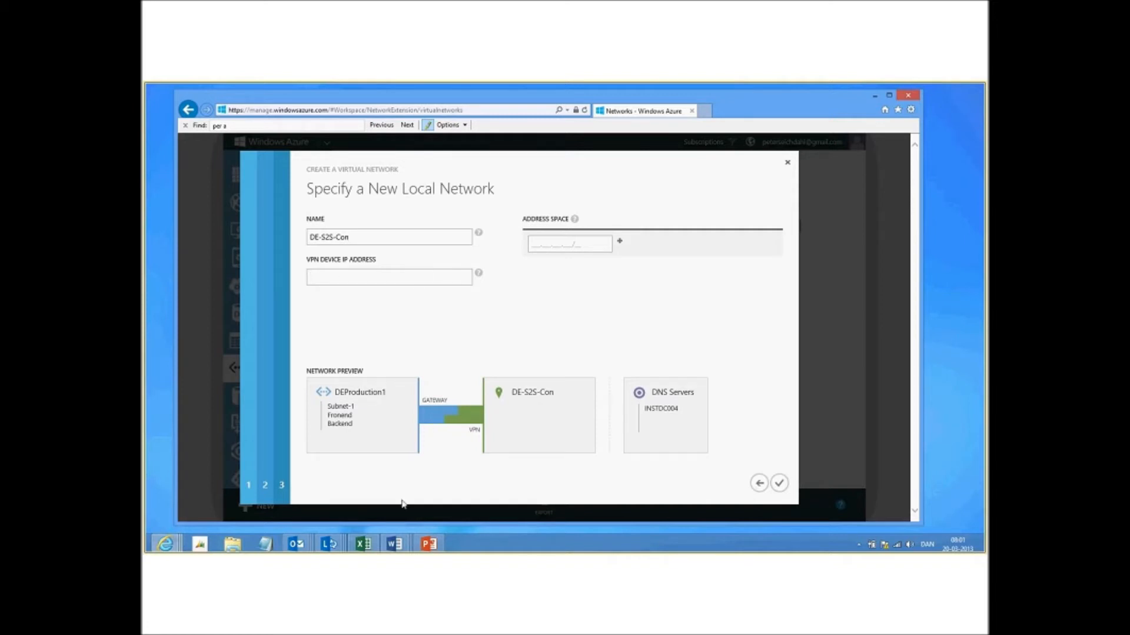
Step: Enter 212.130.16.55 as the VPN device IP address, taken from the Excel sheet
{"action": "left_click", "coordinate": [362, 544]}
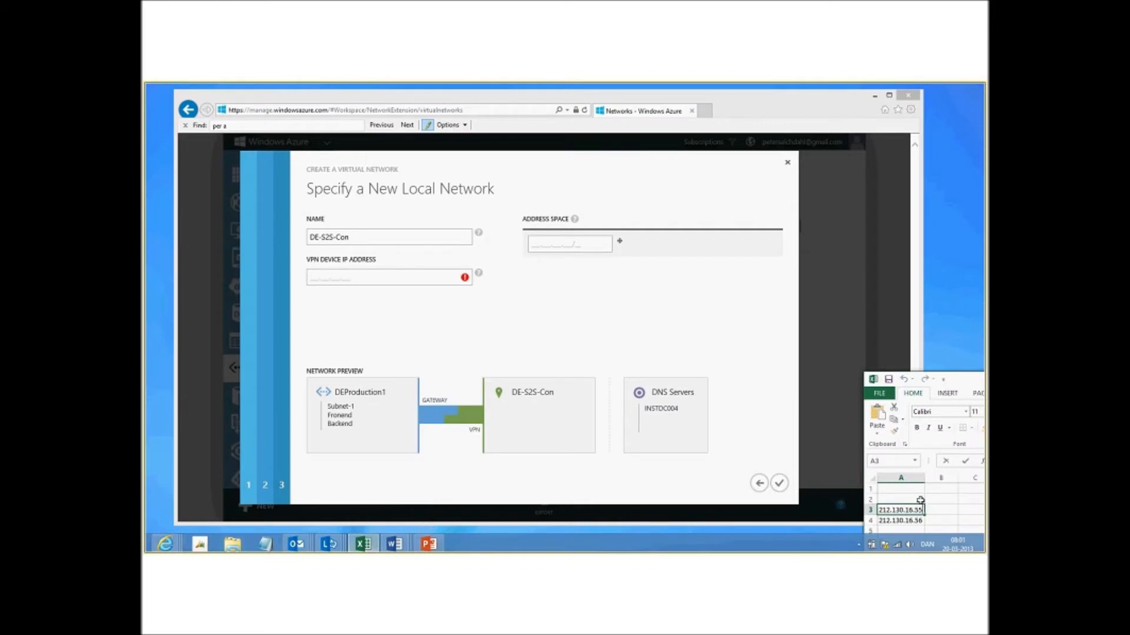
{"action": "left_click", "coordinate": [388, 278]}
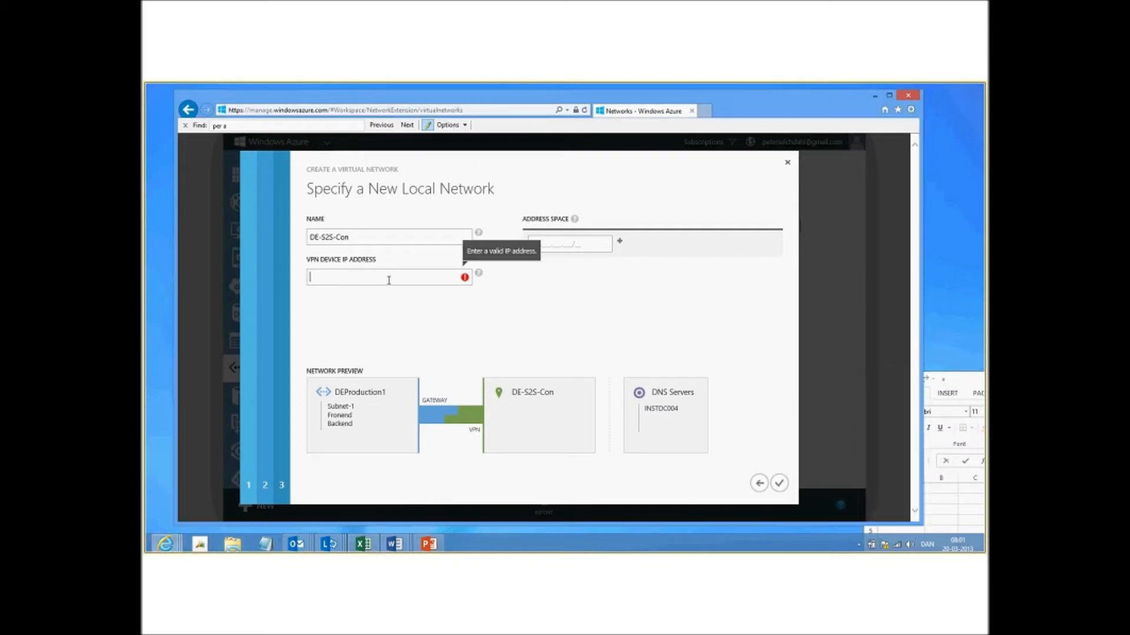
{"action": "type", "text": "212.130.16.55"}
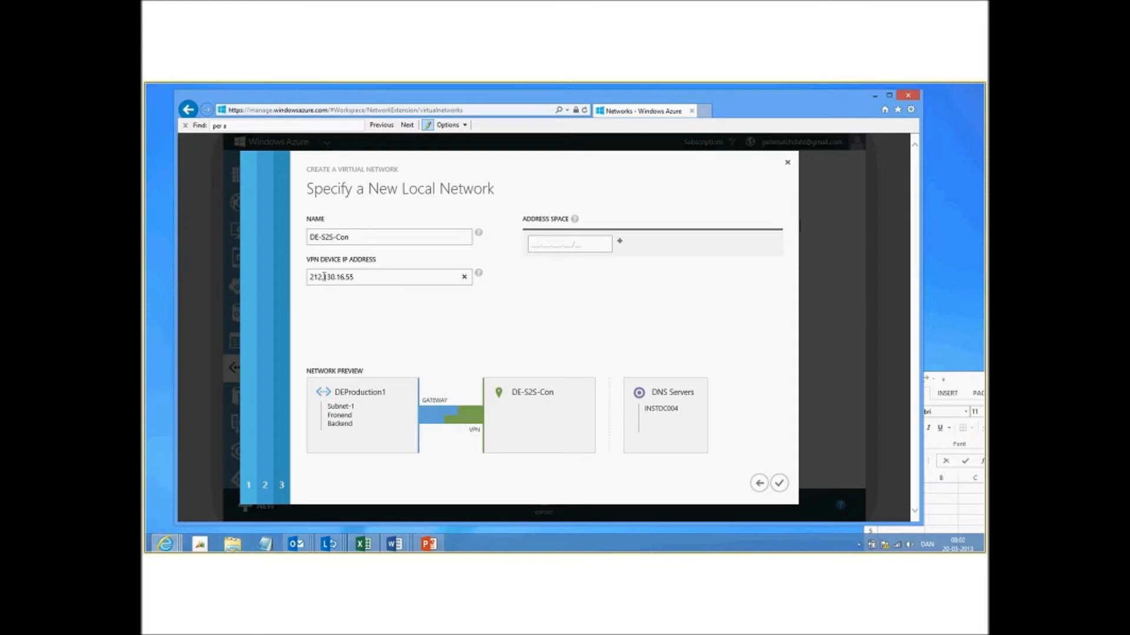
{"action": "mouse_move", "coordinate": [367, 319]}
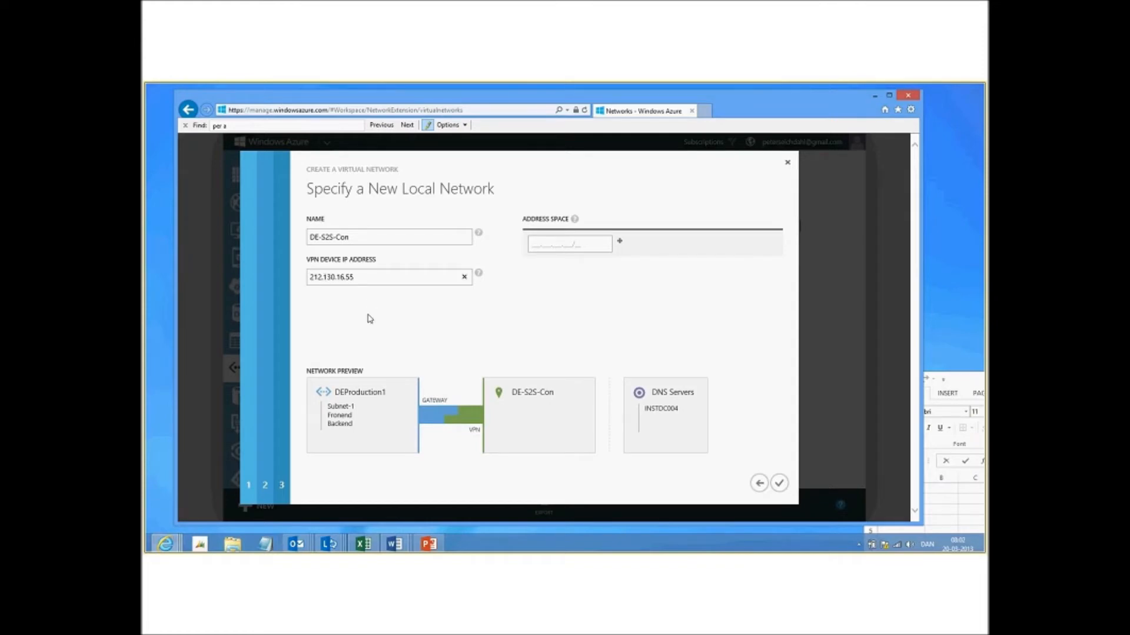
{"action": "mouse_move", "coordinate": [373, 319]}
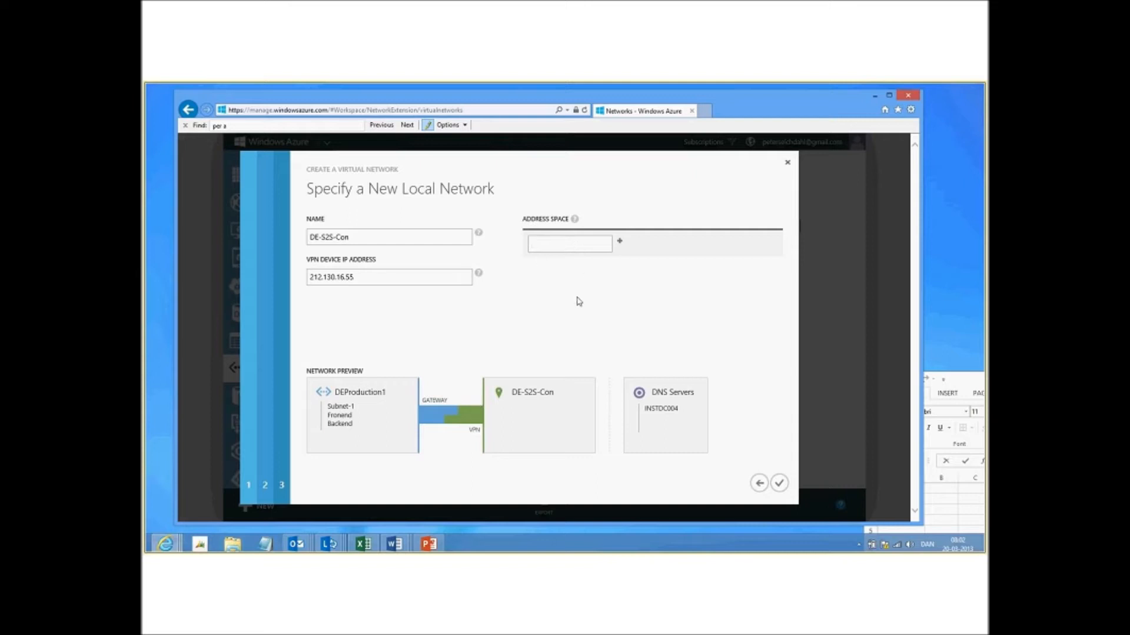
Step: Give DE-S2S-Con the address space 172.16.0.0/24
{"action": "left_click", "coordinate": [569, 244]}
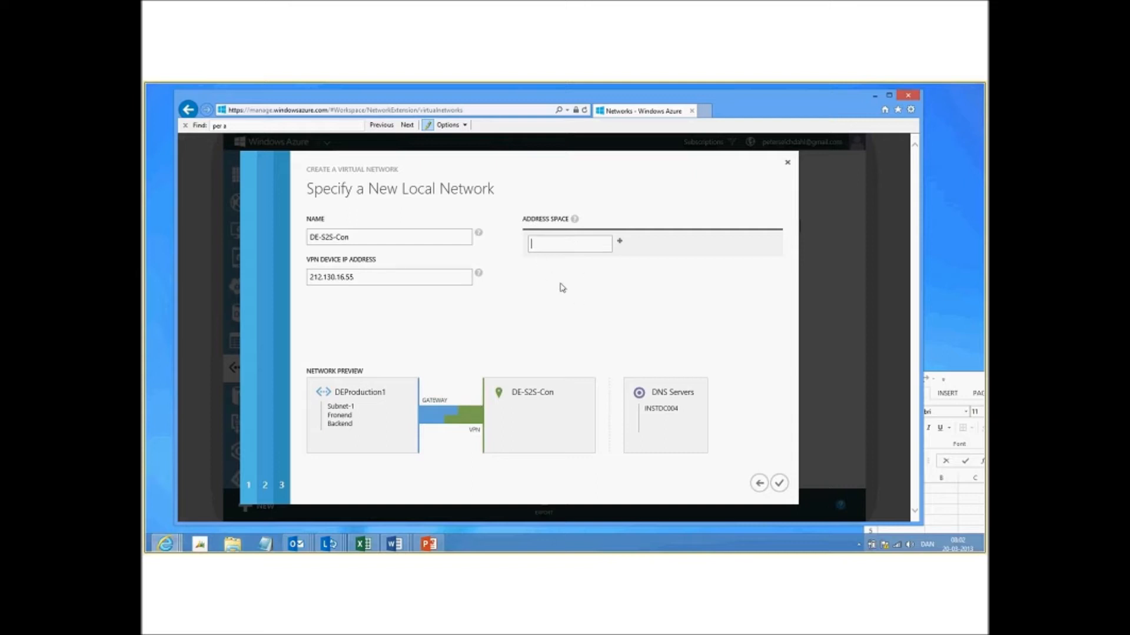
{"action": "type", "text": "172"}
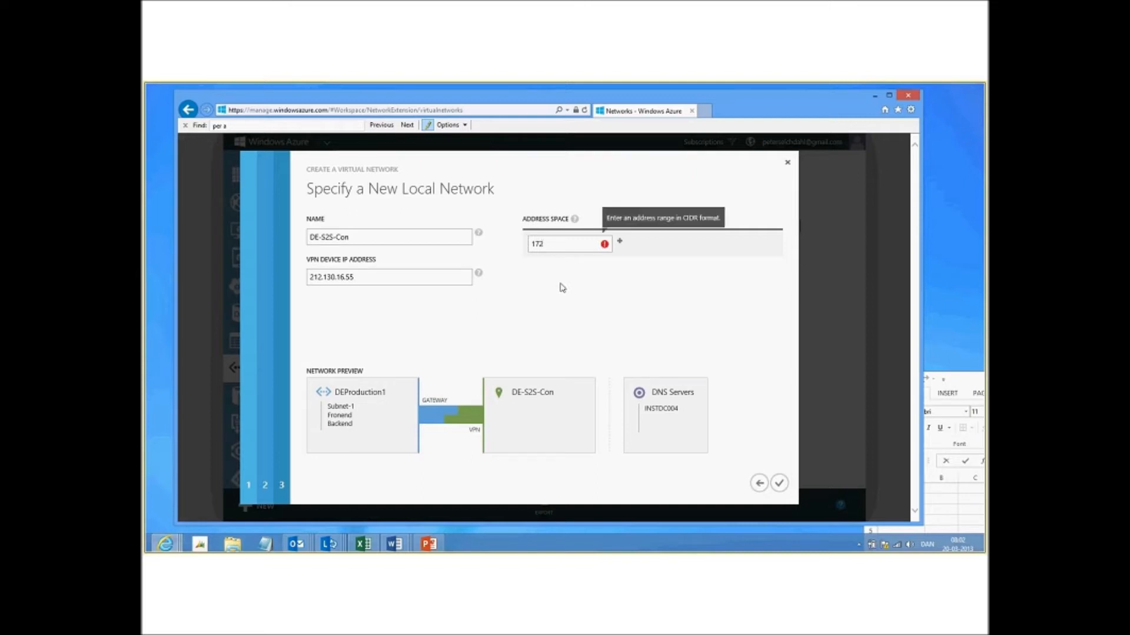
{"action": "type", "text": ".16"}
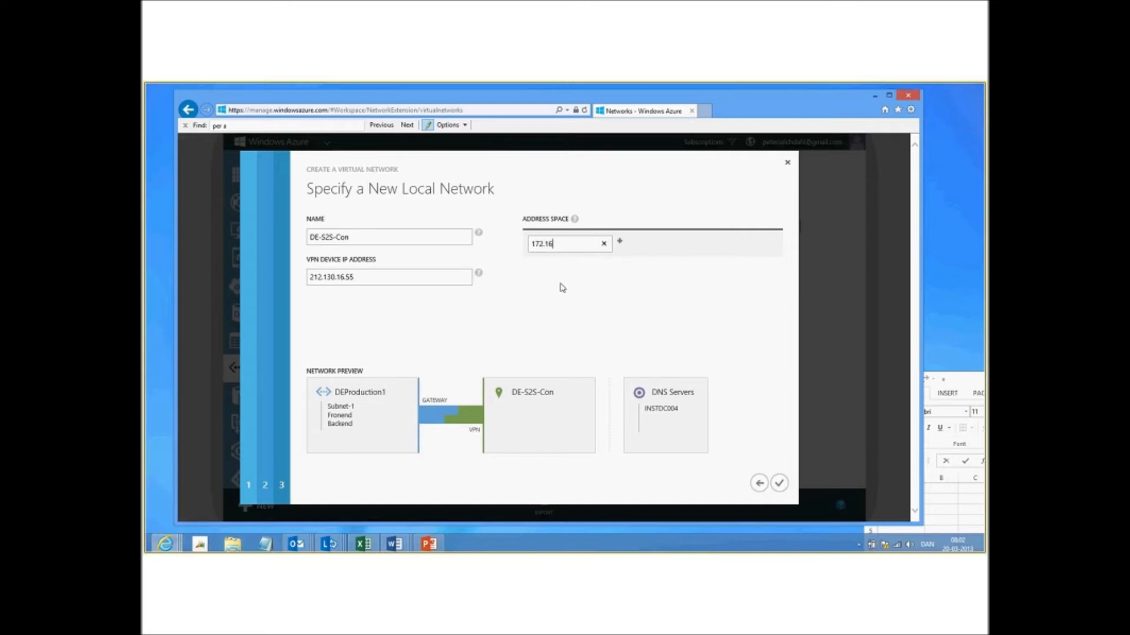
{"action": "type", "text": ".0."}
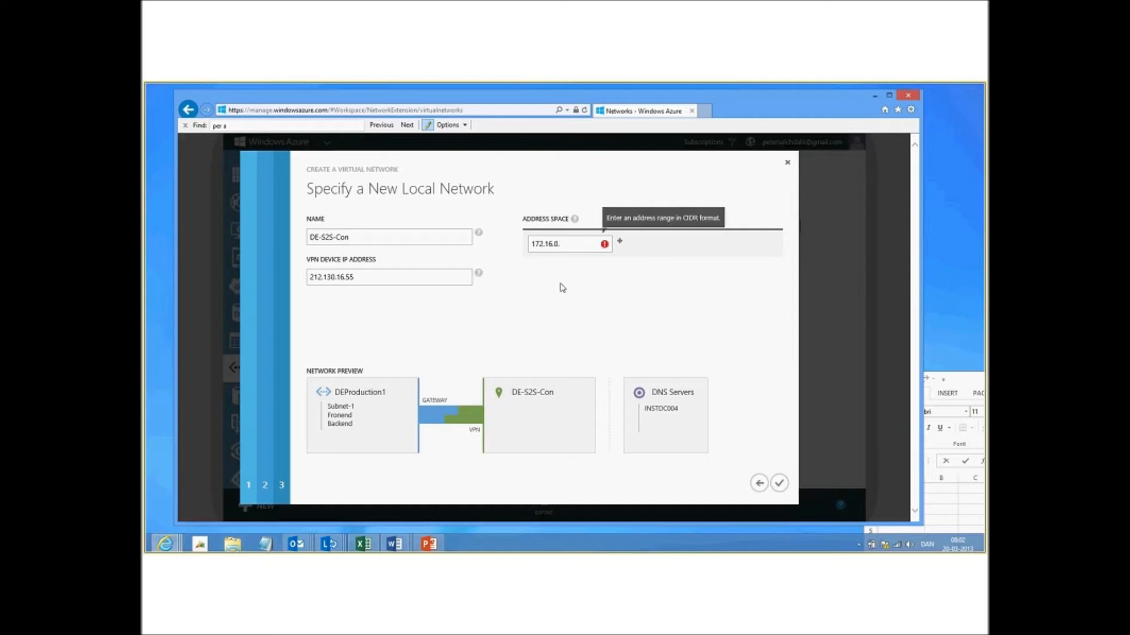
{"action": "type", "text": "0/24"}
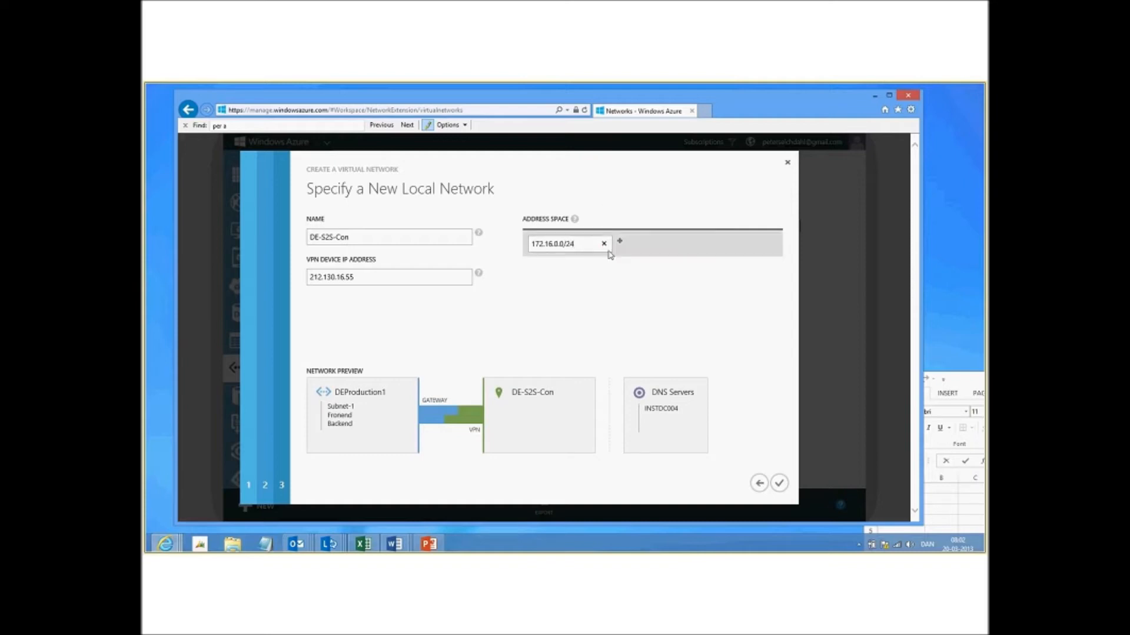
Step: Add a second range 10.0.4.0/24, which is flagged as overlapping
{"action": "left_click", "coordinate": [618, 241]}
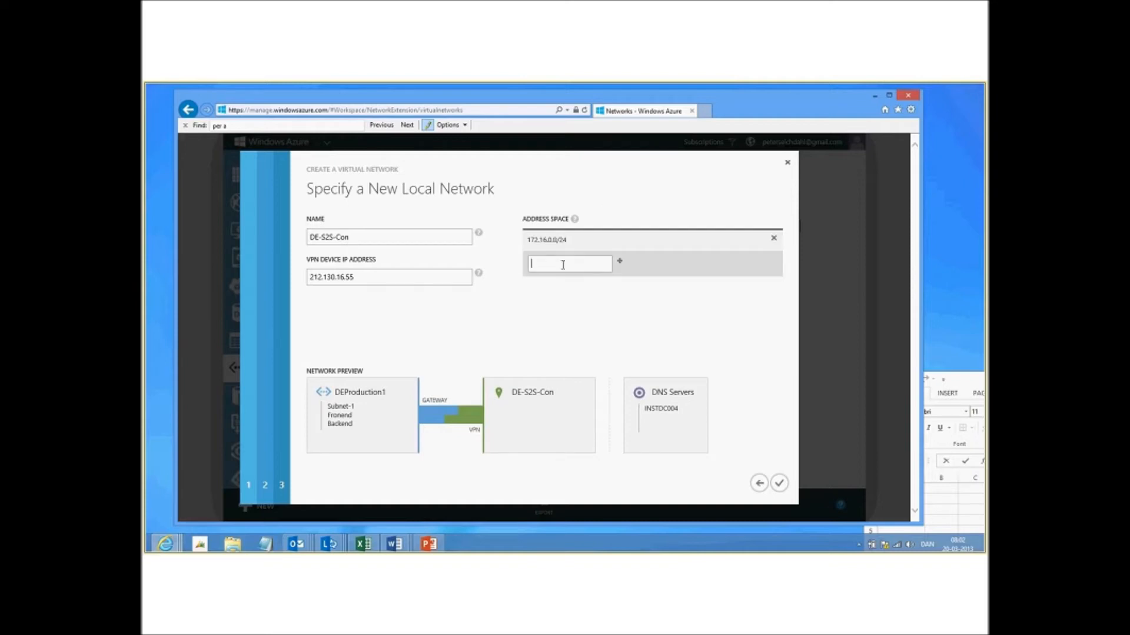
{"action": "type", "text": "10.0.0"}
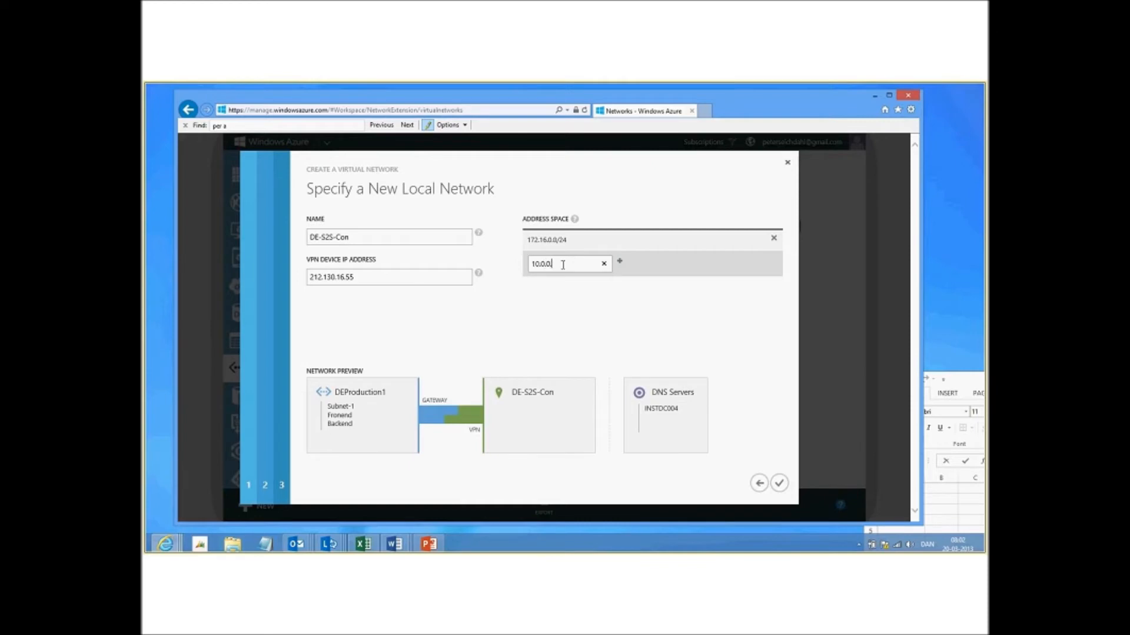
{"action": "type", "text": "4.0/24"}
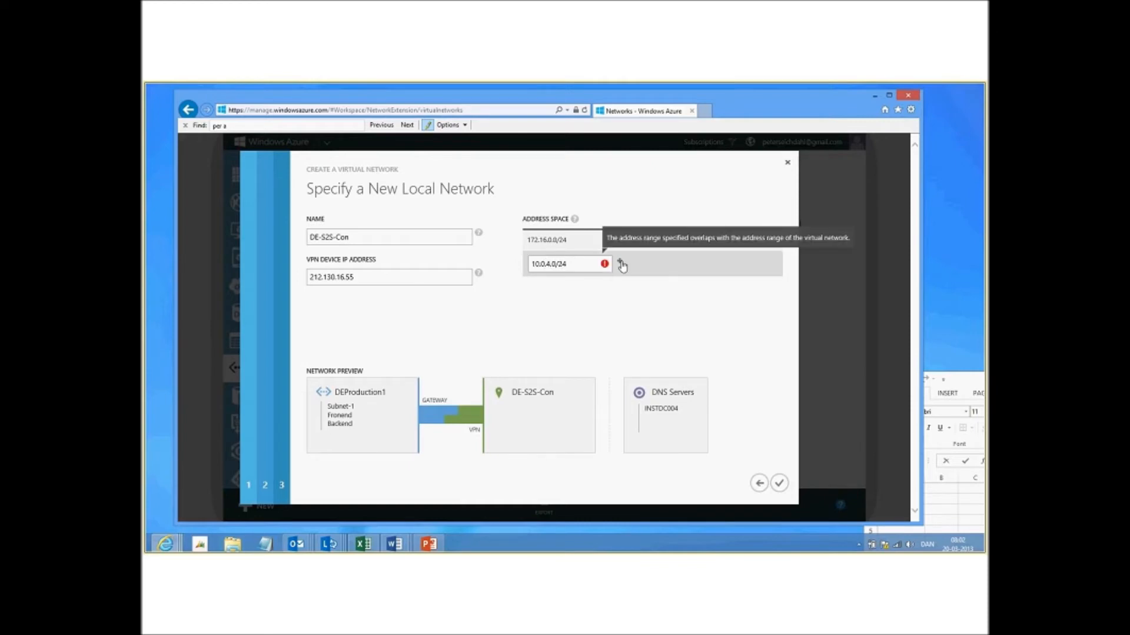
{"action": "mouse_move", "coordinate": [597, 282]}
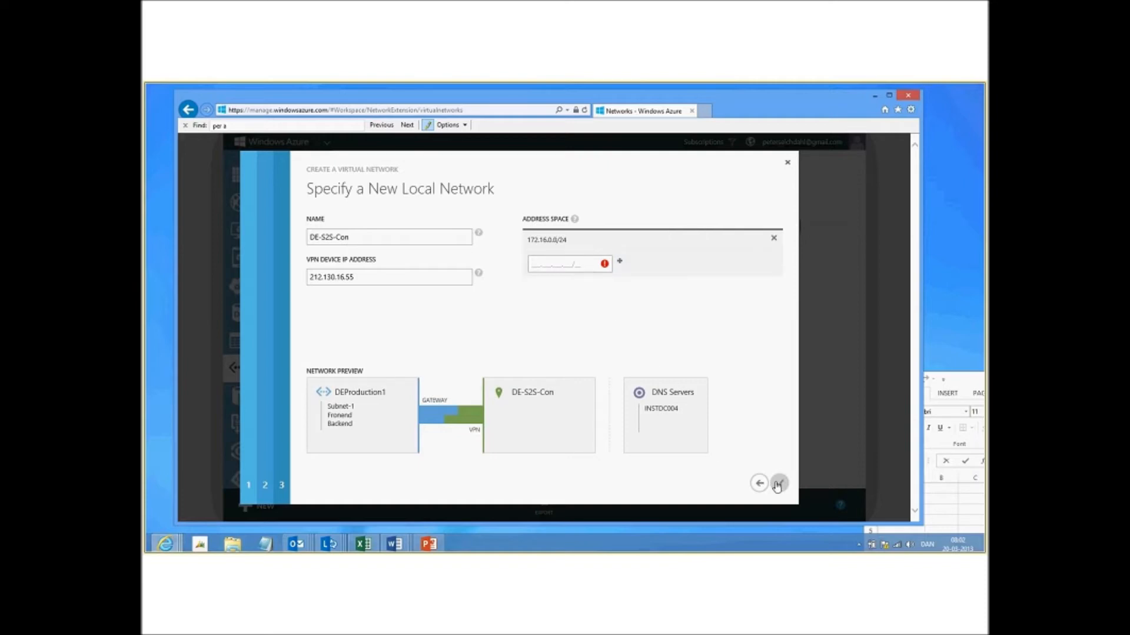
{"action": "mouse_move", "coordinate": [779, 483]}
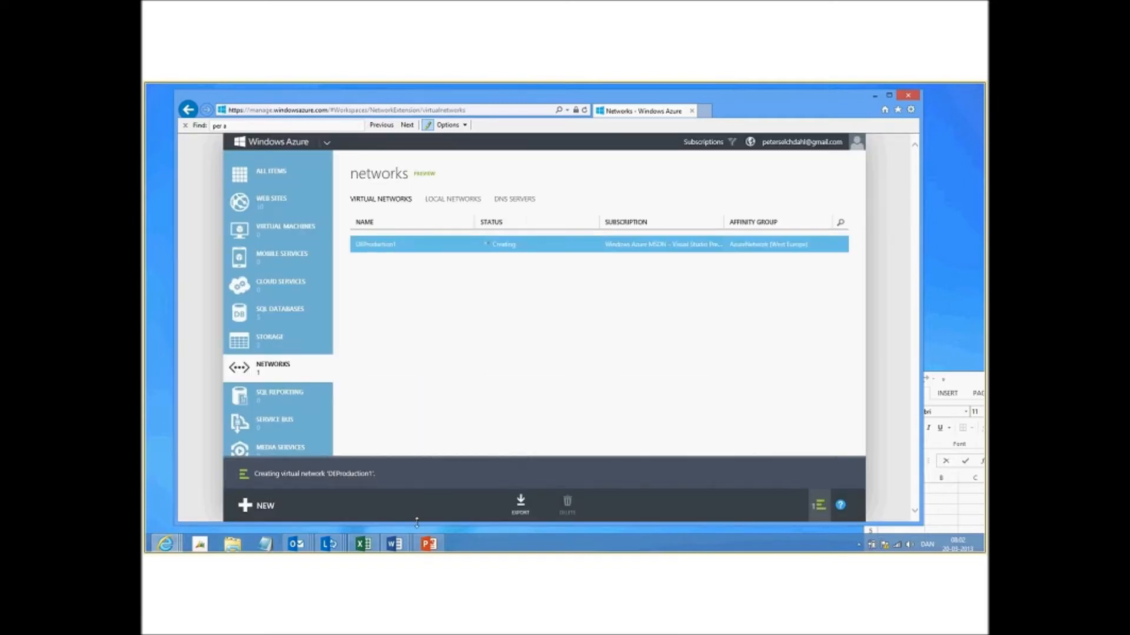
{"action": "left_click", "coordinate": [428, 543]}
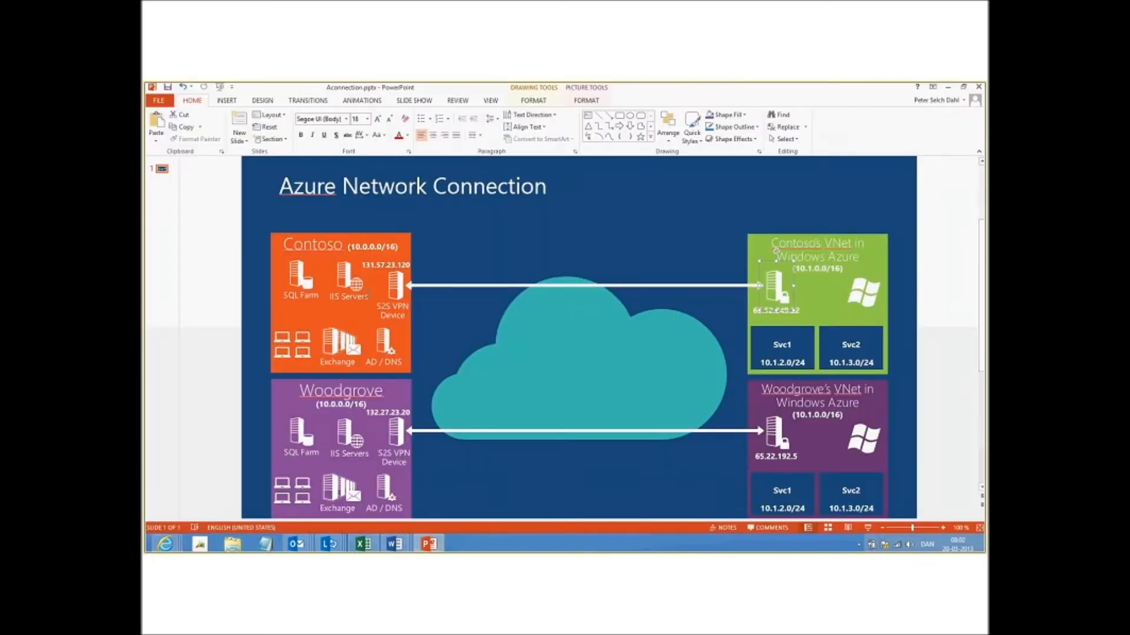
{"action": "mouse_move", "coordinate": [887, 117]}
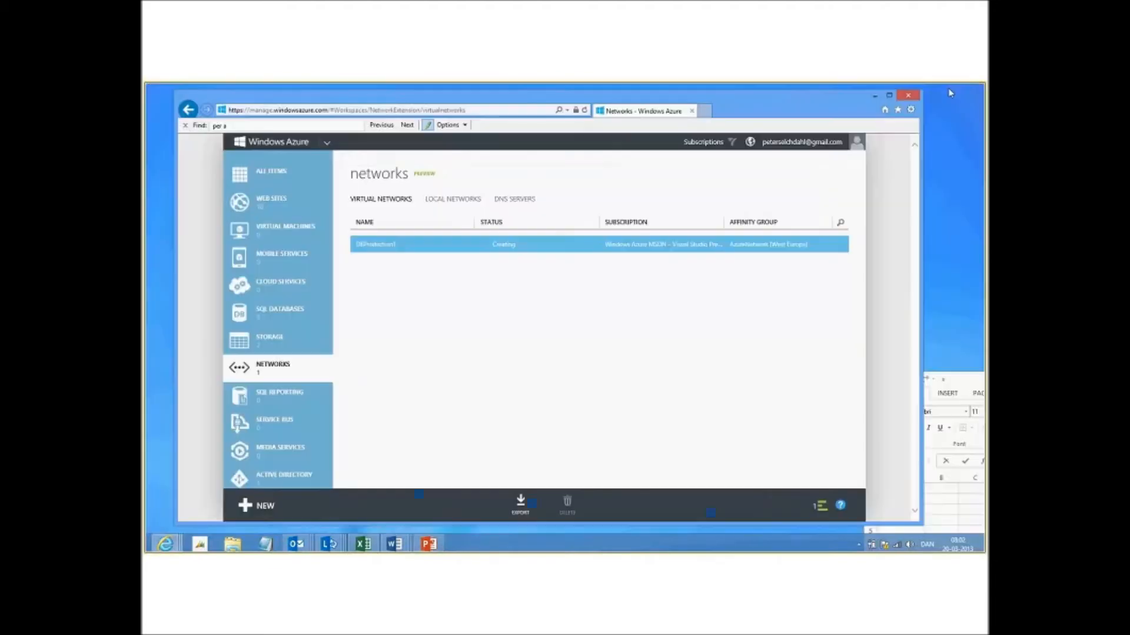
{"action": "mouse_move", "coordinate": [360, 477]}
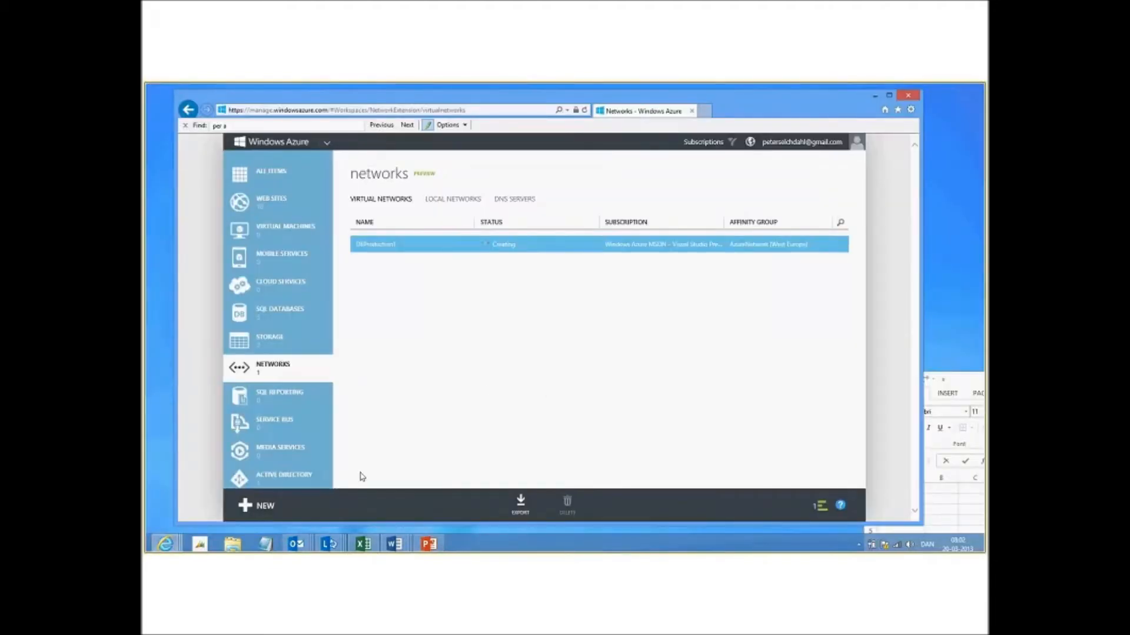
{"action": "mouse_move", "coordinate": [329, 497]}
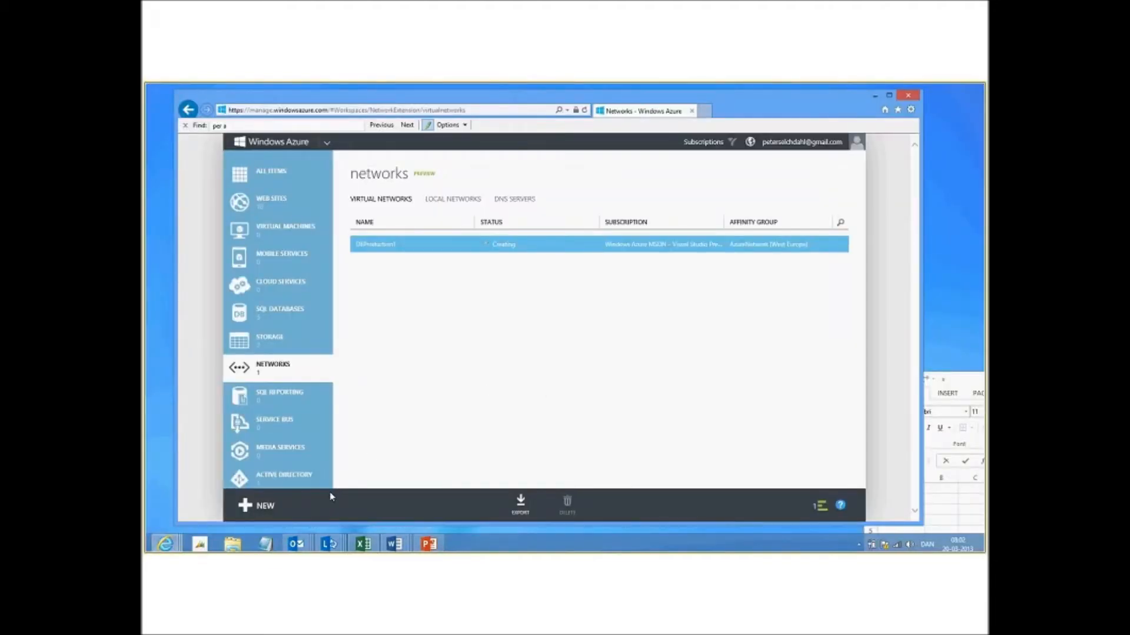
Step: Custom-create a second virtual network named DETesting1 and continue to its address space page
{"action": "left_click", "coordinate": [257, 505]}
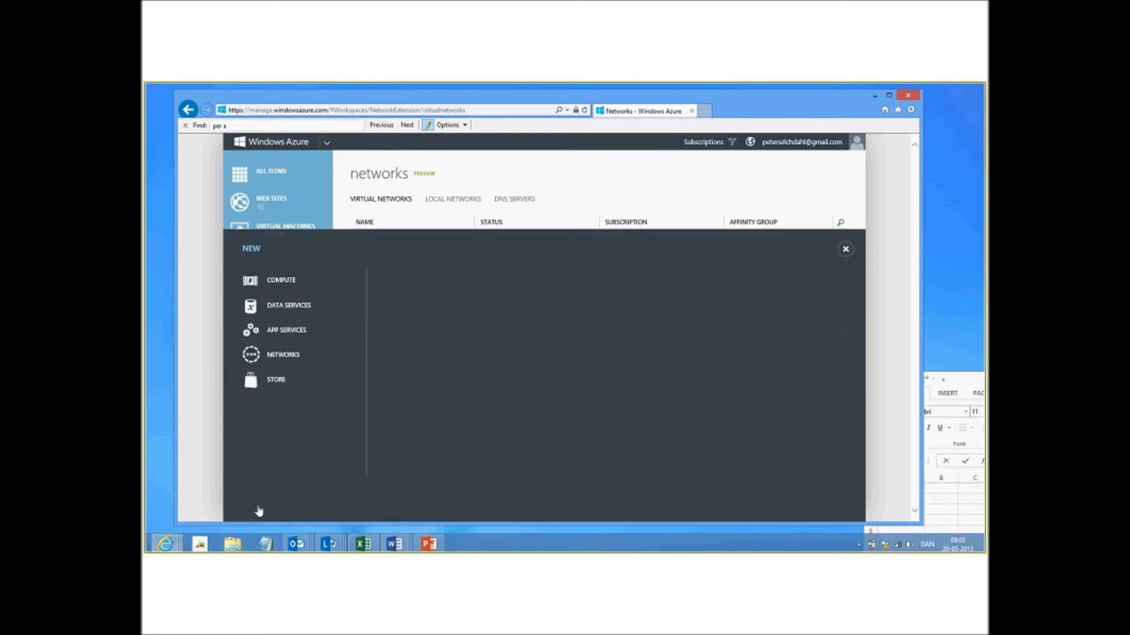
{"action": "left_click", "coordinate": [283, 354]}
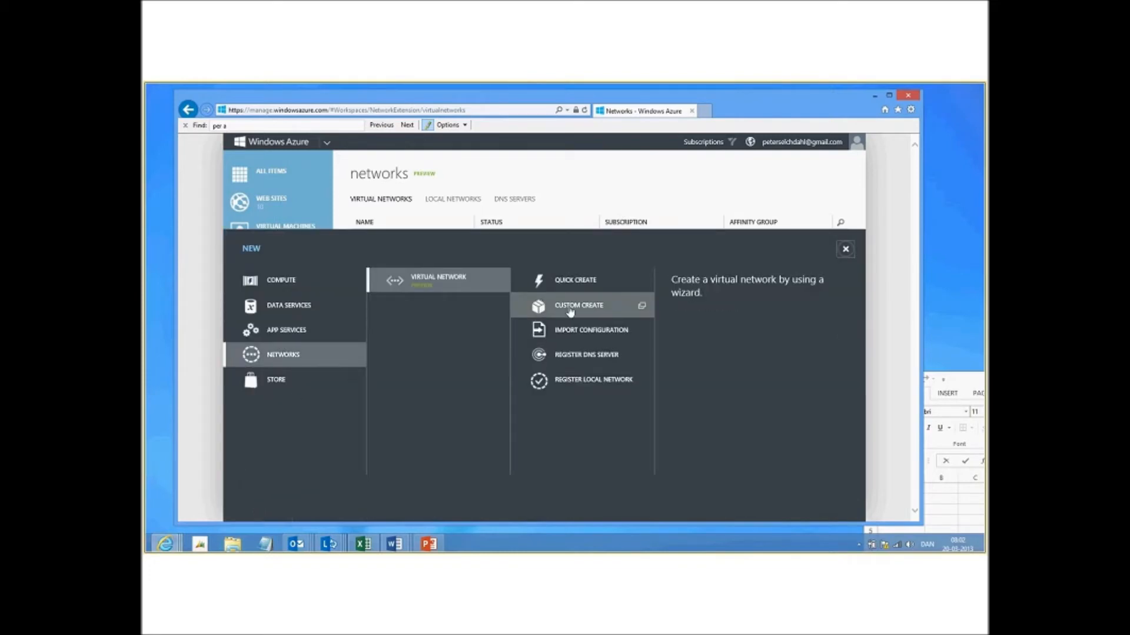
{"action": "left_click", "coordinate": [578, 305]}
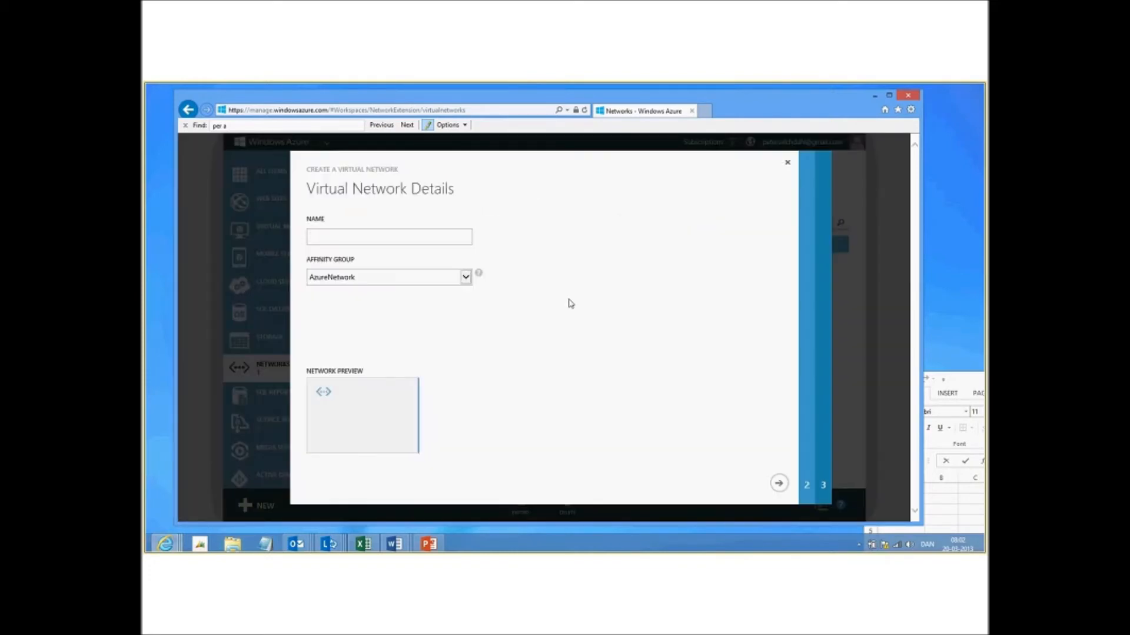
{"action": "mouse_move", "coordinate": [525, 291]}
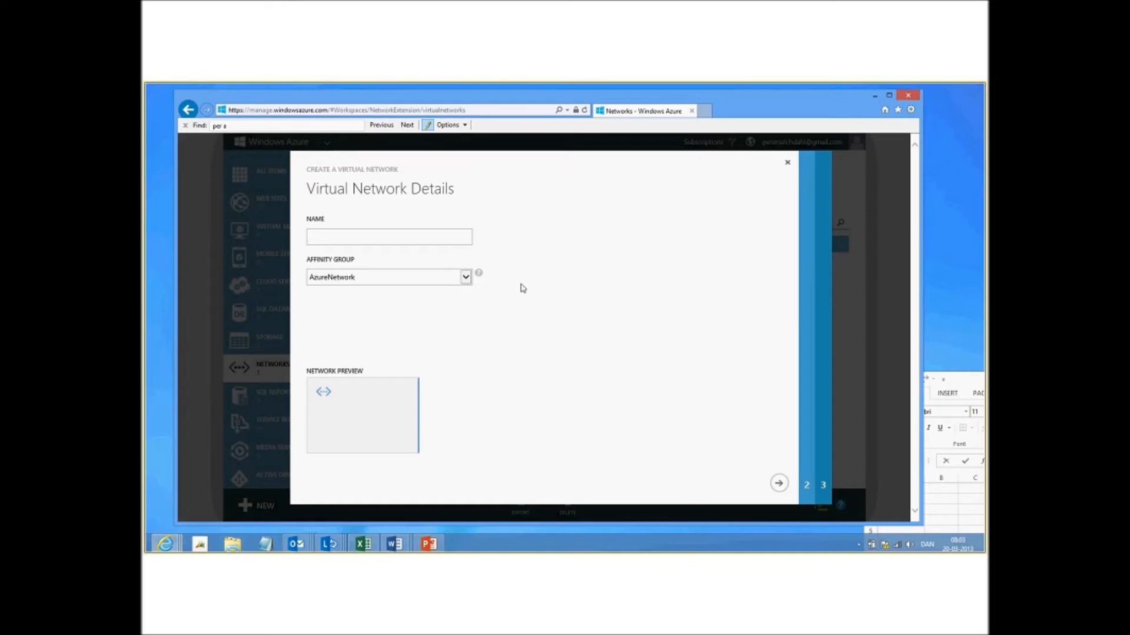
{"action": "type", "text": "DE"}
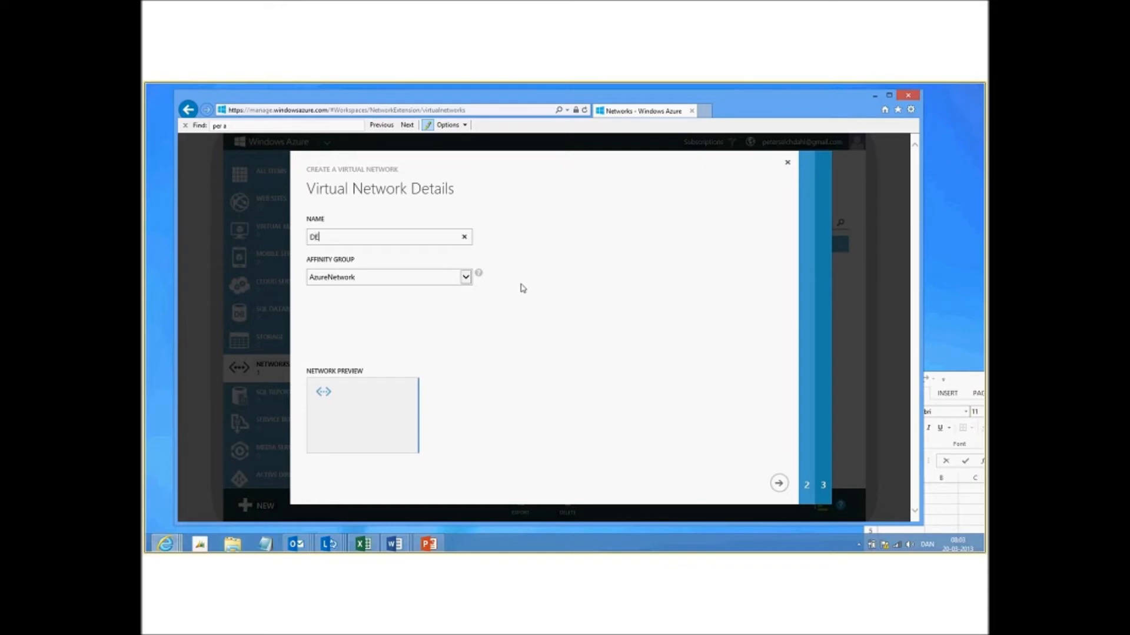
{"action": "type", "text": "Testing1"}
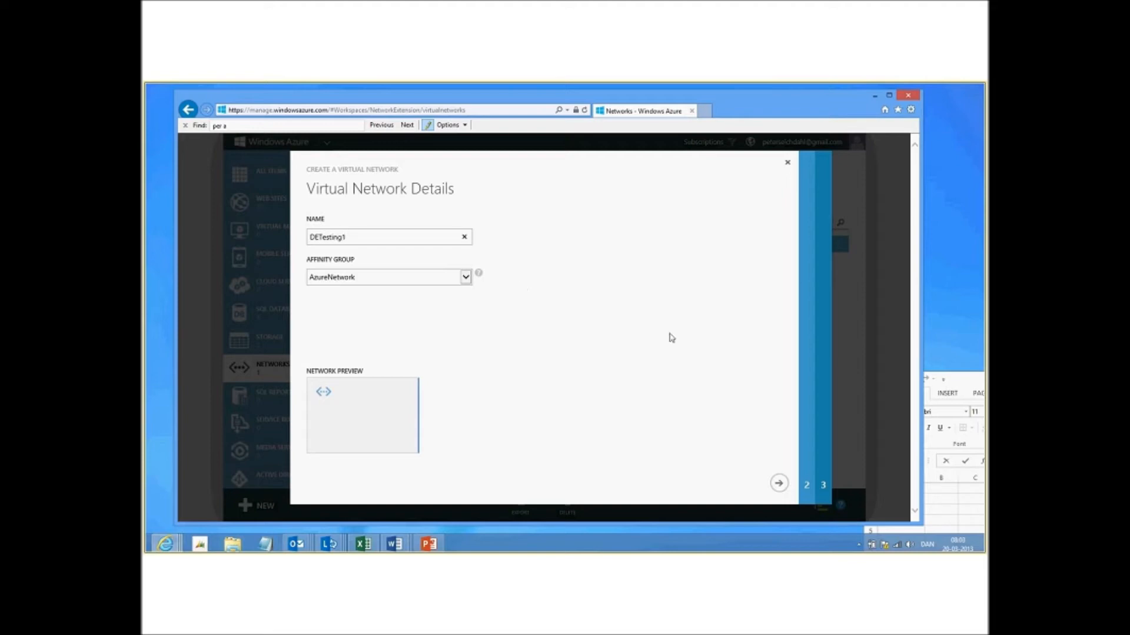
{"action": "left_click", "coordinate": [779, 483]}
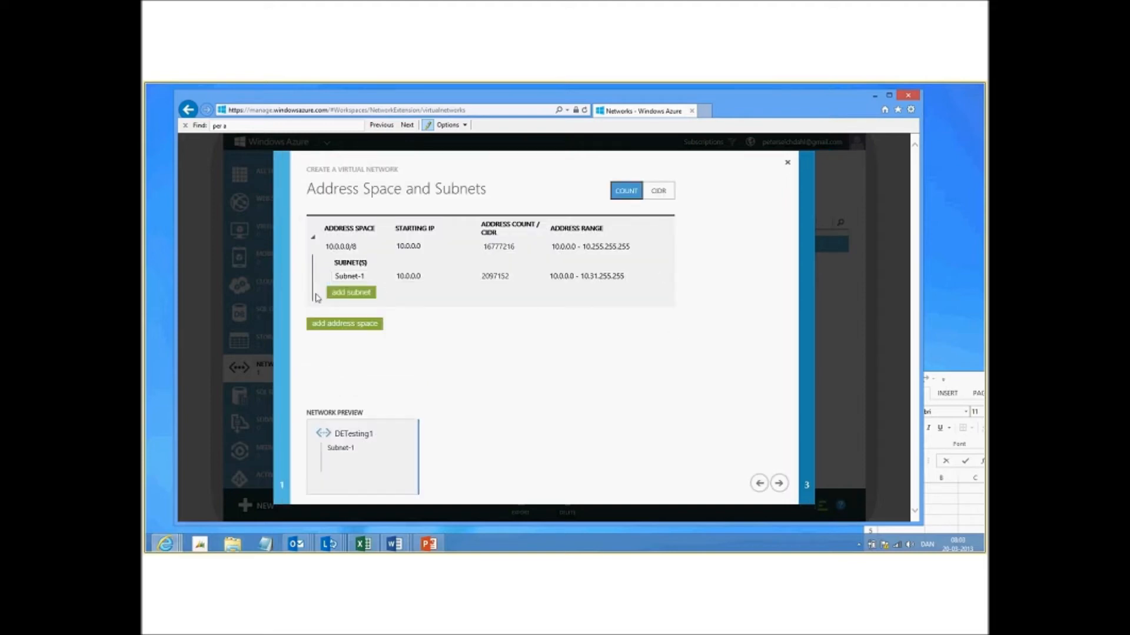
Step: Rename the second subnet to FrontEnd and add a BackEnd subnet
{"action": "left_click", "coordinate": [351, 292]}
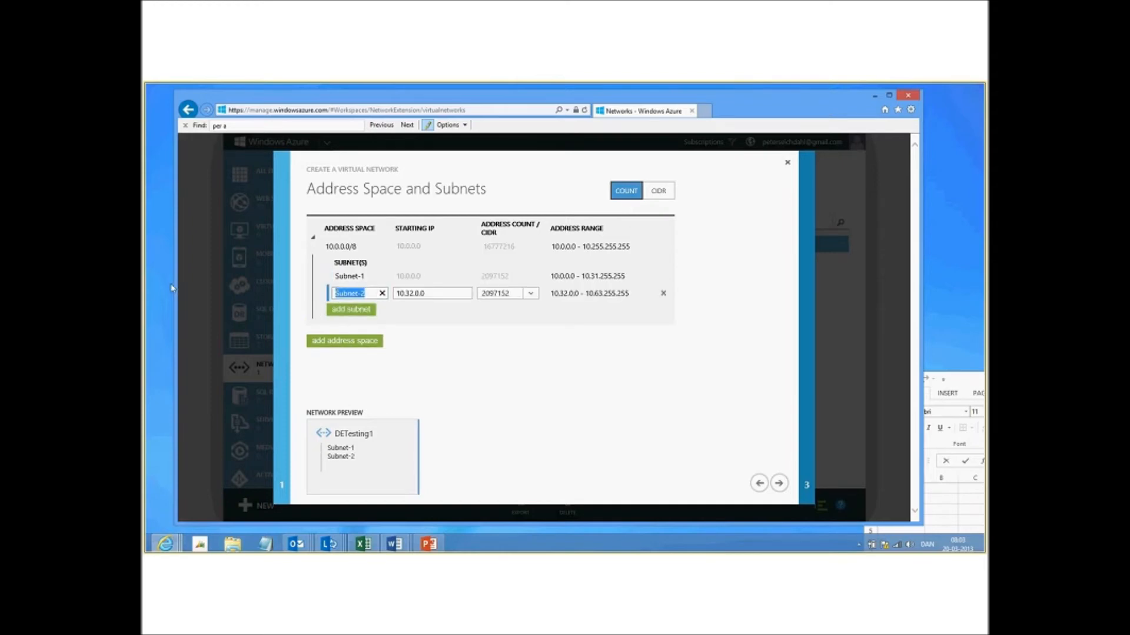
{"action": "type", "text": "Front"}
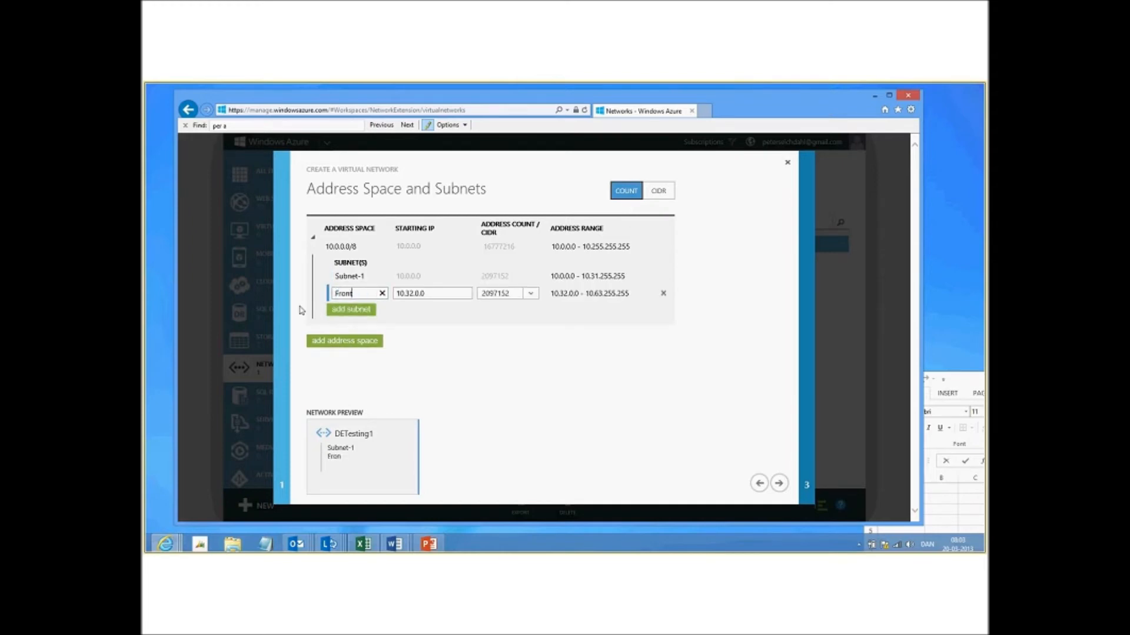
{"action": "type", "text": "End"}
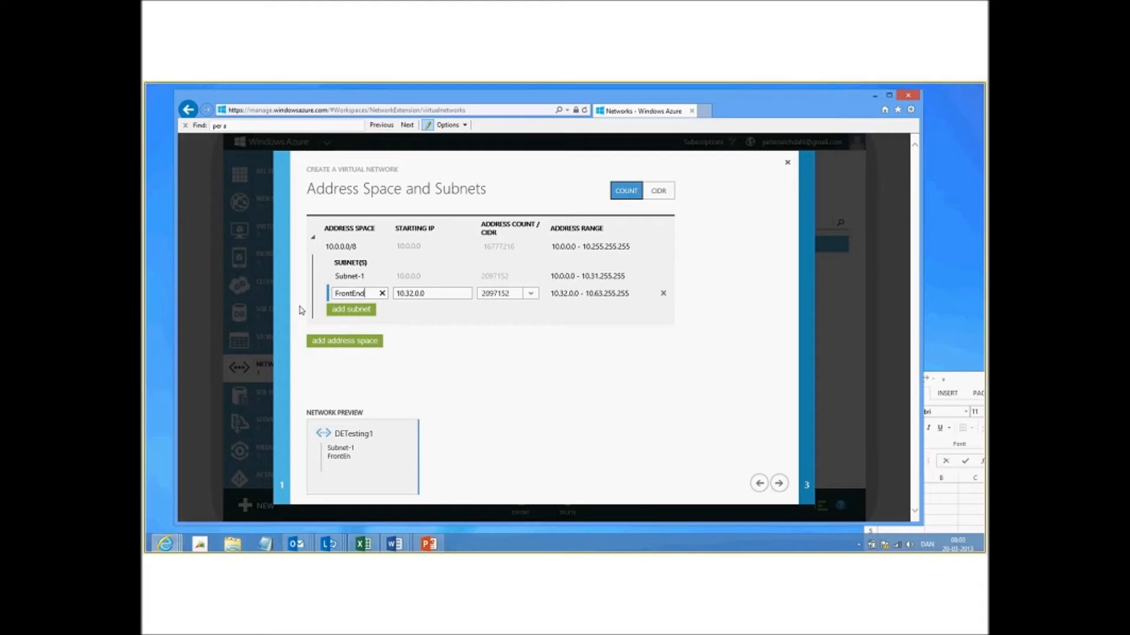
{"action": "left_click", "coordinate": [350, 309]}
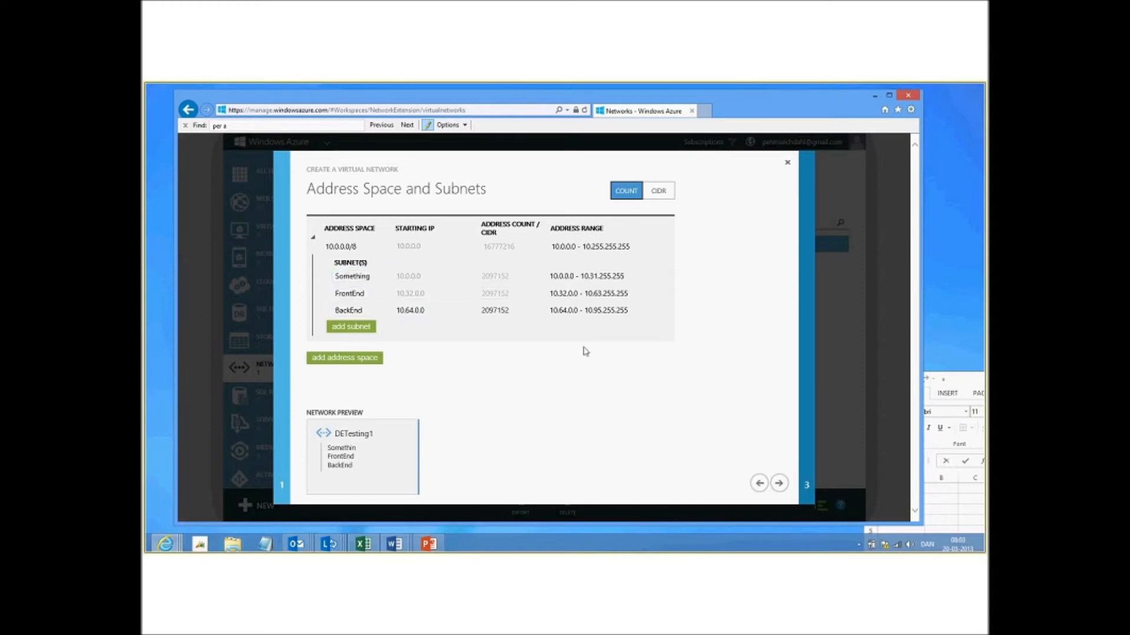
Step: Remove FrontEnd and set BackEnd 10.64.0.0 and Subnet-1 10.64.1.0 to 256 addresses
{"action": "left_click", "coordinate": [349, 293]}
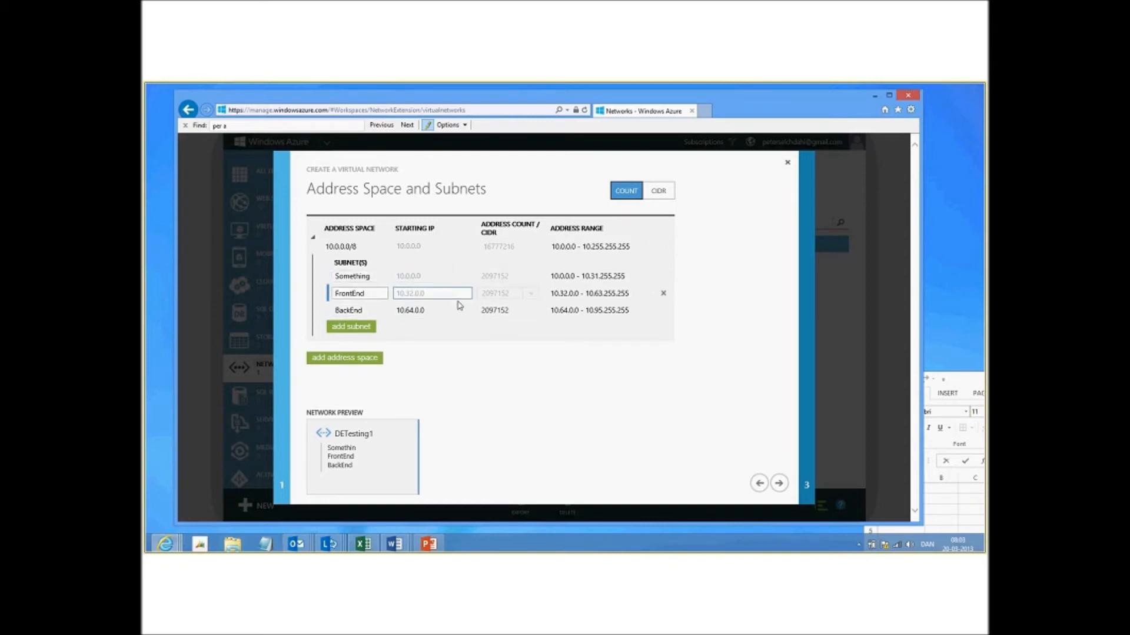
{"action": "left_click", "coordinate": [531, 310]}
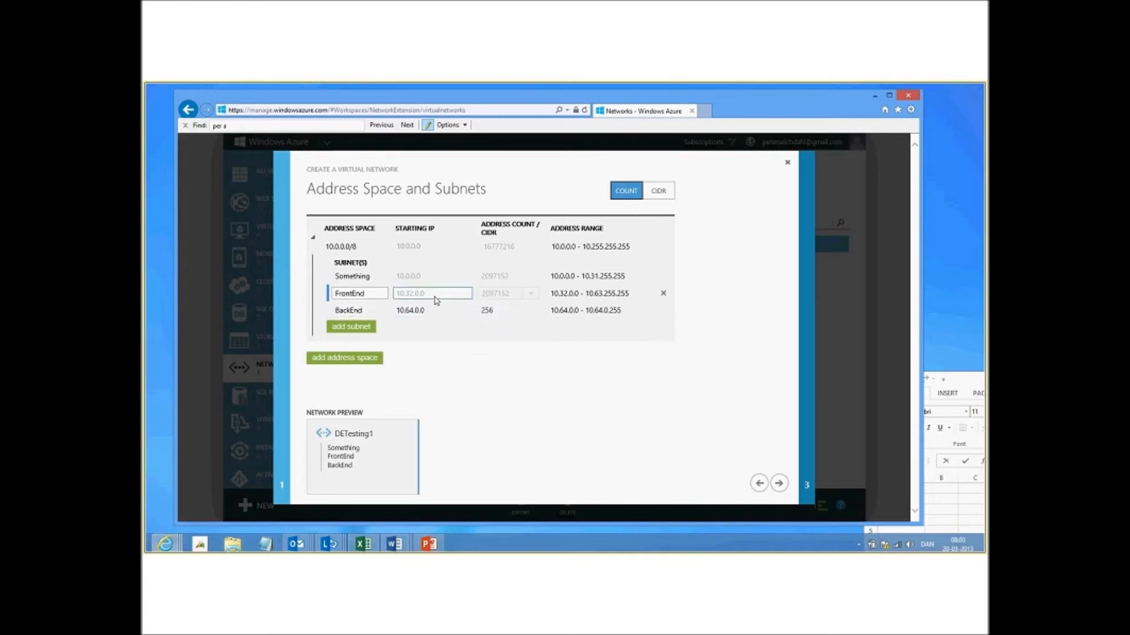
{"action": "mouse_move", "coordinate": [657, 296]}
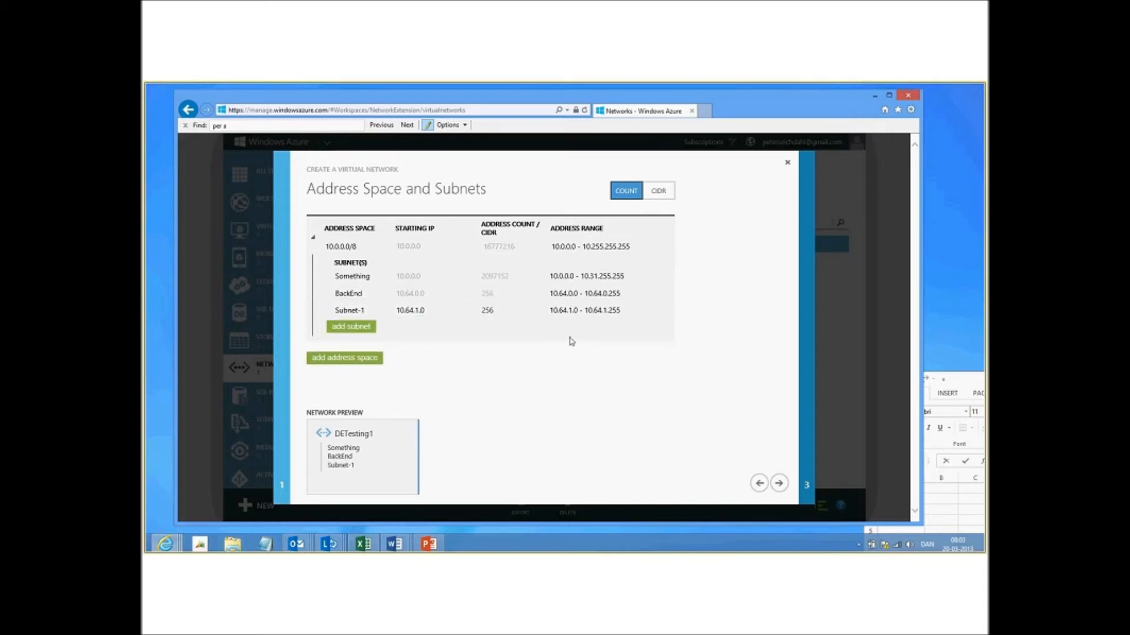
{"action": "mouse_move", "coordinate": [523, 326]}
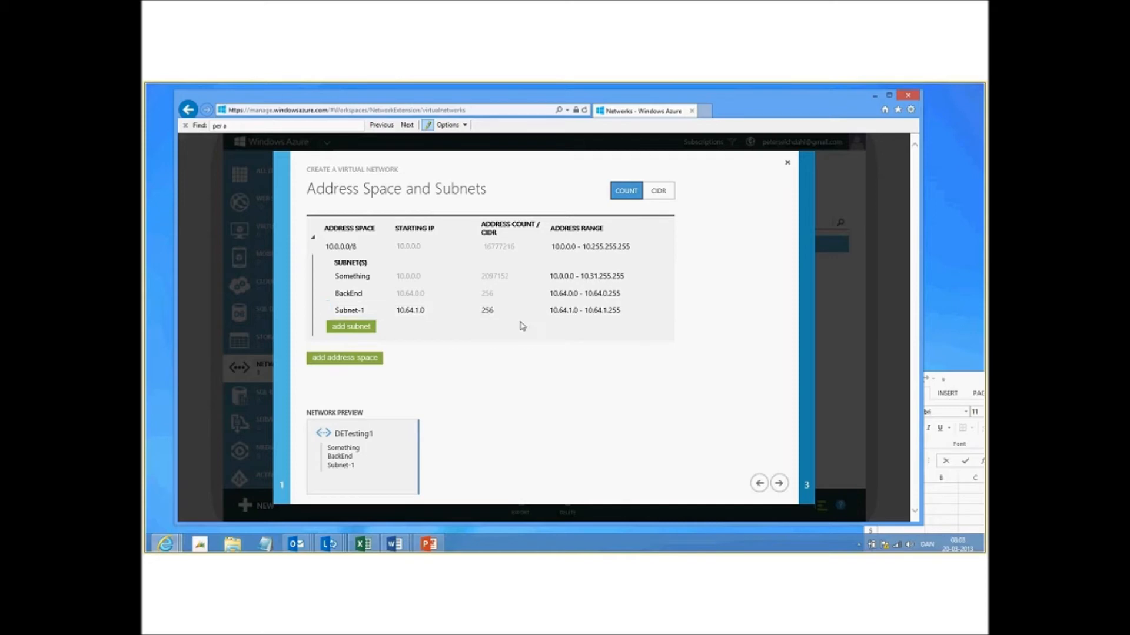
{"action": "left_click", "coordinate": [351, 275]}
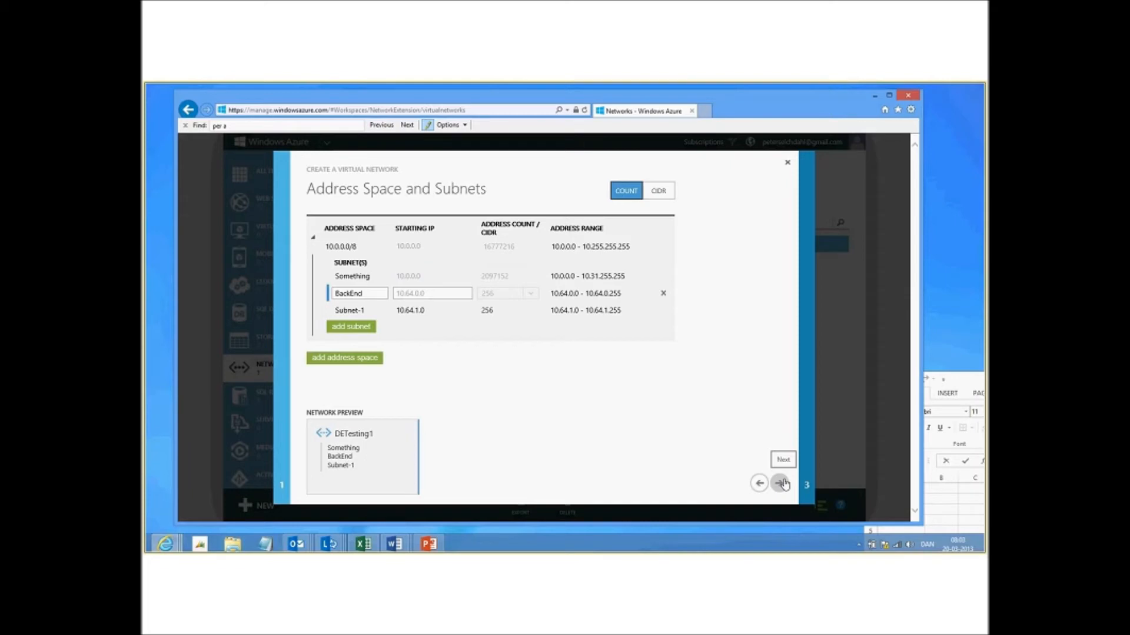
Step: Choose INSTDC004 as DETesting1's DNS server
{"action": "left_click", "coordinate": [780, 483]}
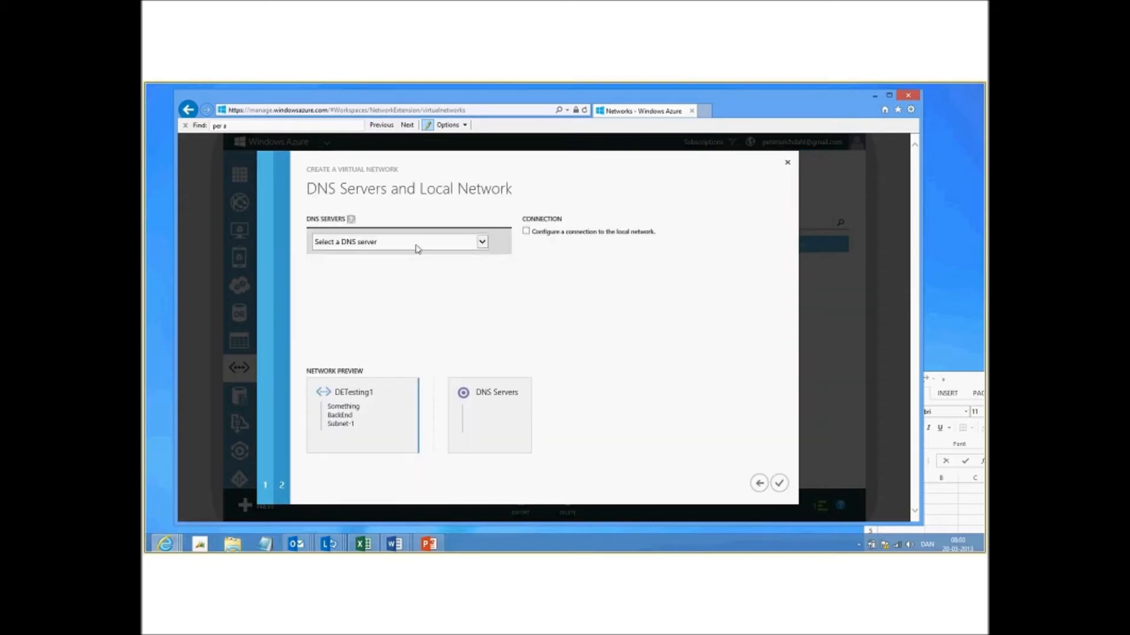
{"action": "left_click", "coordinate": [400, 242]}
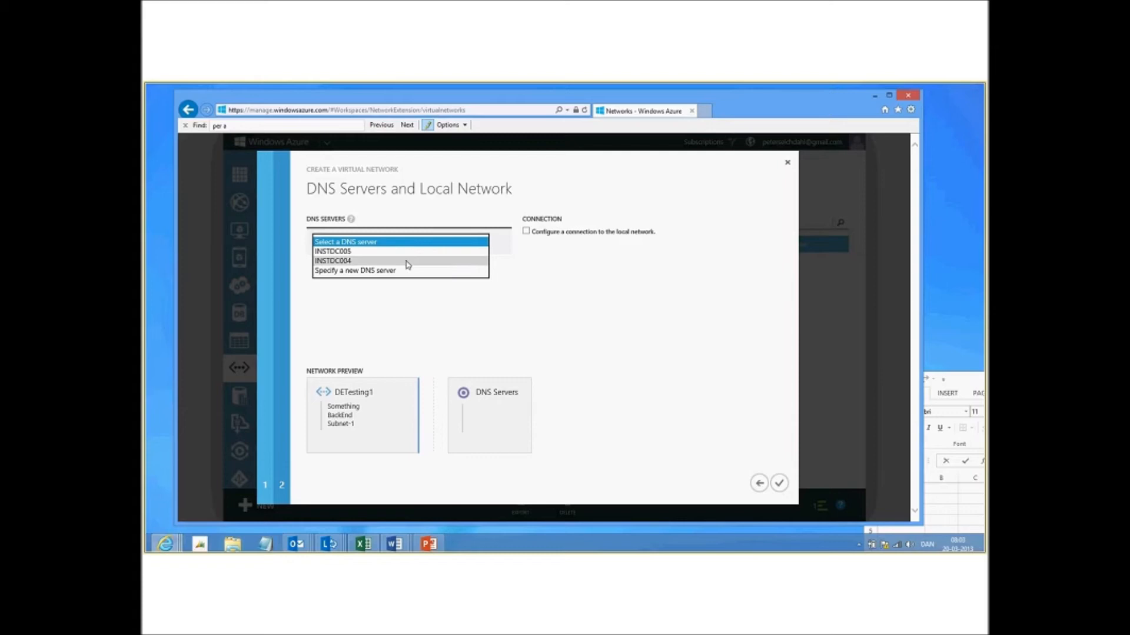
{"action": "left_click", "coordinate": [332, 260]}
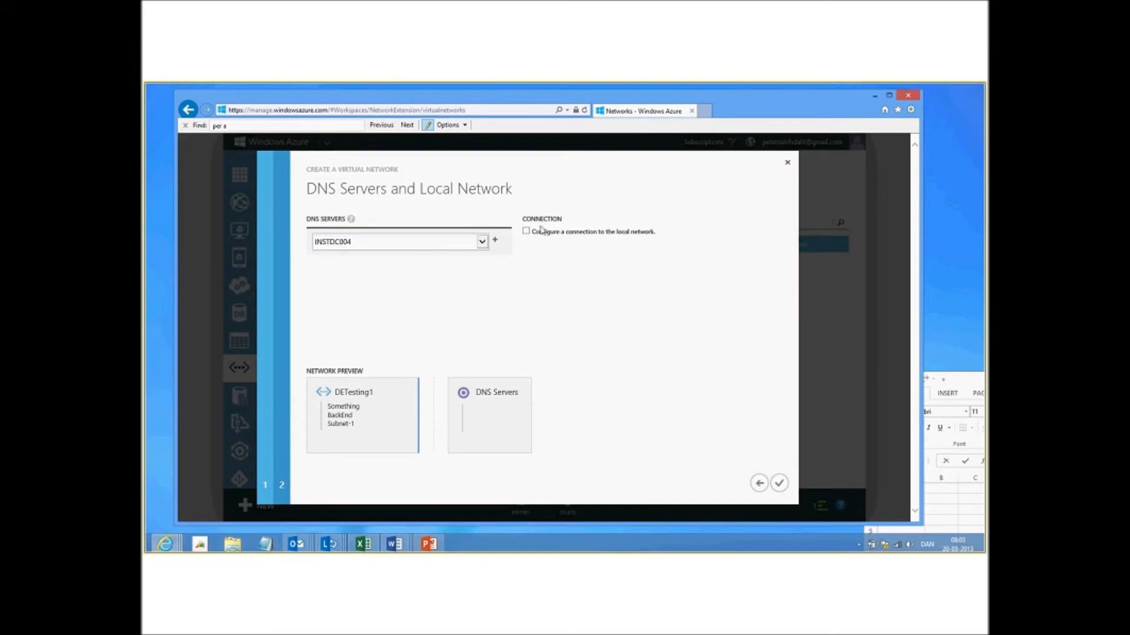
Step: Enable a local network connection and set the gateway subnet to 10.65.0.0/24
{"action": "left_click", "coordinate": [527, 231]}
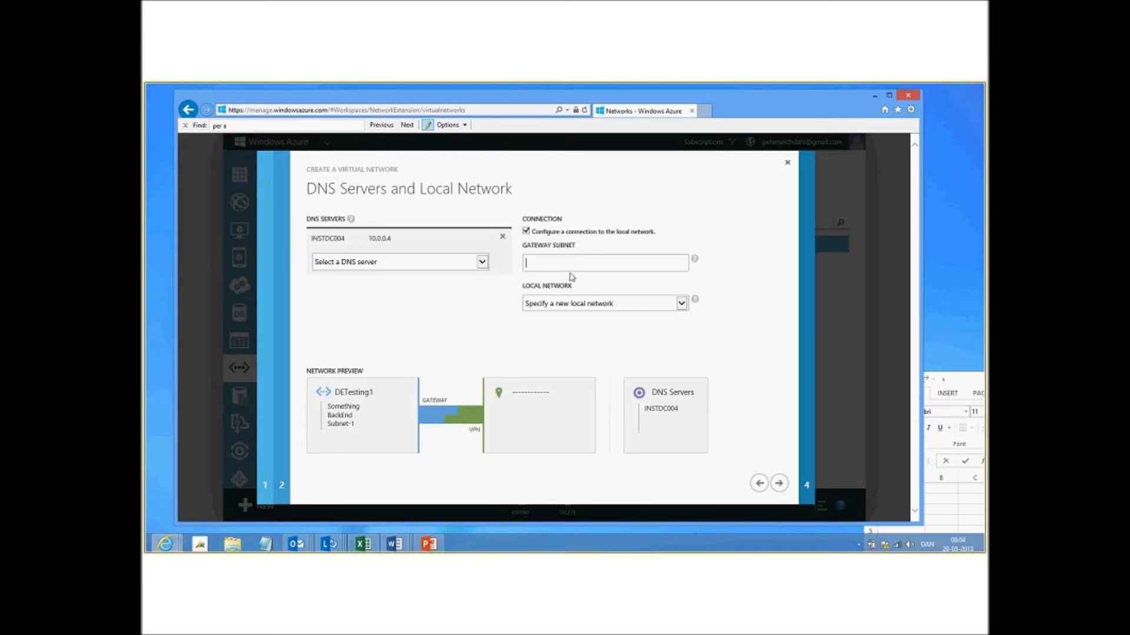
{"action": "type", "text": "10.0.65.0/"}
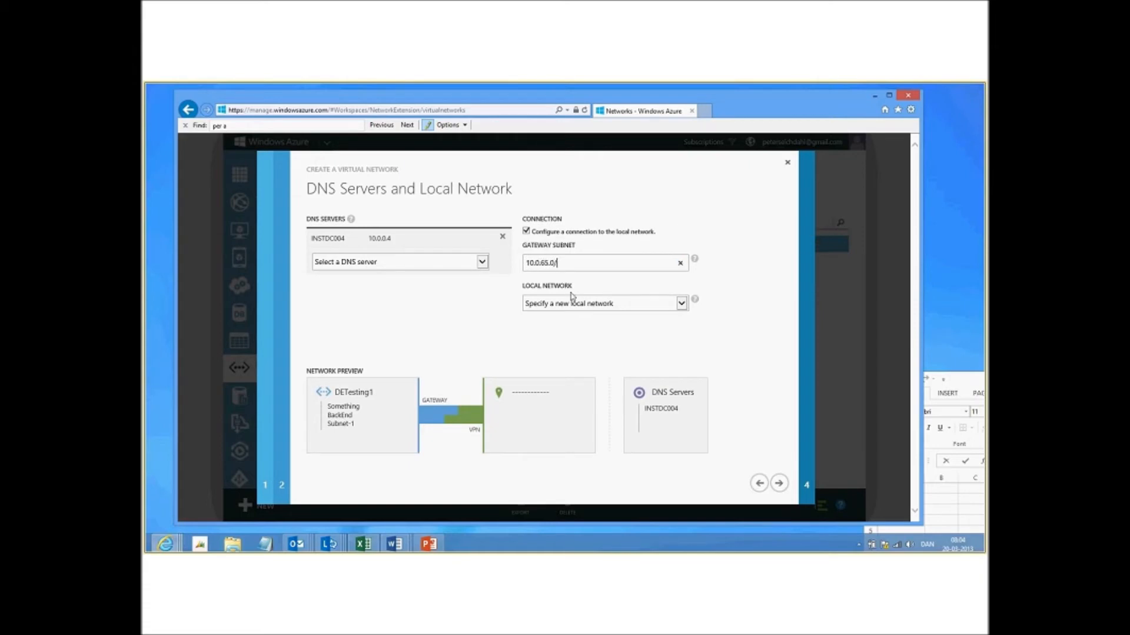
{"action": "type", "text": "24"}
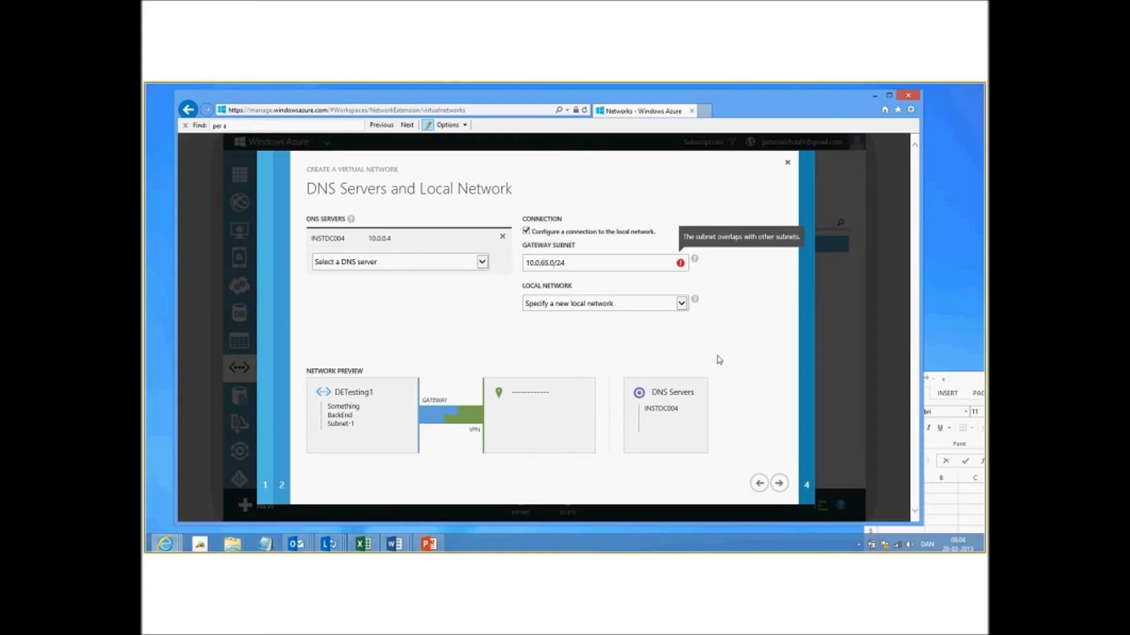
{"action": "mouse_move", "coordinate": [723, 472]}
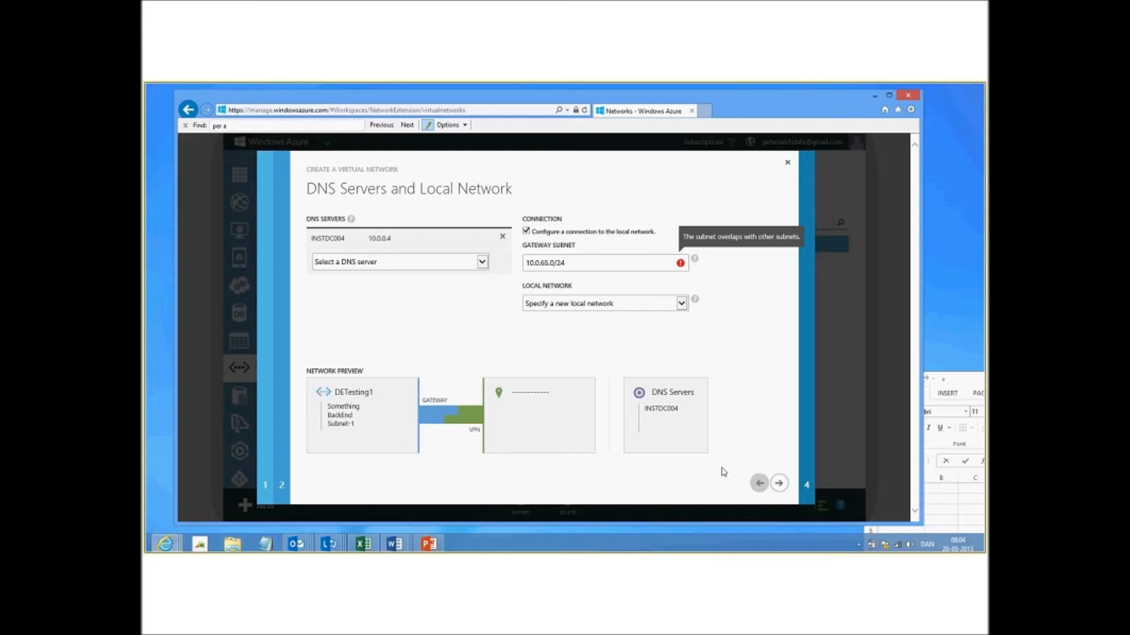
{"action": "left_click", "coordinate": [759, 483]}
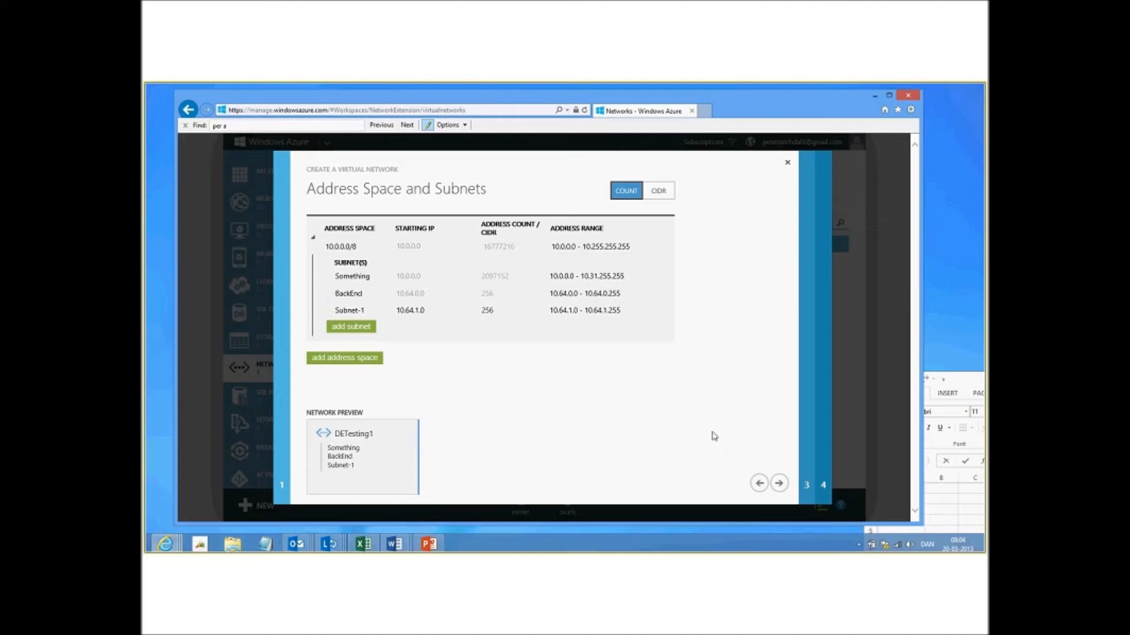
{"action": "left_click", "coordinate": [779, 484]}
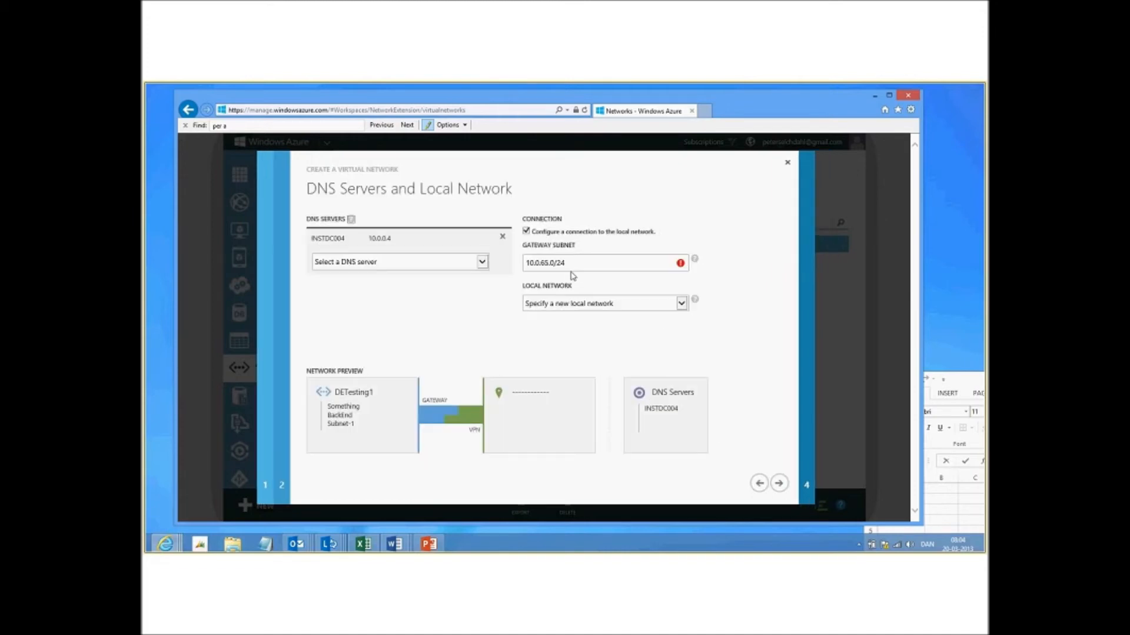
{"action": "left_click", "coordinate": [604, 263]}
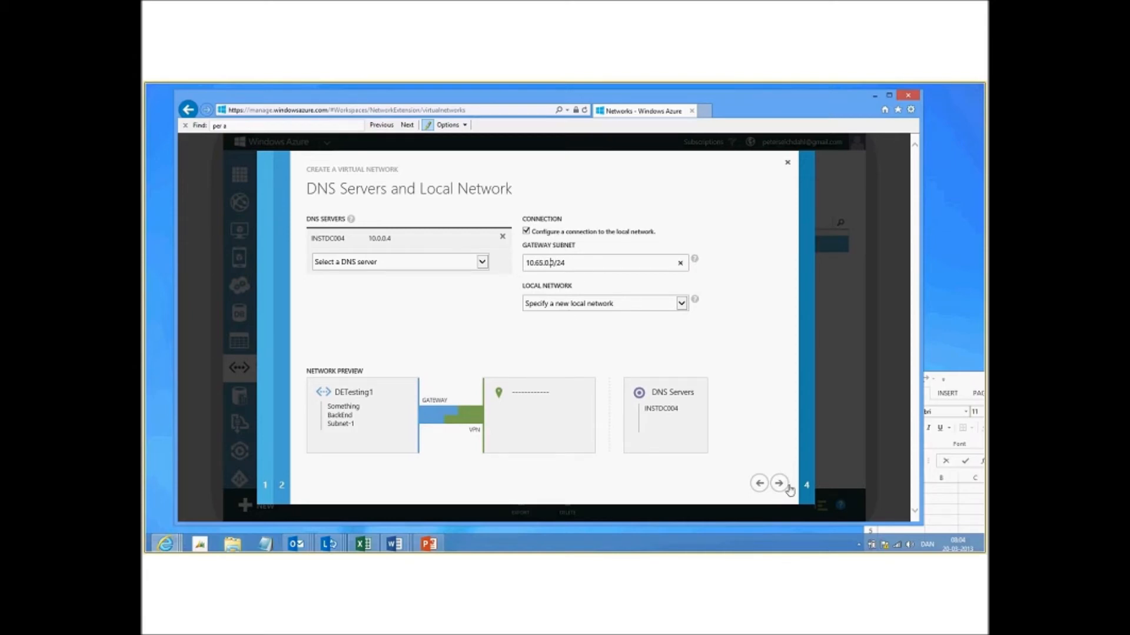
Step: Name the local network DE-S2S-Con2 and set its VPN device IP to 212.130.16.56
{"action": "left_click", "coordinate": [778, 484]}
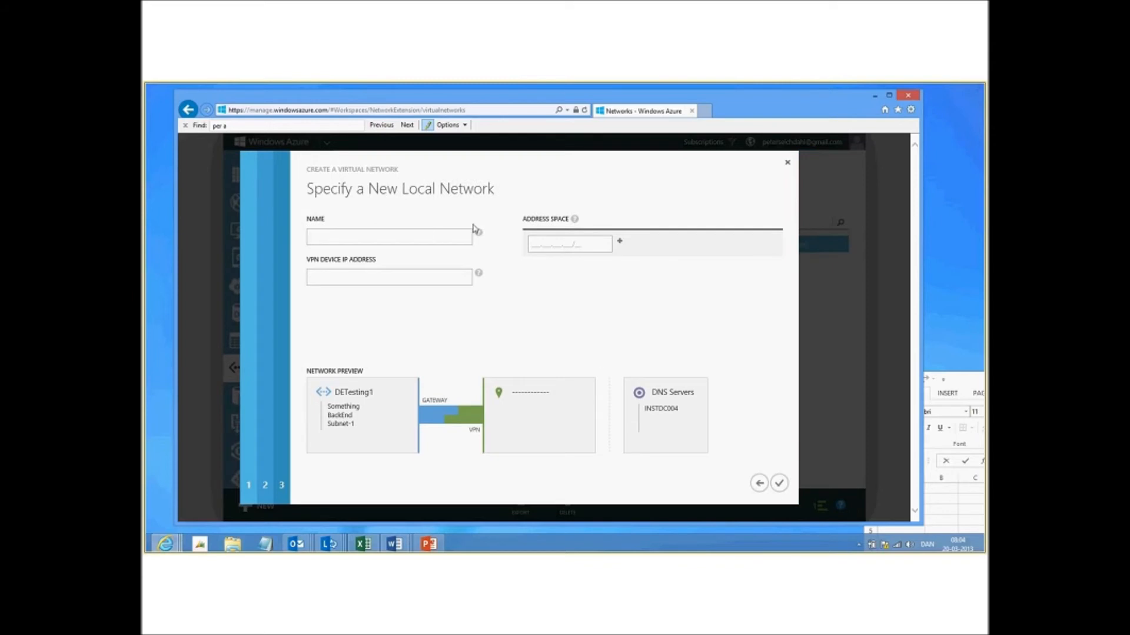
{"action": "type", "text": "212.130.16.55"}
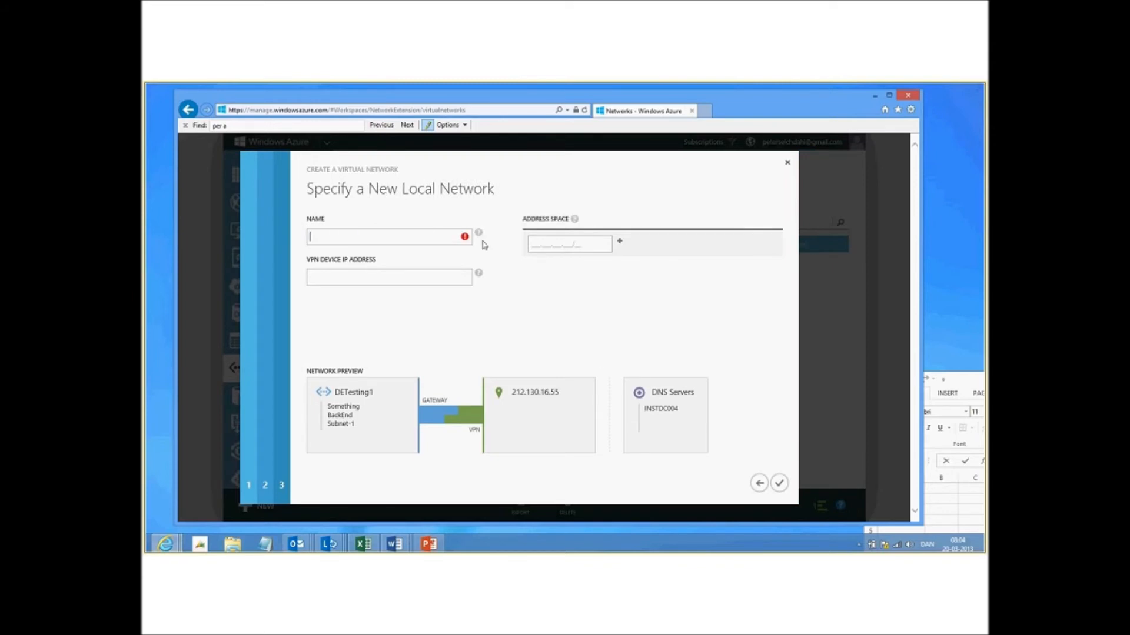
{"action": "mouse_move", "coordinate": [478, 232]}
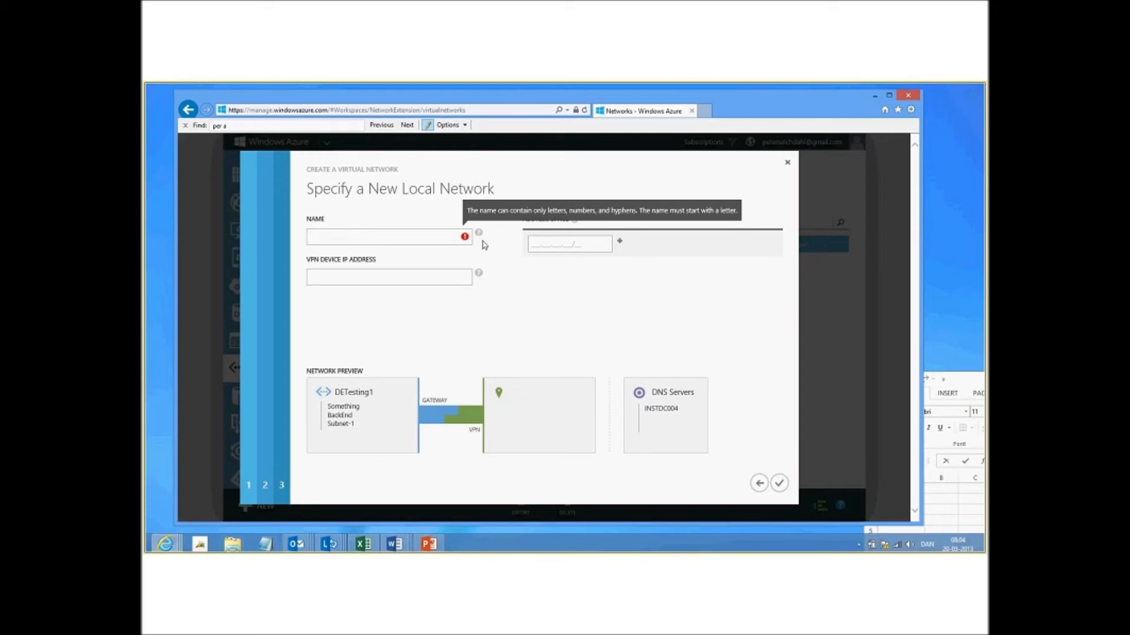
{"action": "type", "text": "DE-2"}
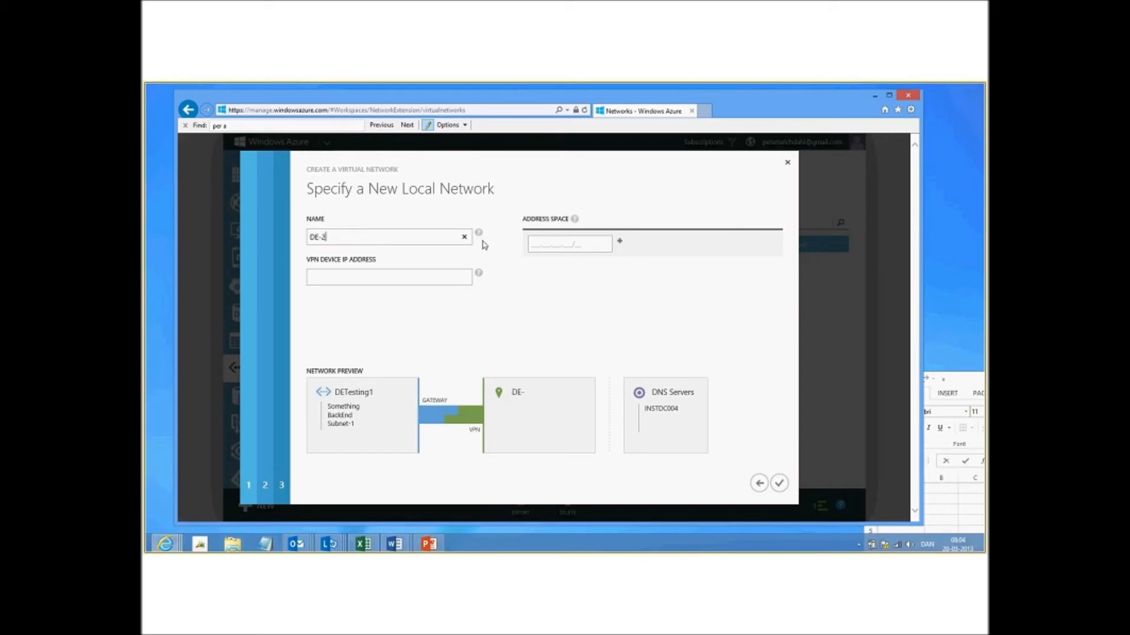
{"action": "type", "text": "5"}
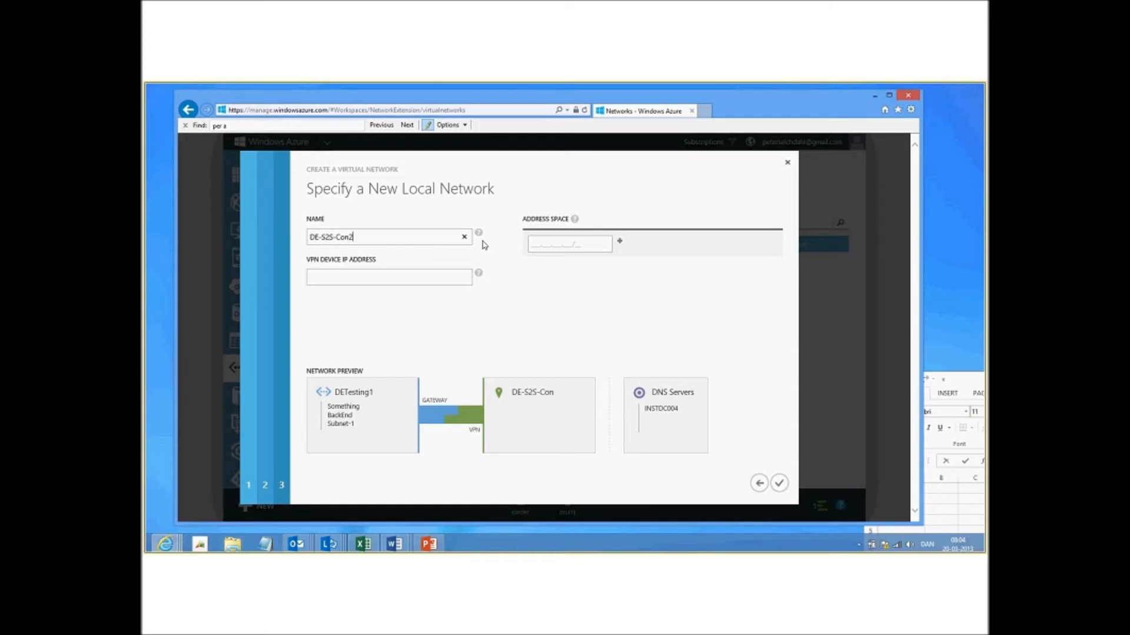
{"action": "left_click", "coordinate": [388, 276]}
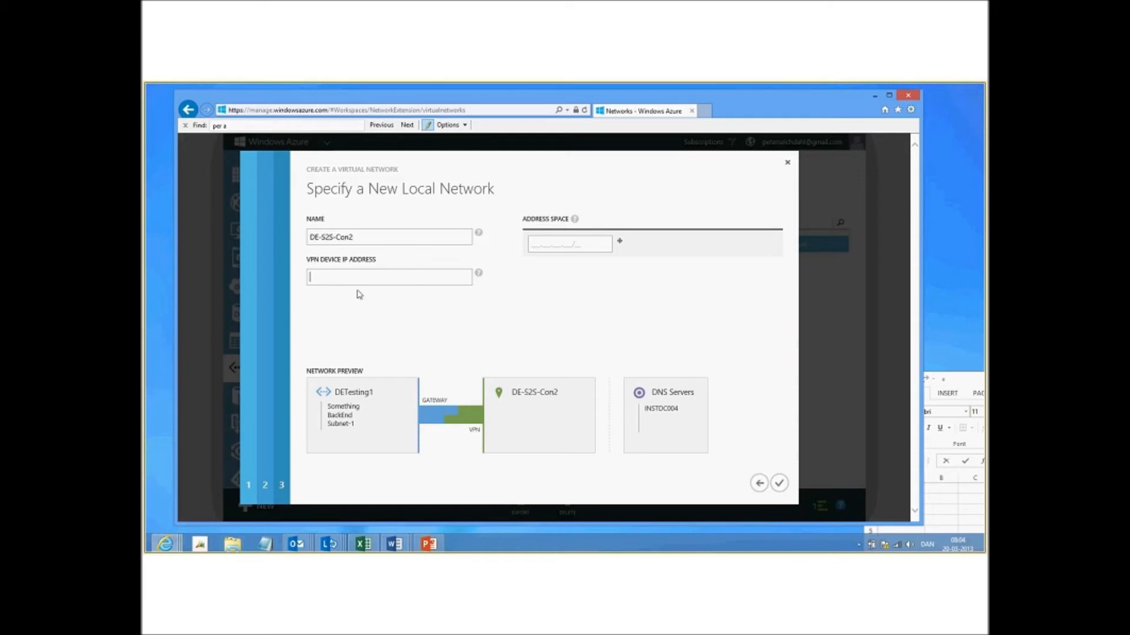
{"action": "type", "text": "212.130.16.55"}
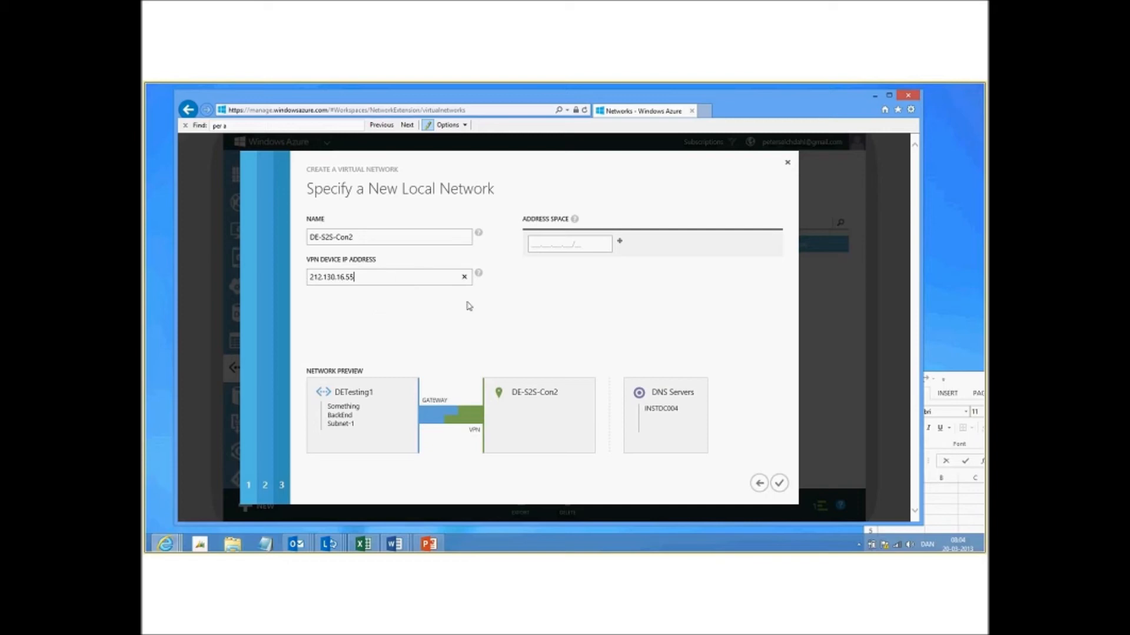
{"action": "left_click", "coordinate": [362, 543]}
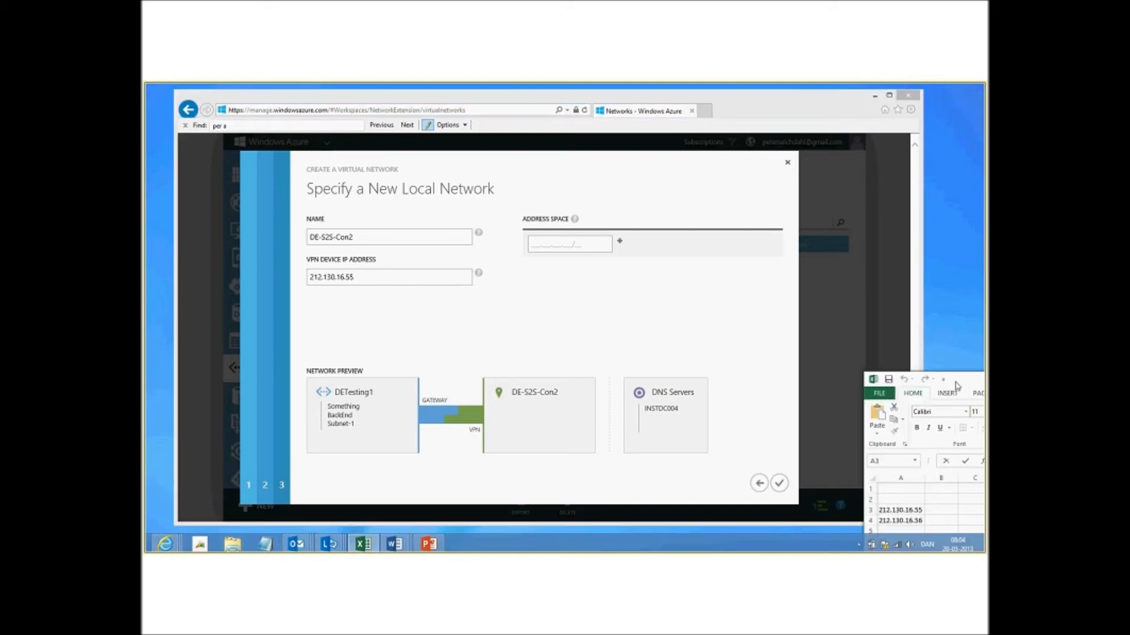
{"action": "left_click", "coordinate": [389, 277]}
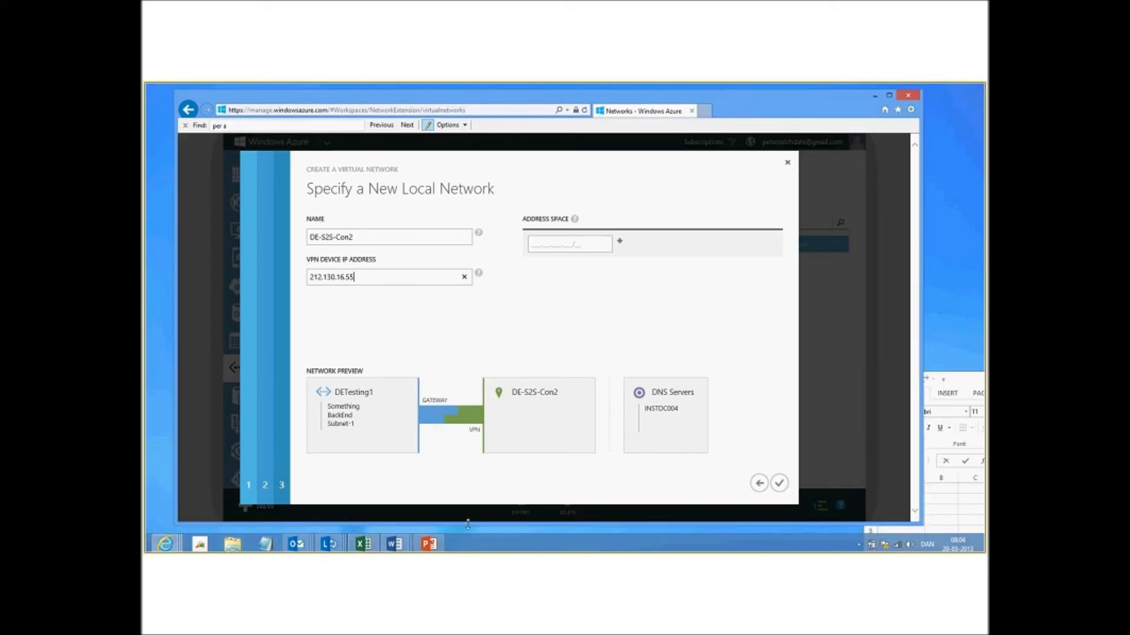
{"action": "left_click", "coordinate": [429, 544]}
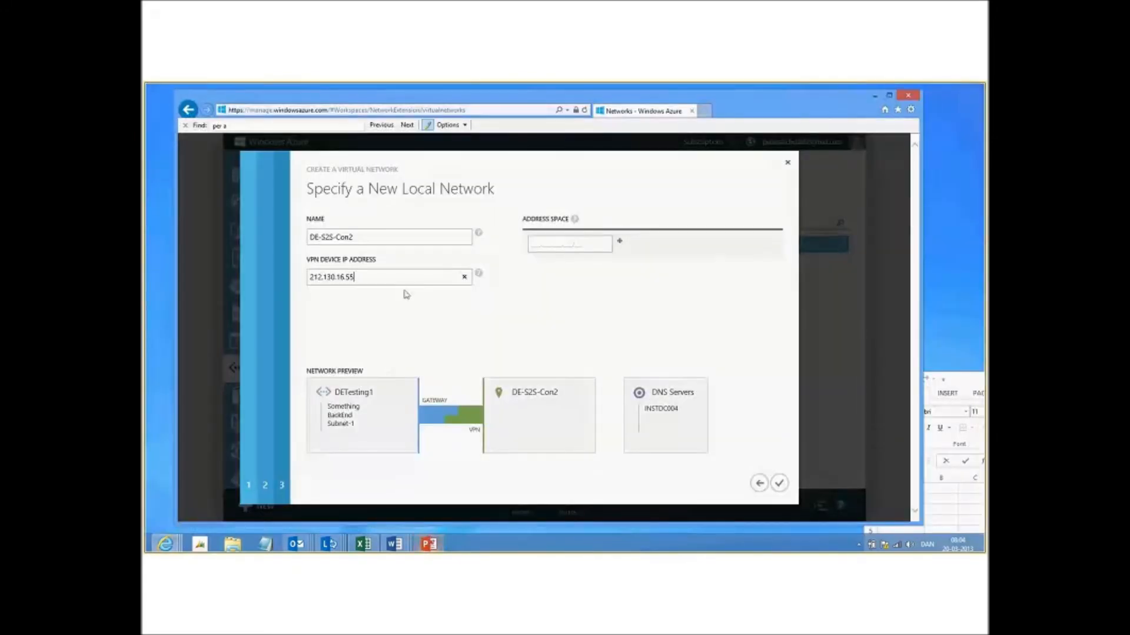
Step: Add address spaces 172.16.2.0/24 and 172.16.0.0/24 to the local network
{"action": "left_click", "coordinate": [569, 244]}
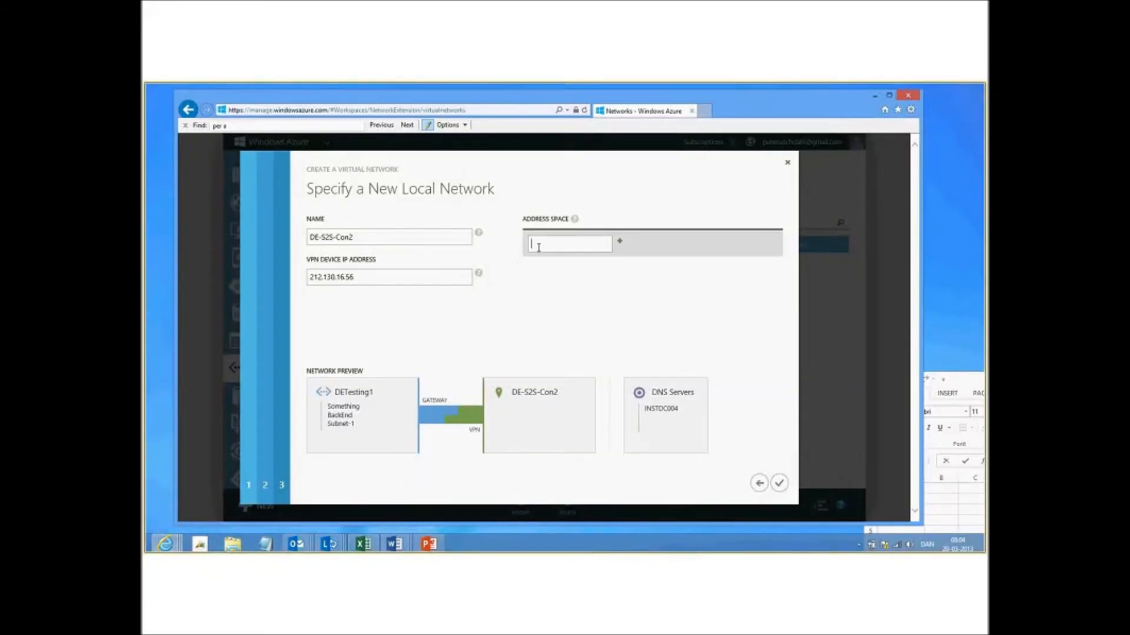
{"action": "type", "text": "172.16.2.0/24"}
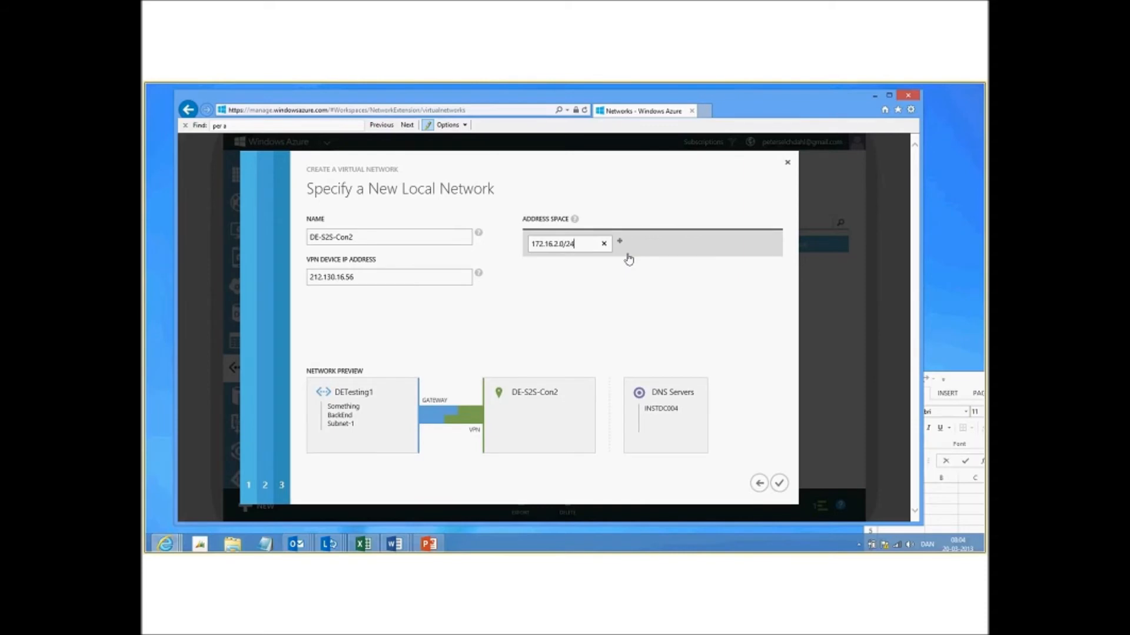
{"action": "mouse_move", "coordinate": [621, 246]}
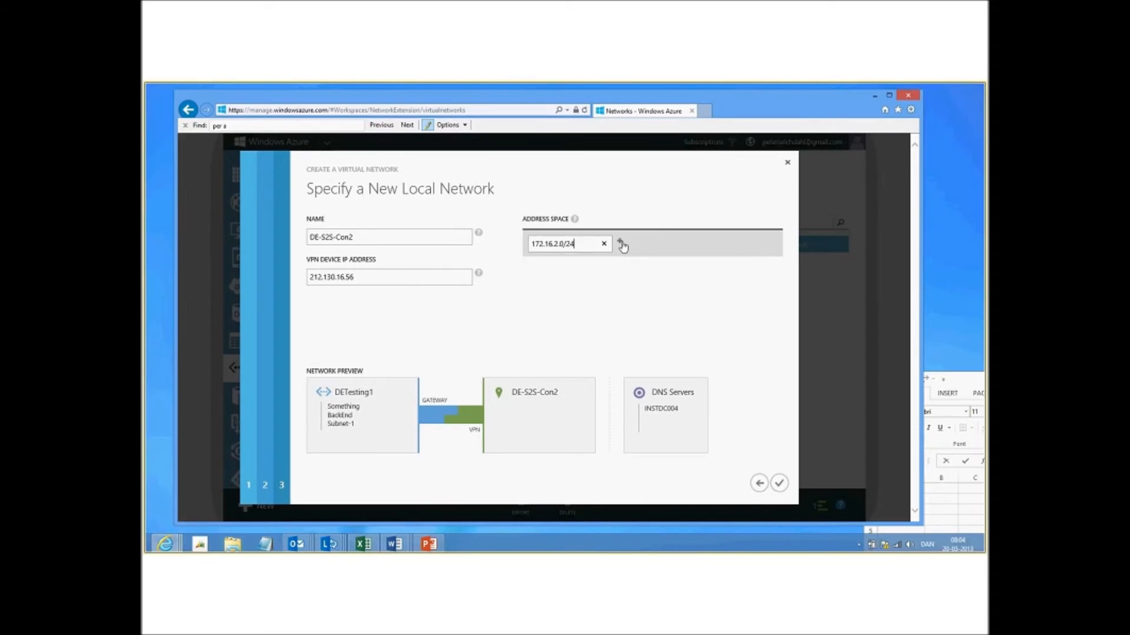
{"action": "left_click", "coordinate": [620, 244]}
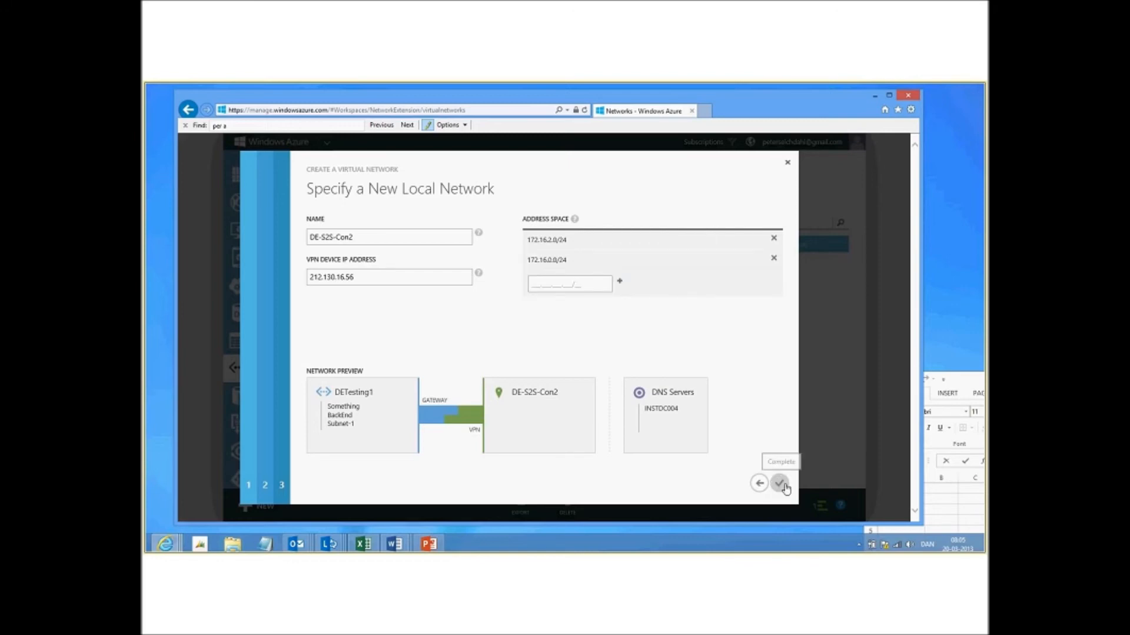
Step: Complete the DETesting1 virtual network and view DEProduction1's dashboard
{"action": "left_click", "coordinate": [779, 483]}
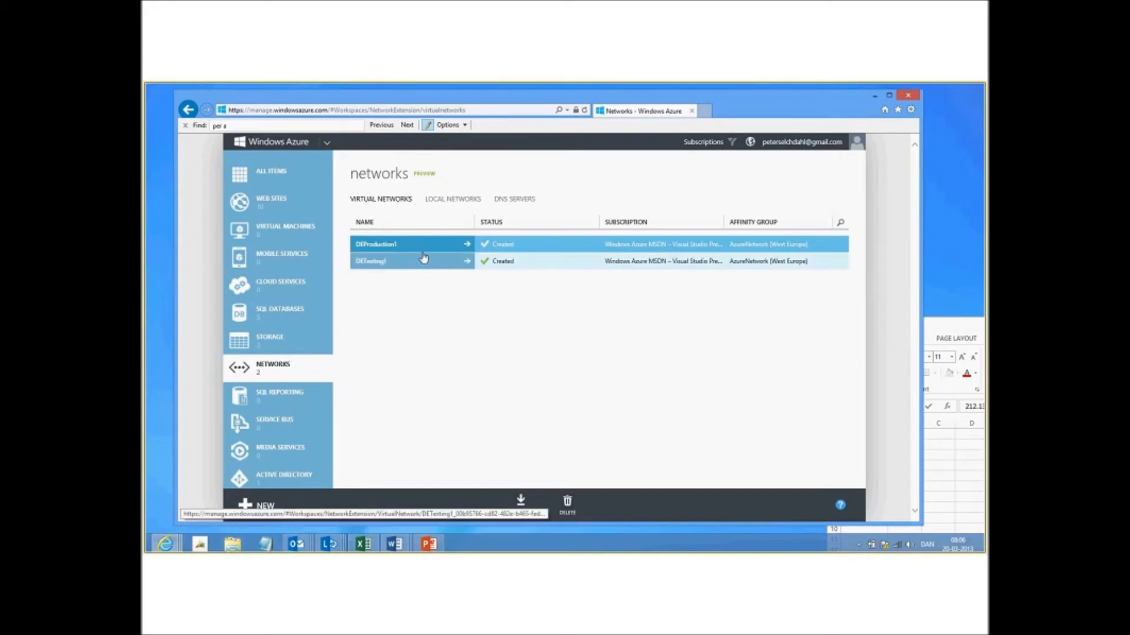
{"action": "left_click", "coordinate": [375, 245]}
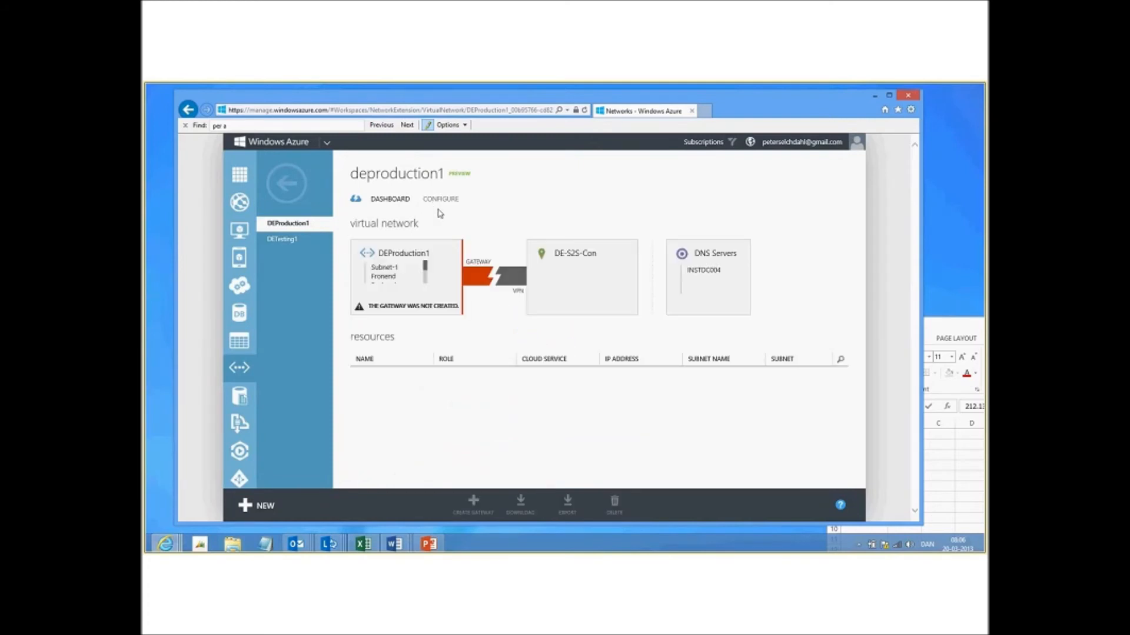
{"action": "mouse_move", "coordinate": [445, 285]}
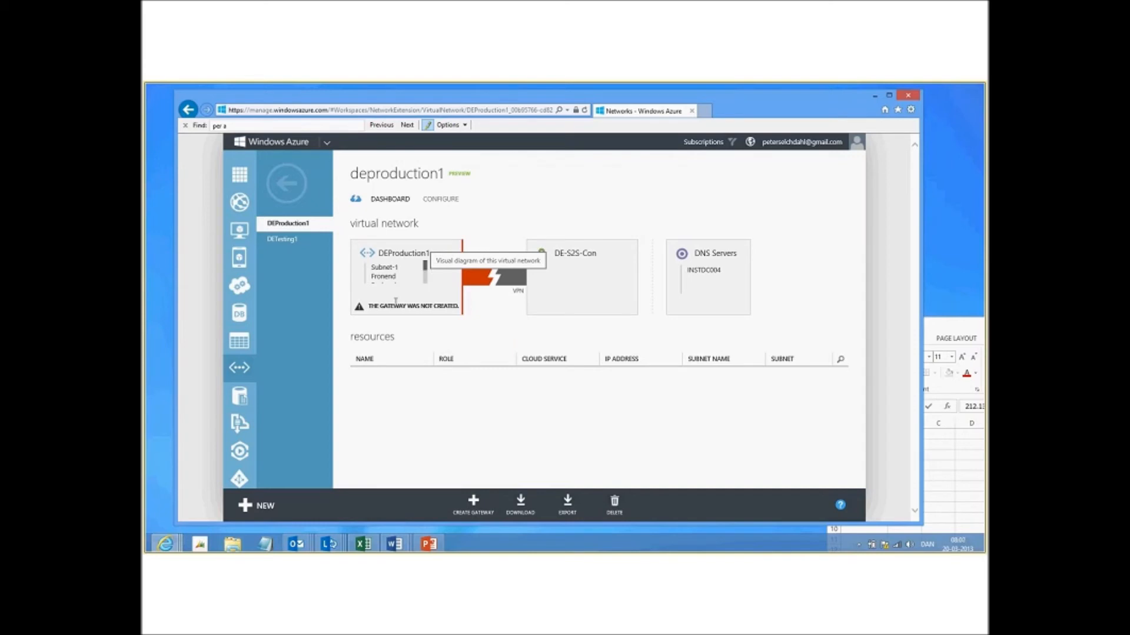
{"action": "mouse_move", "coordinate": [612, 262]}
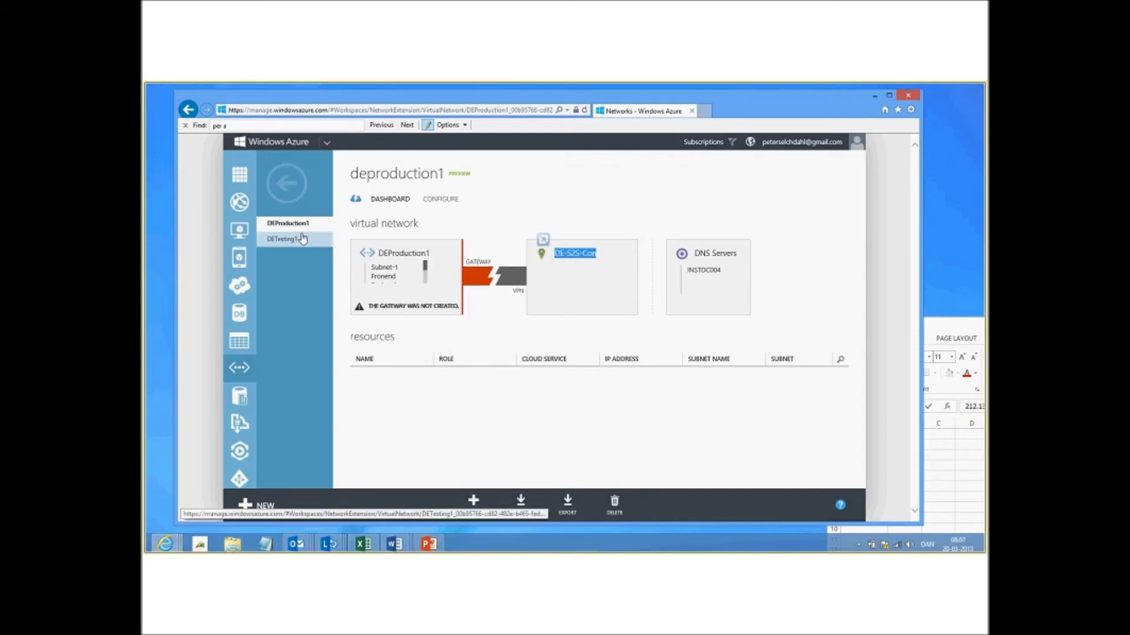
Step: In DETesting1's Configure page, pick a different local network from the dropdown without saving
{"action": "left_click", "coordinate": [283, 238]}
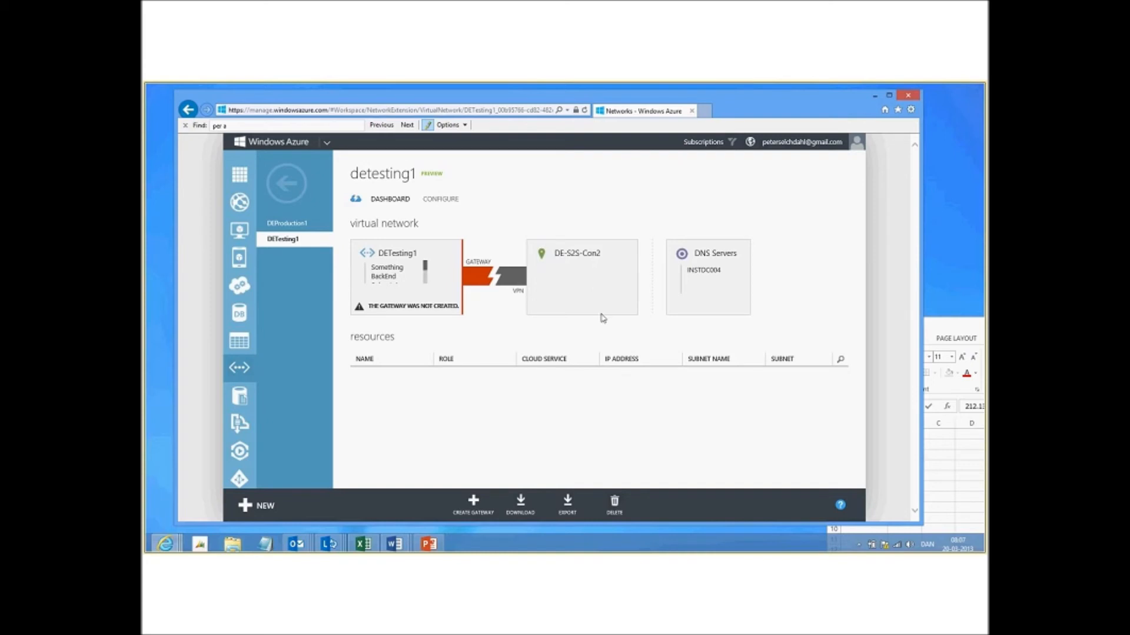
{"action": "left_click", "coordinate": [440, 198]}
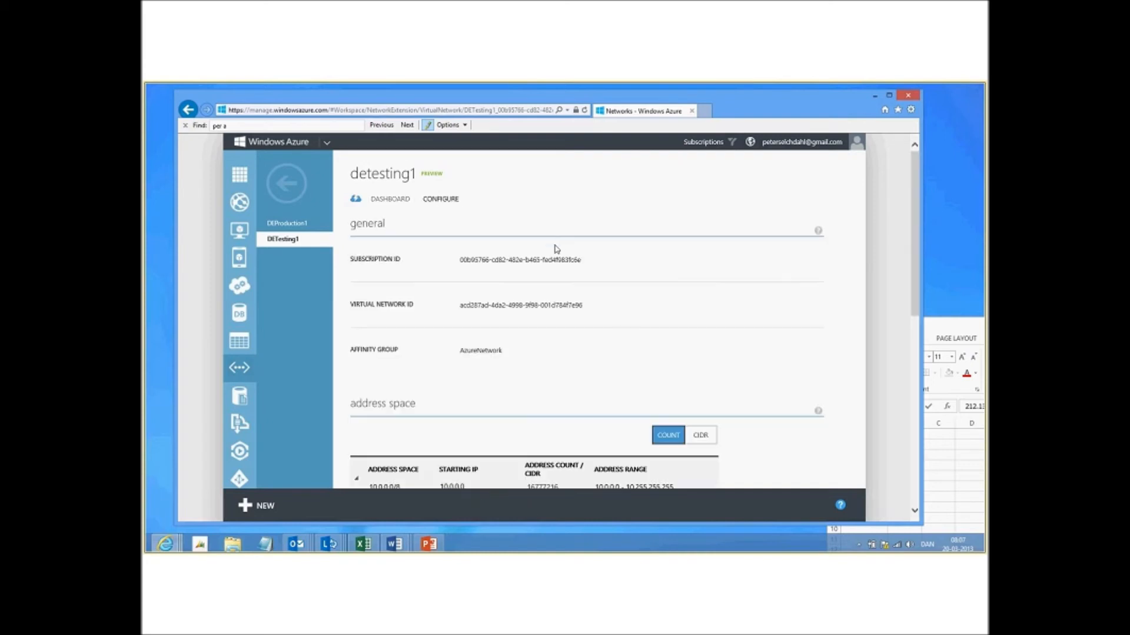
{"action": "scroll", "scroll_direction": "down", "scroll_amount": 3}
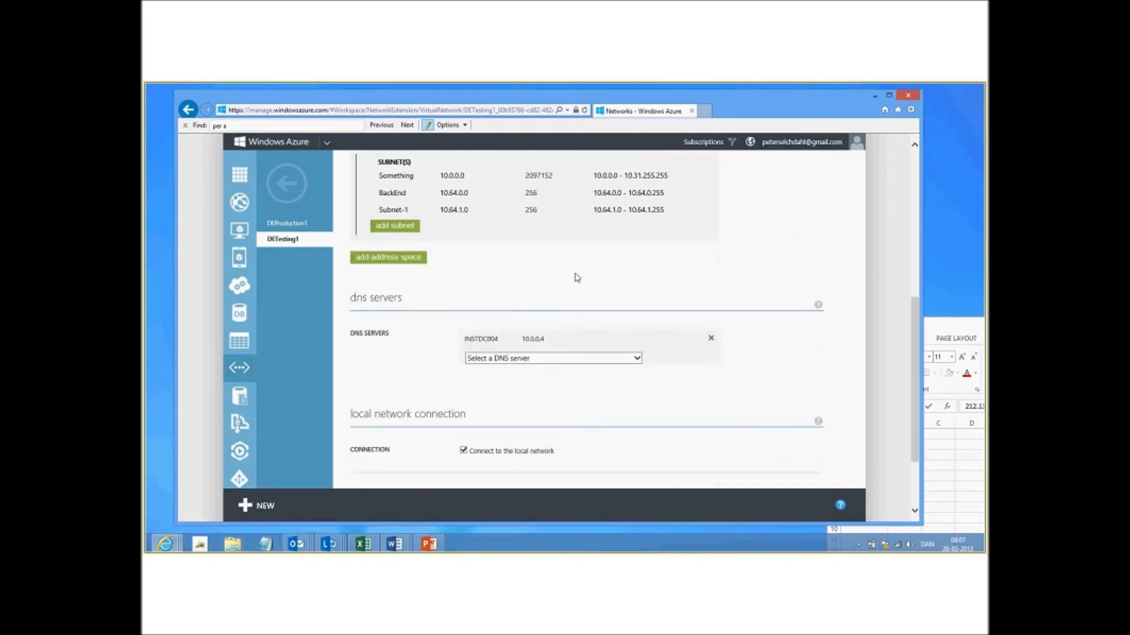
{"action": "scroll", "scroll_direction": "down", "scroll_amount": 3}
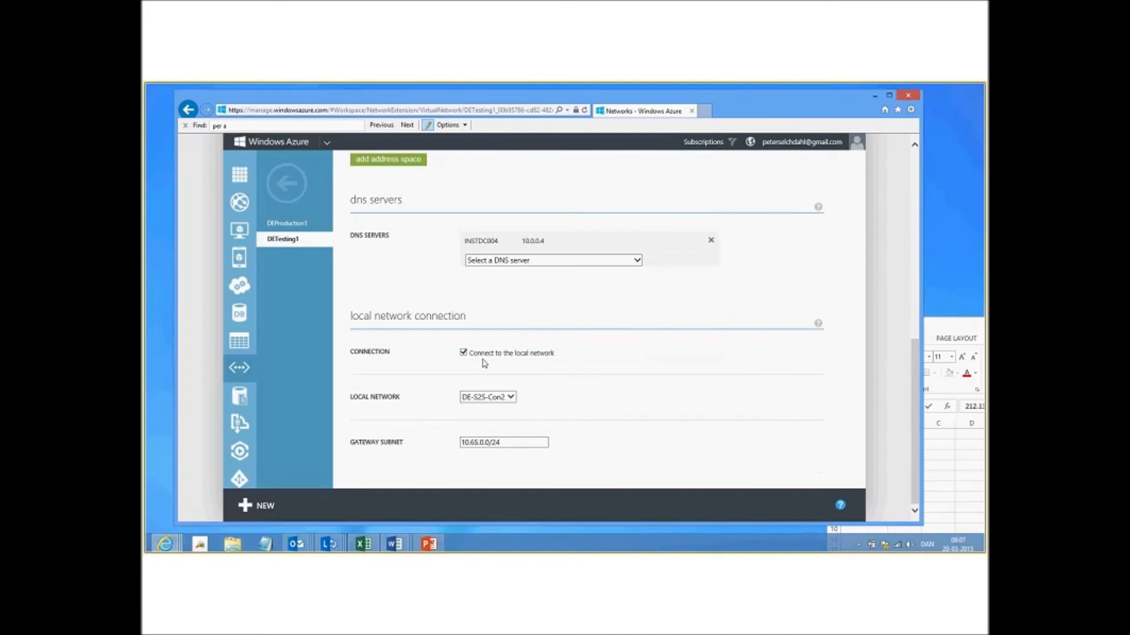
{"action": "left_click", "coordinate": [487, 397]}
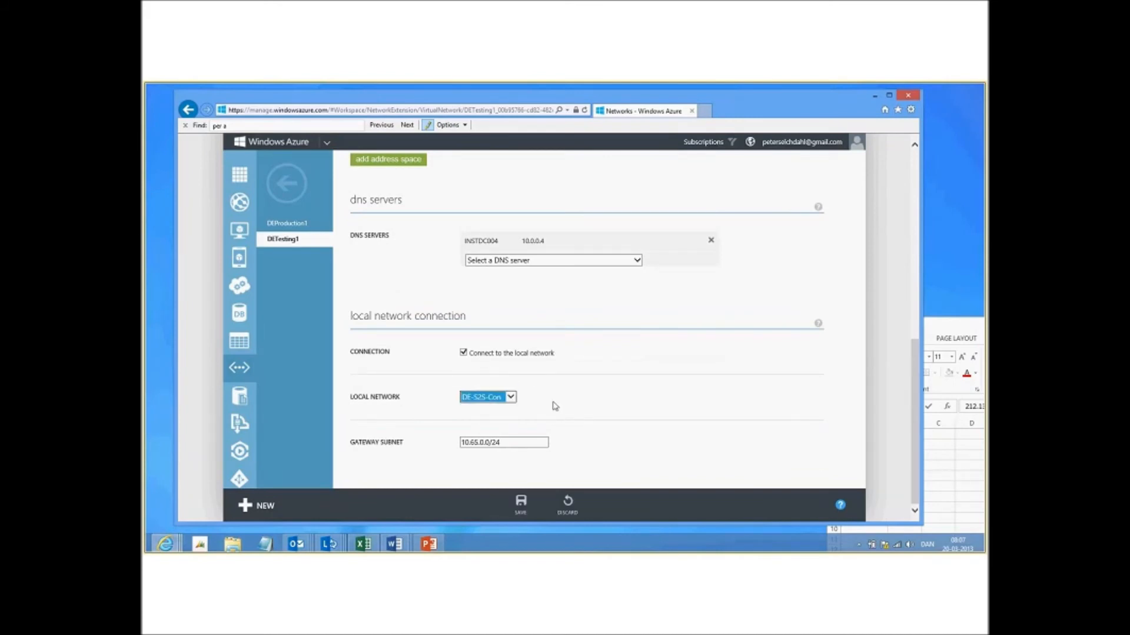
{"action": "left_click", "coordinate": [510, 396]}
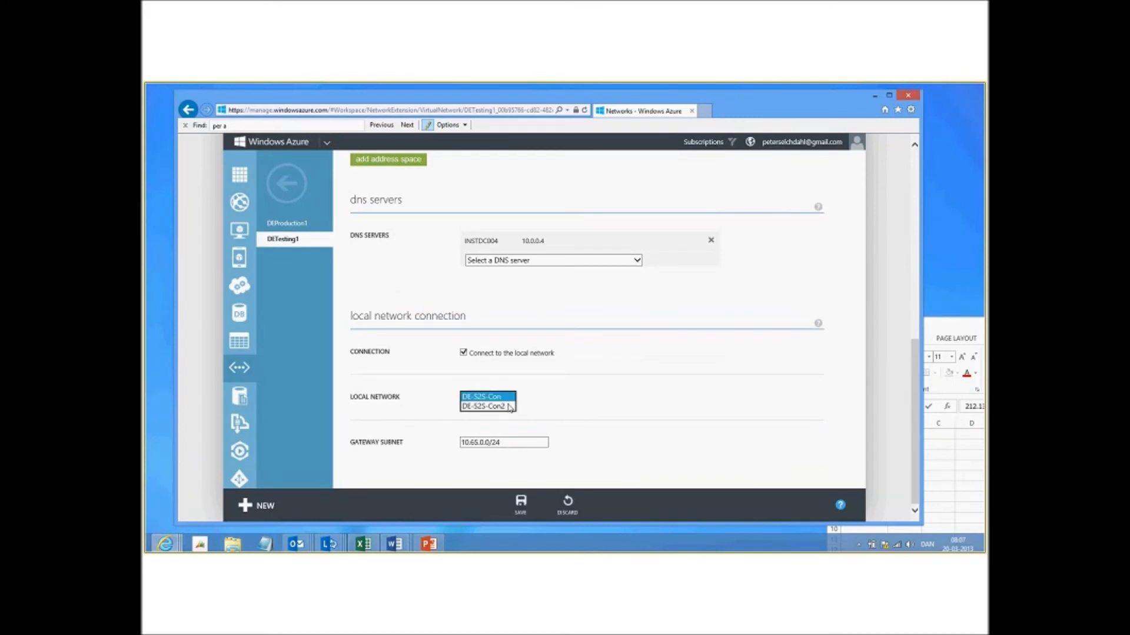
{"action": "left_click", "coordinate": [486, 397]}
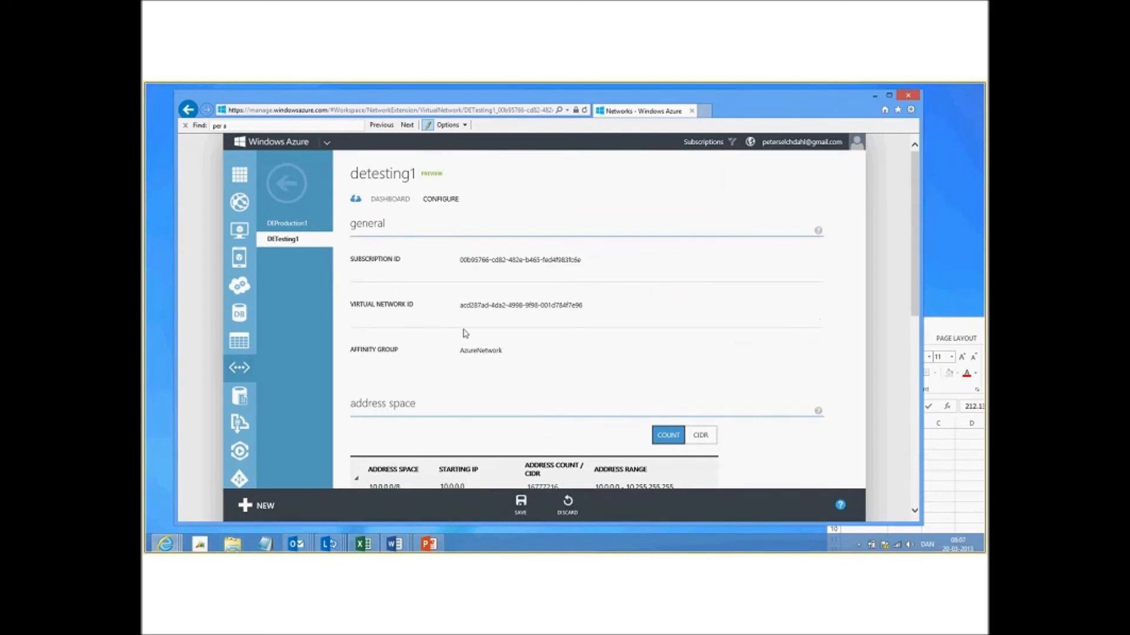
{"action": "mouse_move", "coordinate": [239, 258]}
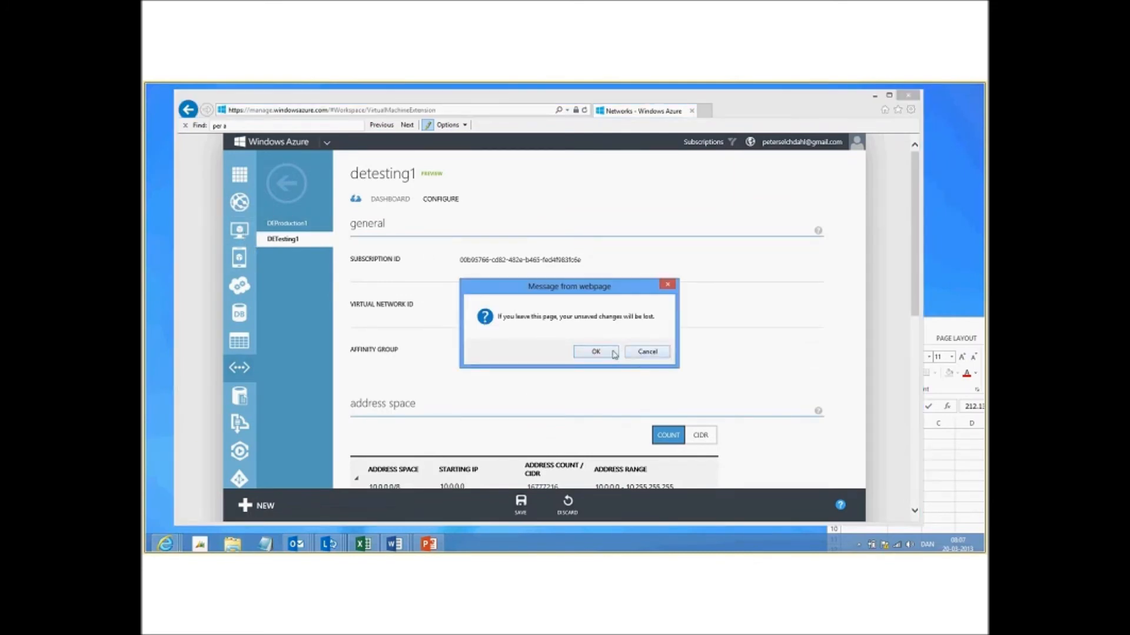
Step: Discard the unsaved change and start a new virtual machine from the image gallery
{"action": "left_click", "coordinate": [595, 352]}
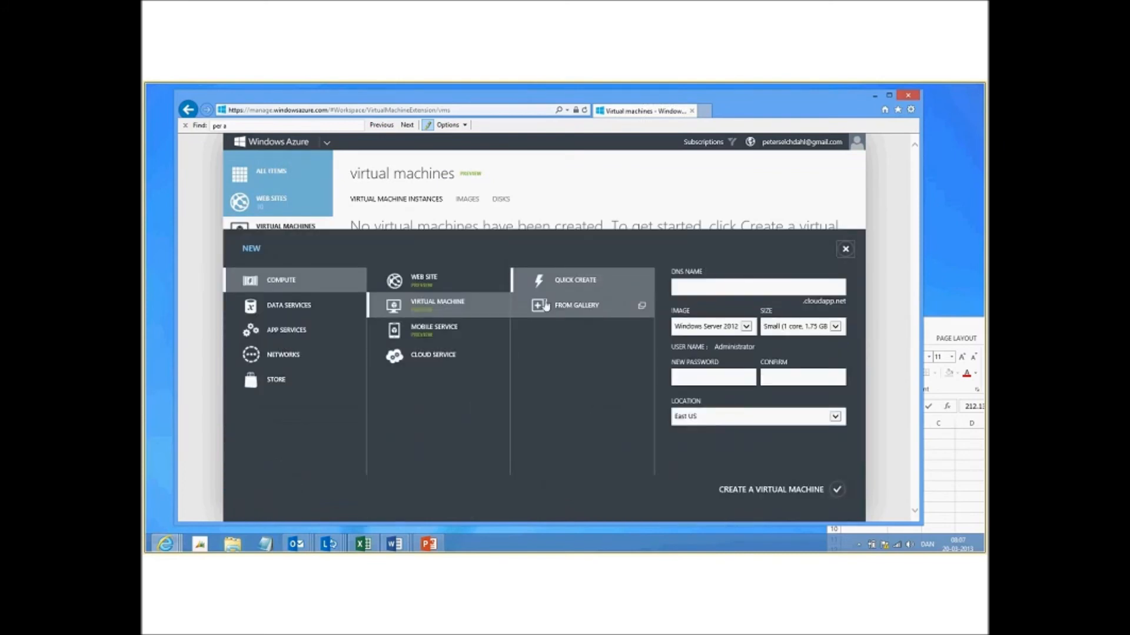
{"action": "mouse_move", "coordinate": [566, 317]}
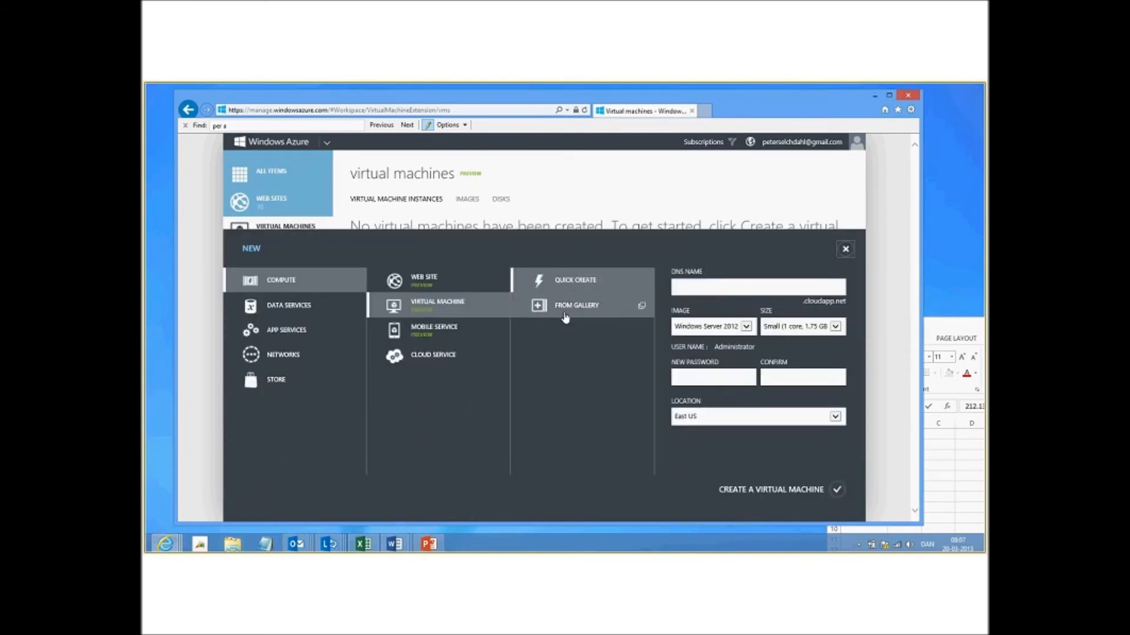
{"action": "mouse_move", "coordinate": [555, 315]}
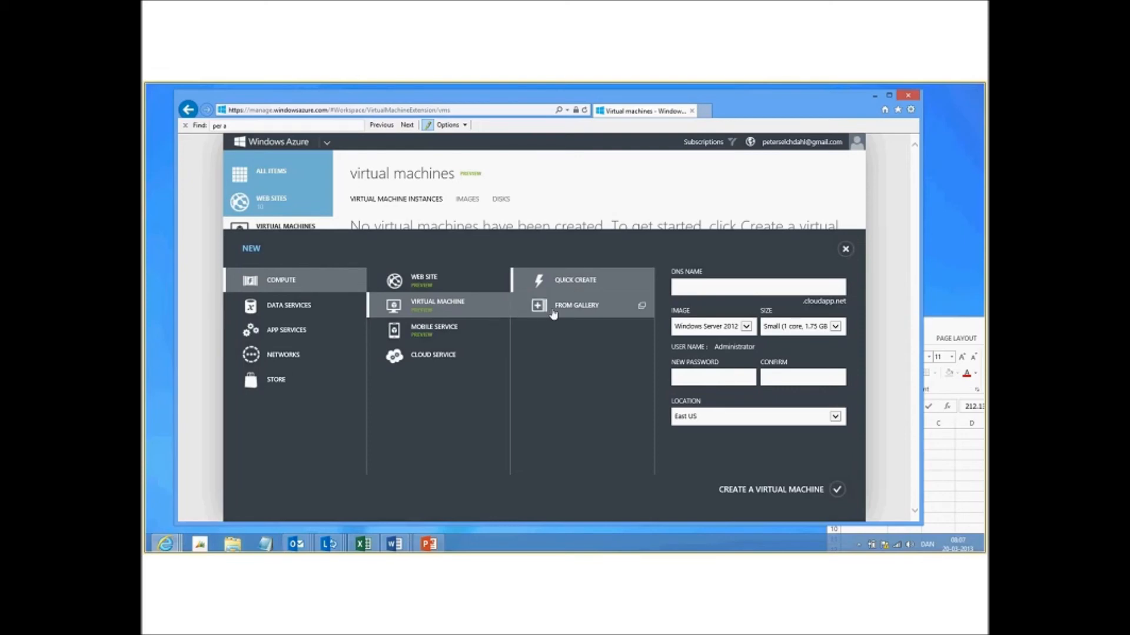
{"action": "left_click", "coordinate": [577, 305]}
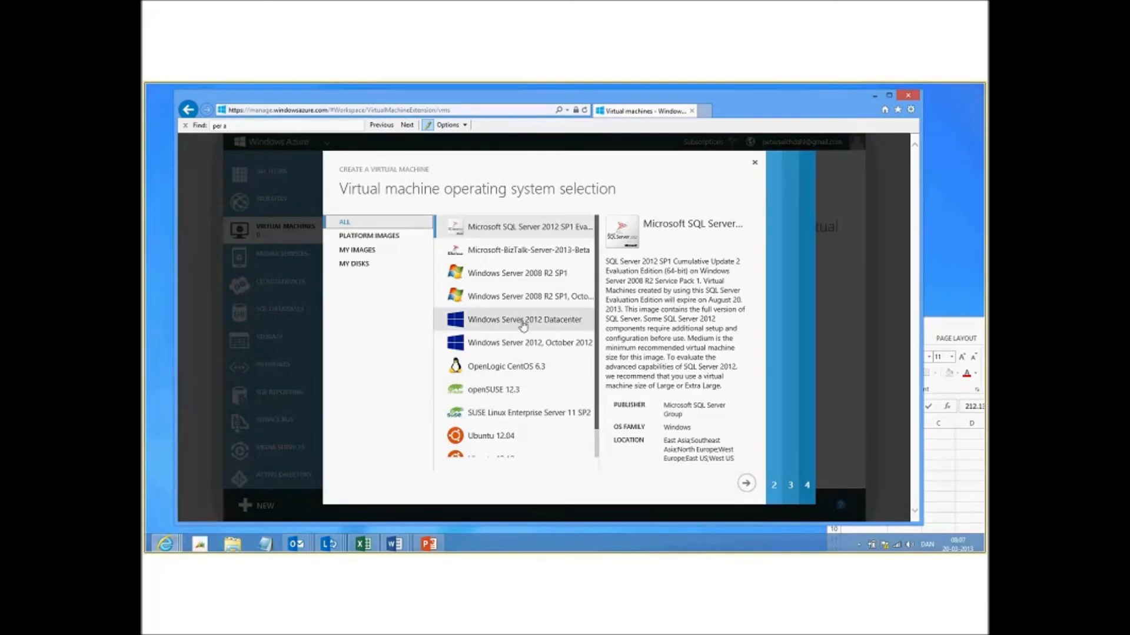
Step: Choose Windows Server 2012 Datacenter, name the VM Testing with a password, and continue
{"action": "left_click", "coordinate": [746, 484]}
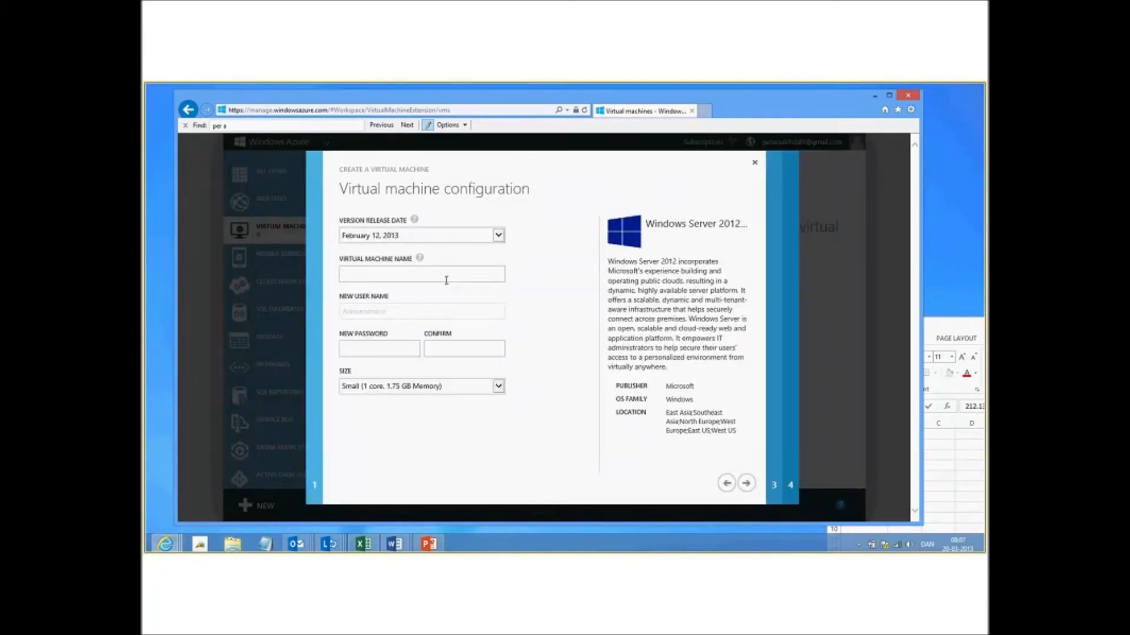
{"action": "type", "text": "Testing"}
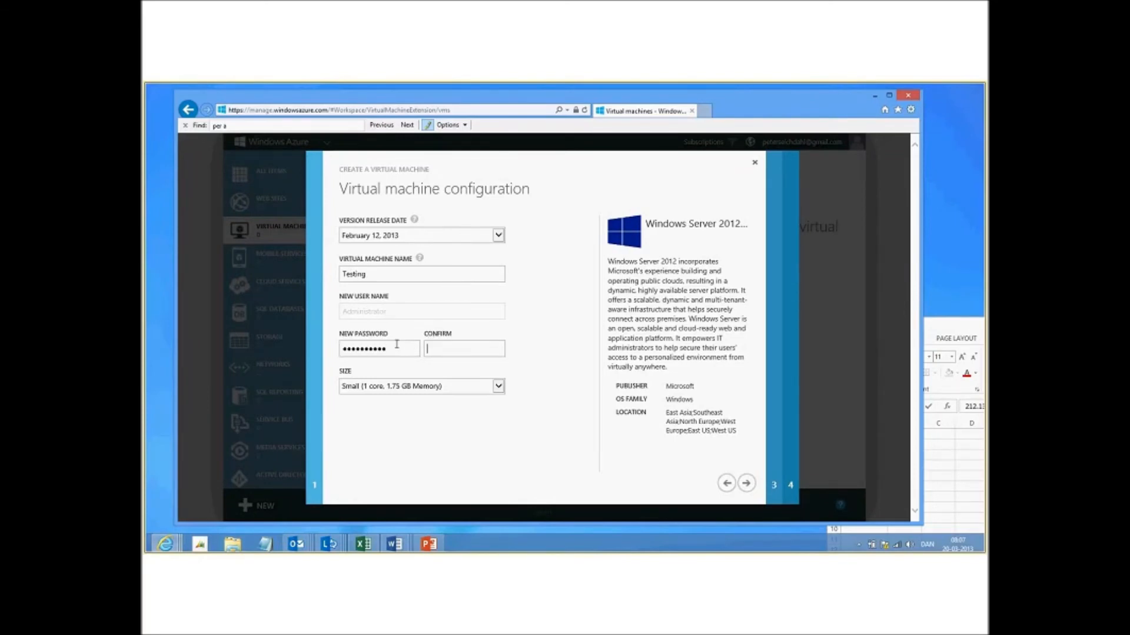
{"action": "type", "text": "••••••••••"}
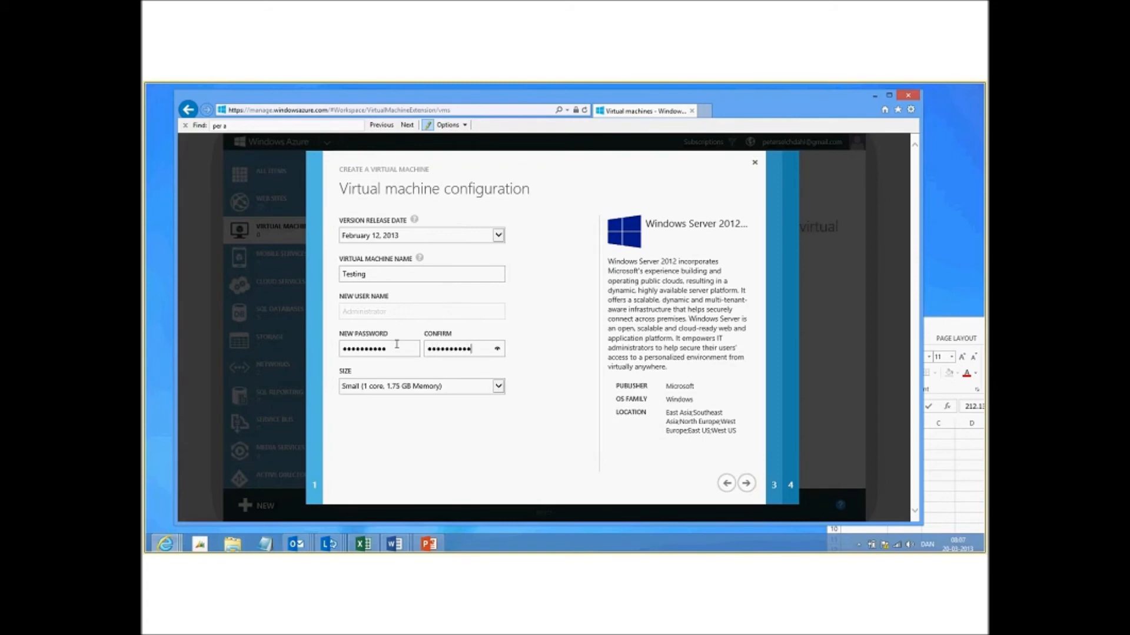
{"action": "left_click", "coordinate": [746, 482]}
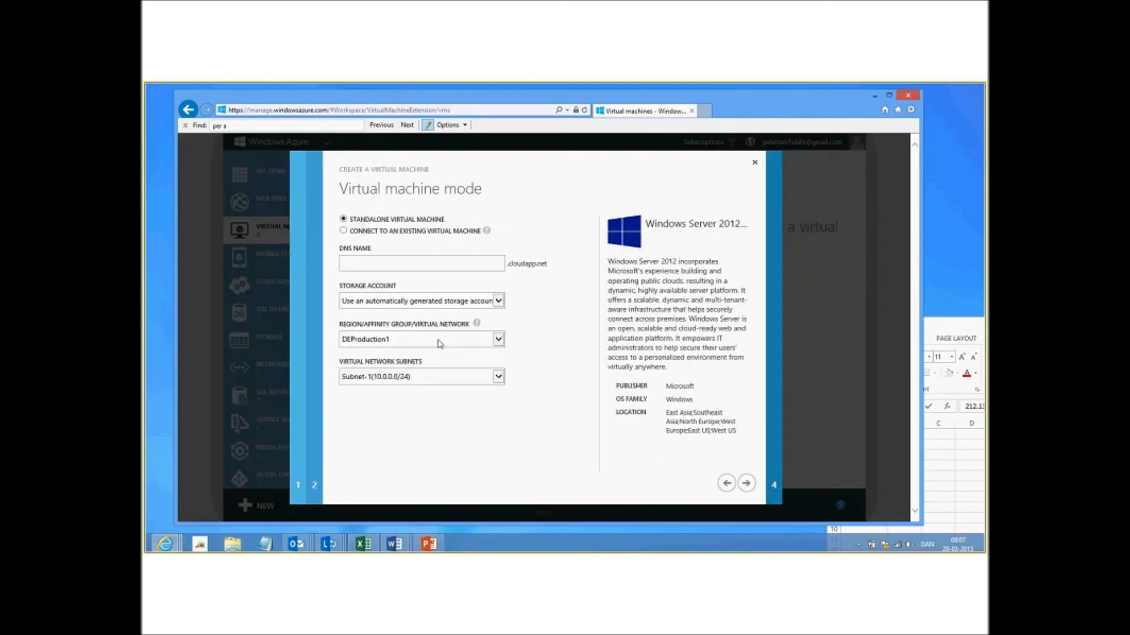
Step: Place the VM in virtual network DETesting1, subnet Something(10.0.0.0/11), and continue to options
{"action": "type", "text": "sdfasfsfs"}
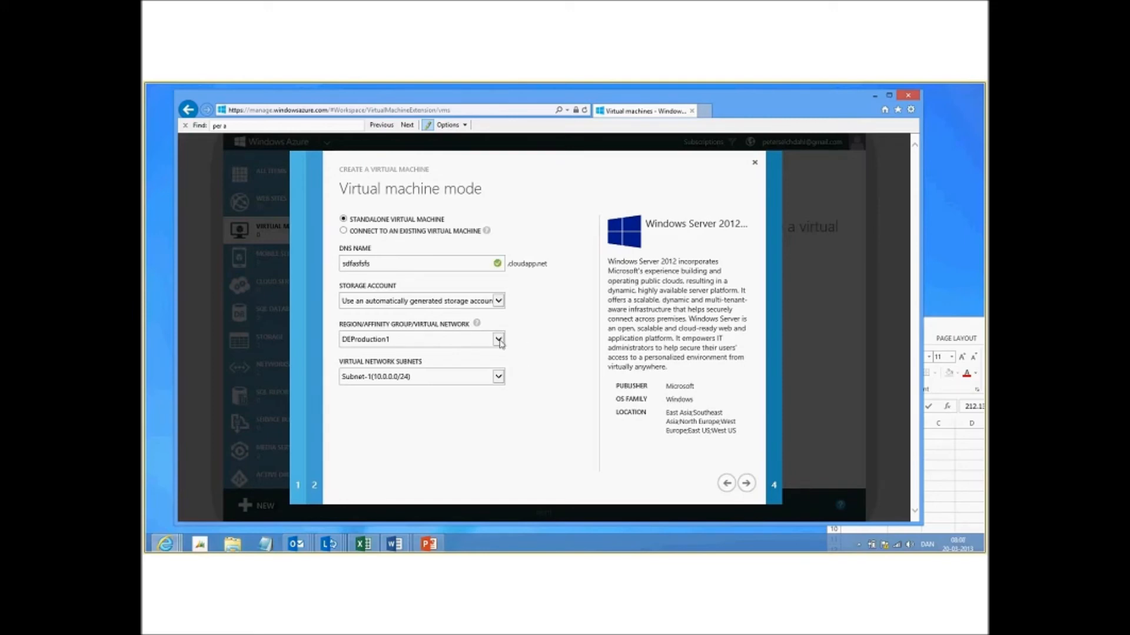
{"action": "left_click", "coordinate": [498, 339]}
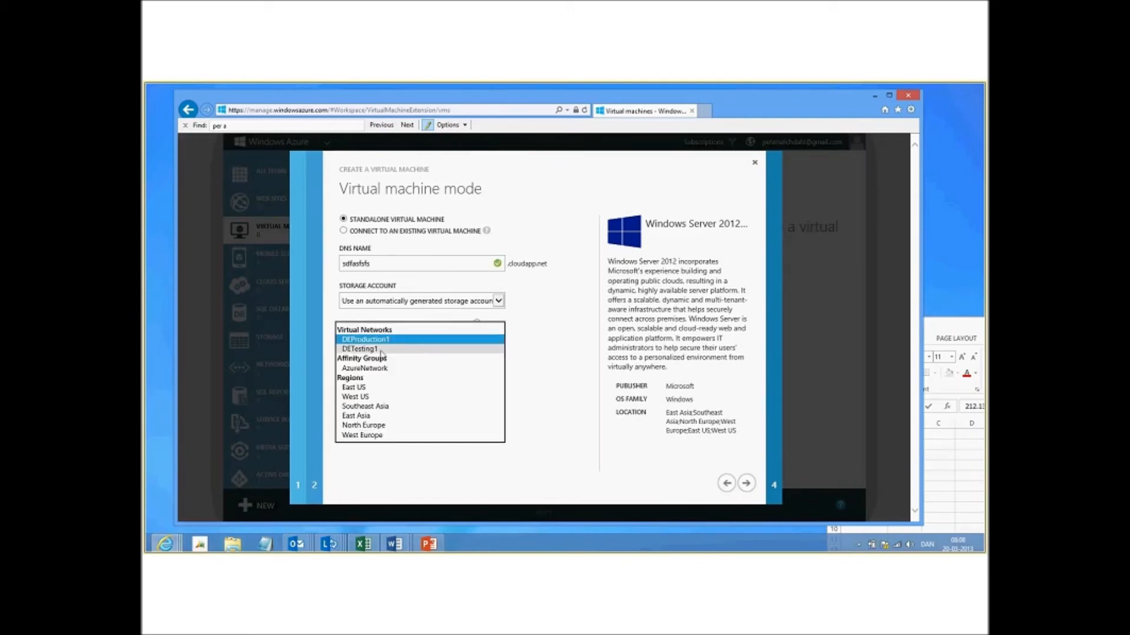
{"action": "left_click", "coordinate": [358, 348]}
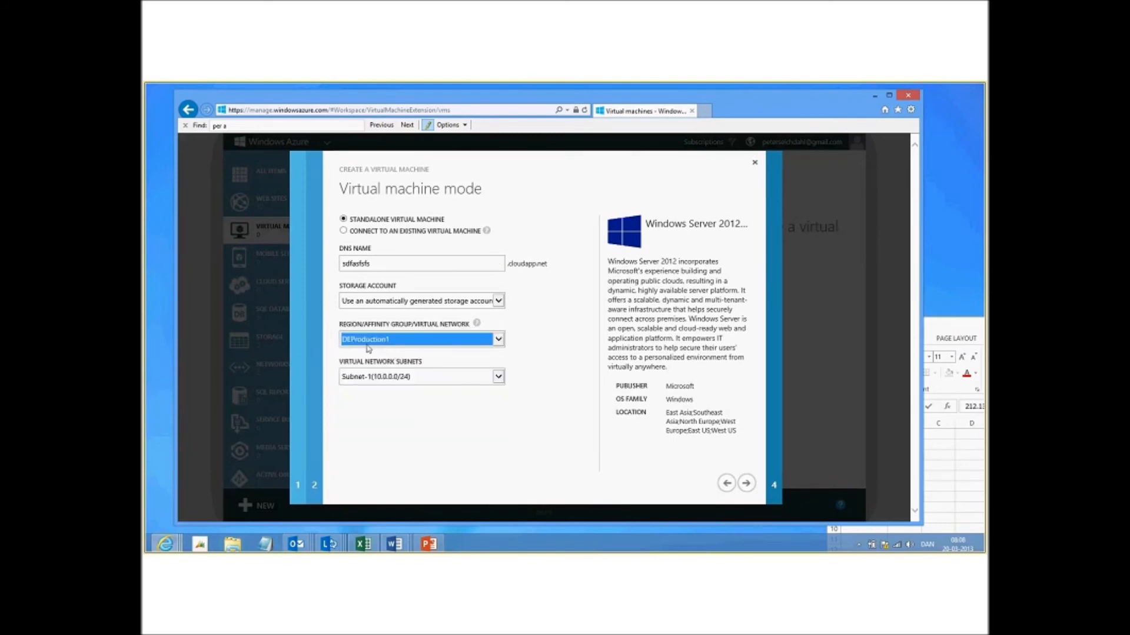
{"action": "mouse_move", "coordinate": [396, 387]}
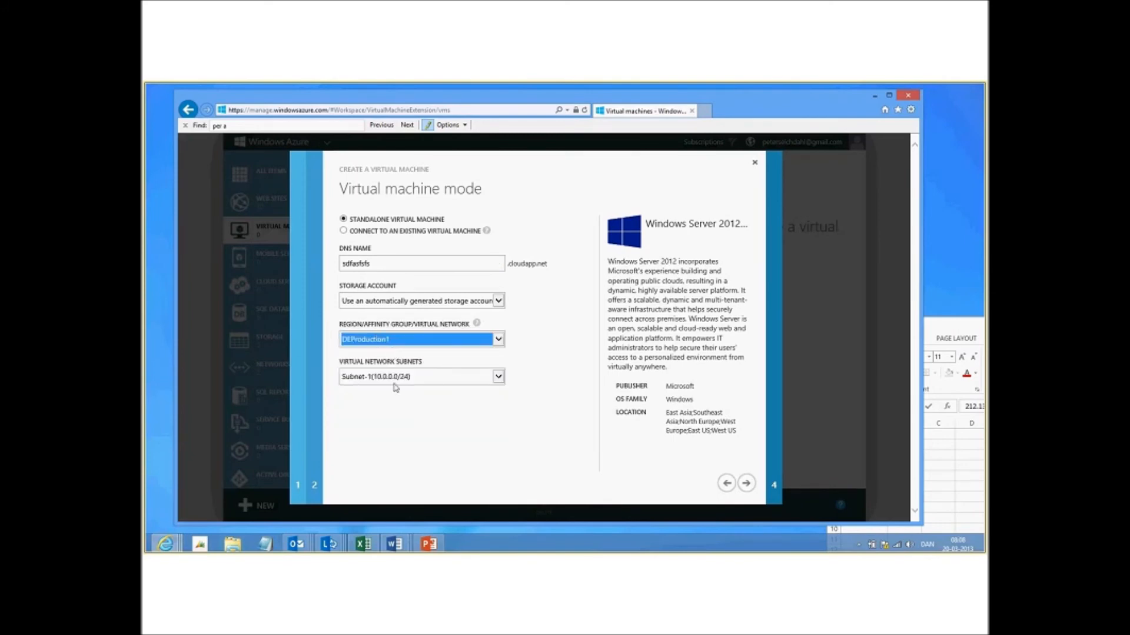
{"action": "left_click", "coordinate": [496, 376]}
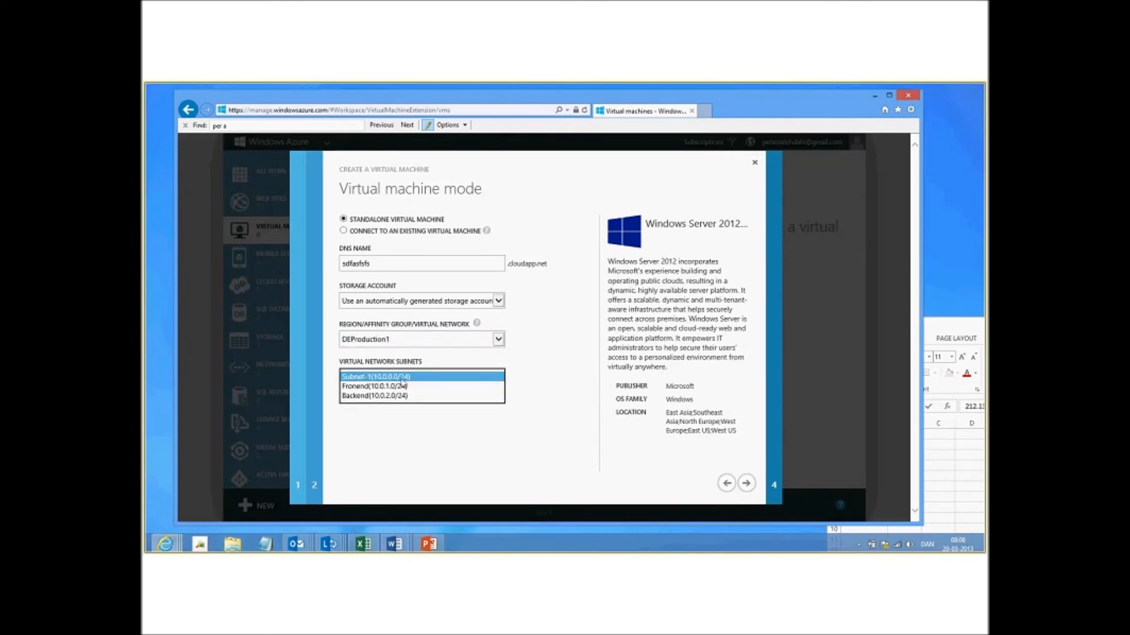
{"action": "left_click", "coordinate": [498, 339]}
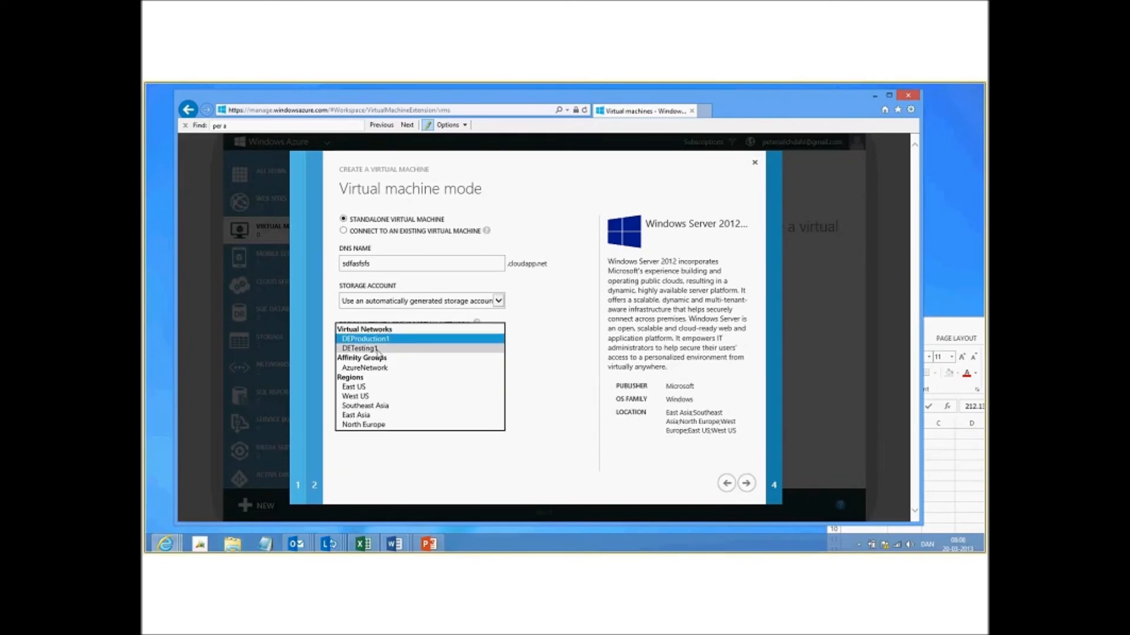
{"action": "left_click", "coordinate": [359, 348]}
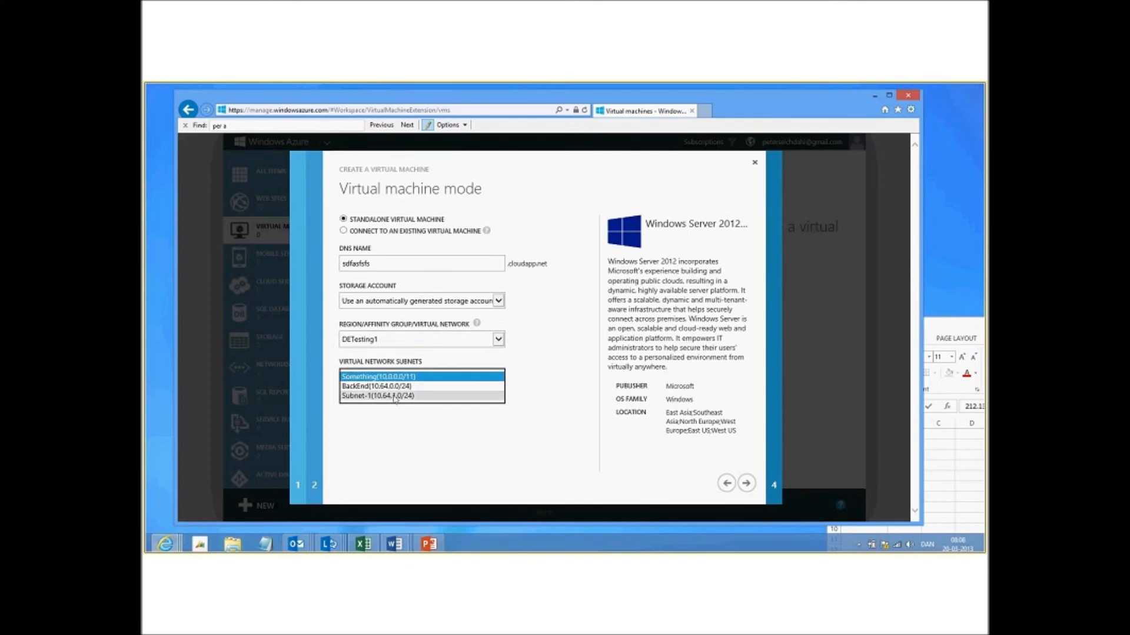
{"action": "left_click", "coordinate": [377, 395]}
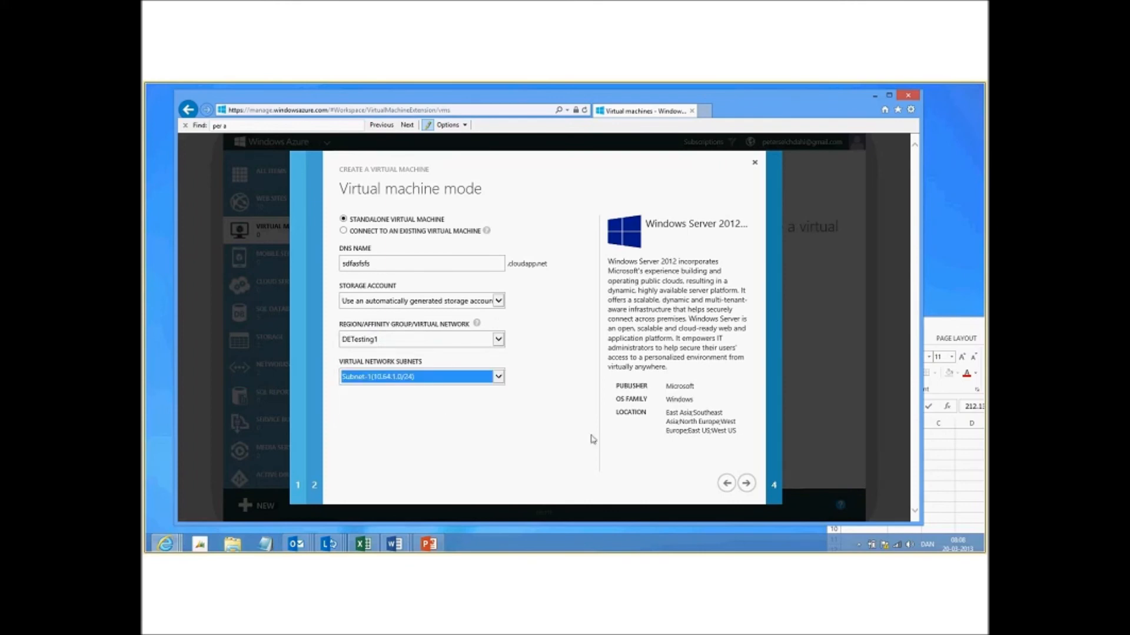
{"action": "left_click", "coordinate": [497, 377]}
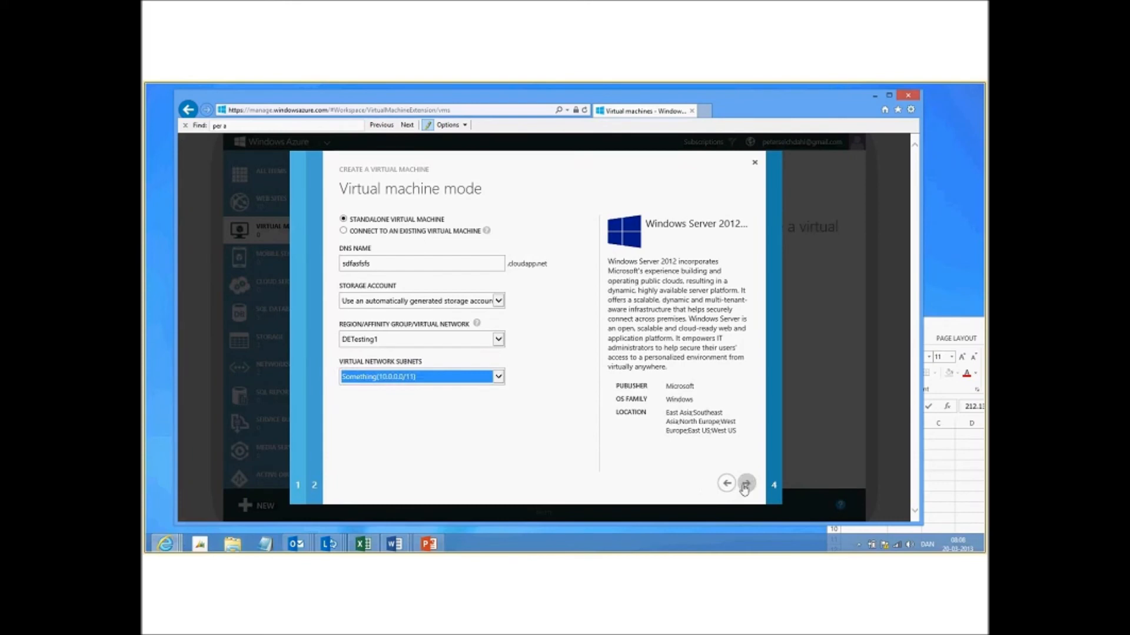
{"action": "left_click", "coordinate": [746, 482]}
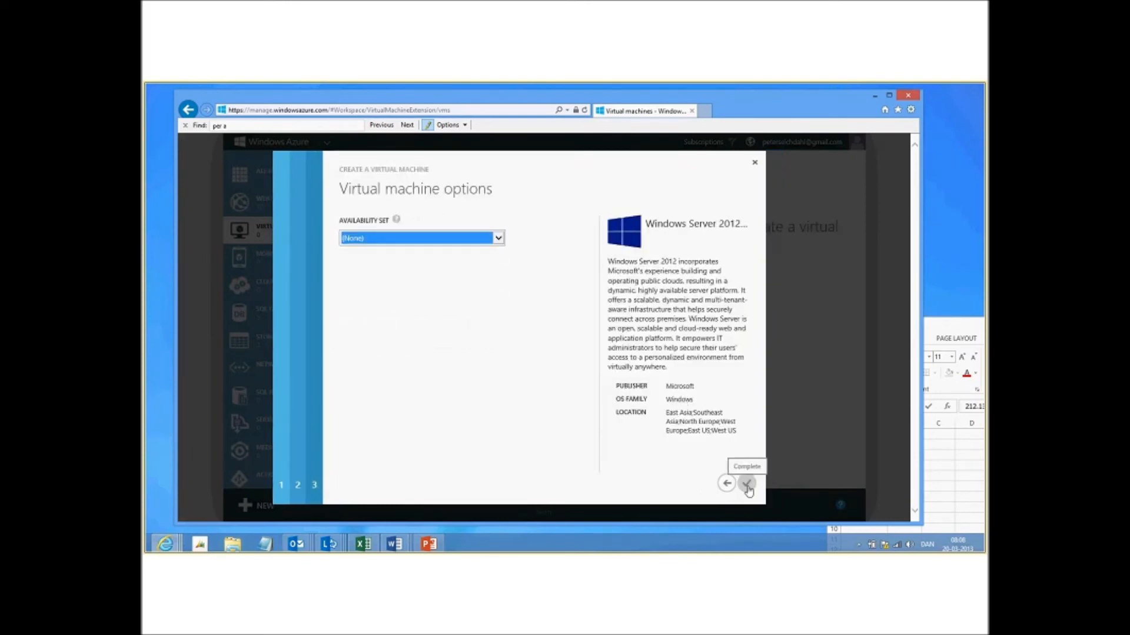
Step: Submit the Testing VM for creation and return to the Networks list
{"action": "left_click", "coordinate": [747, 483]}
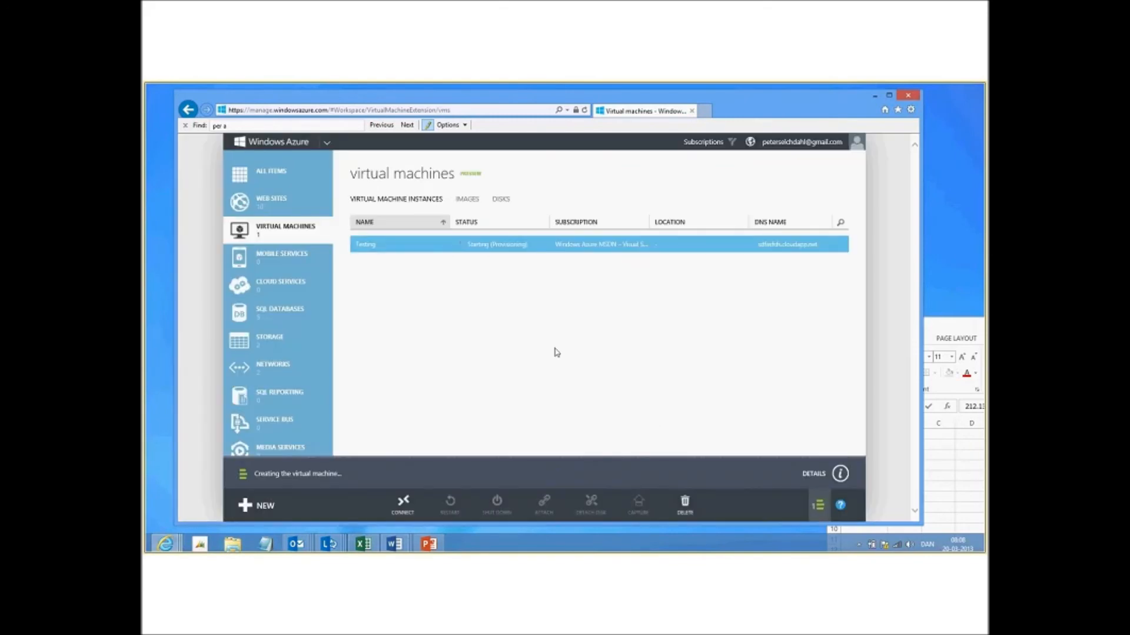
{"action": "mouse_move", "coordinate": [560, 284]}
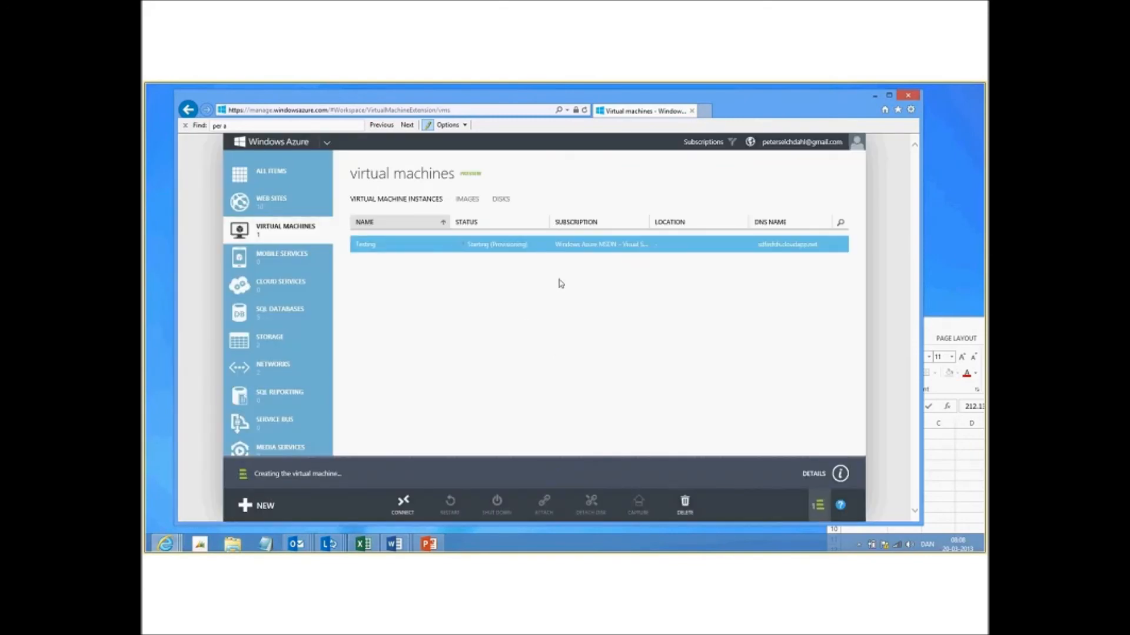
{"action": "mouse_move", "coordinate": [546, 257]}
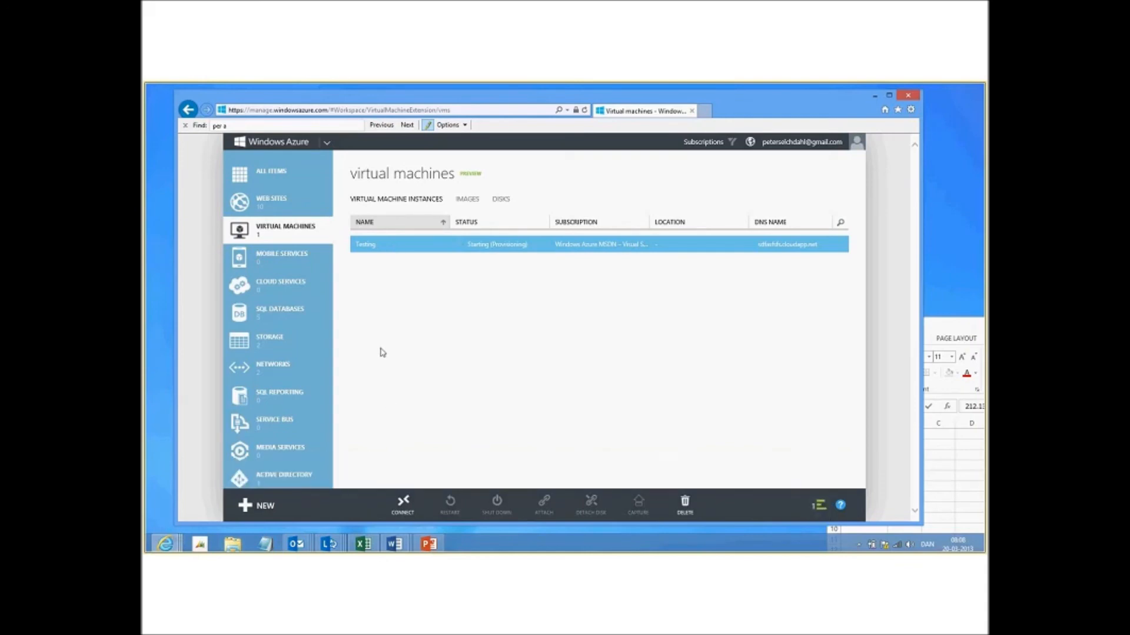
{"action": "left_click", "coordinate": [272, 368]}
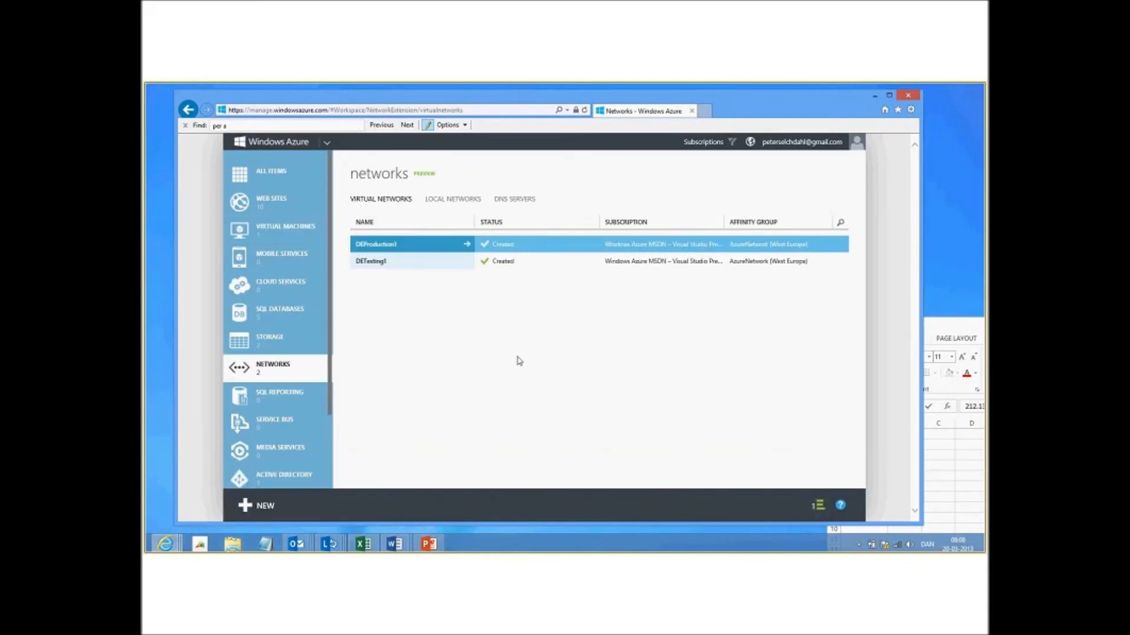
{"action": "left_click", "coordinate": [371, 261]}
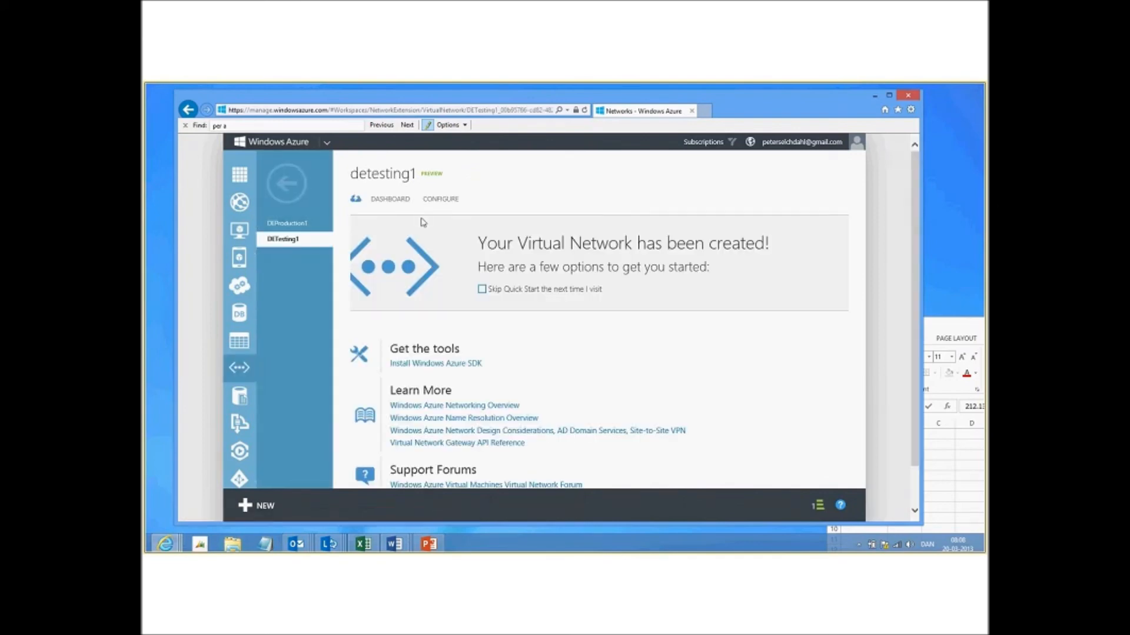
{"action": "left_click", "coordinate": [391, 199]}
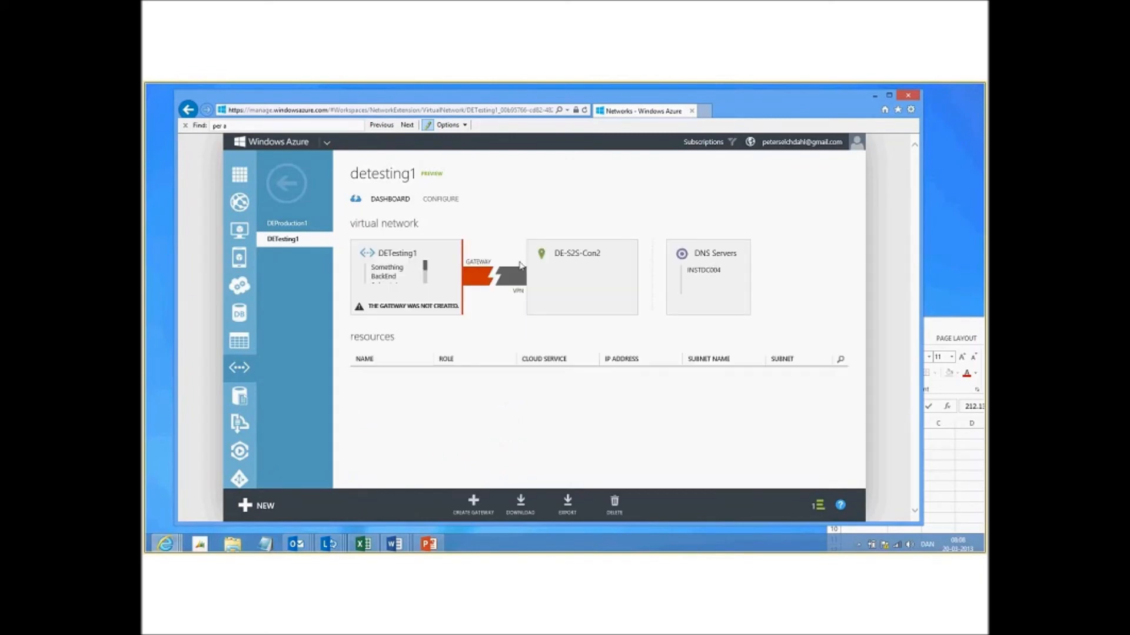
{"action": "mouse_move", "coordinate": [395, 388]}
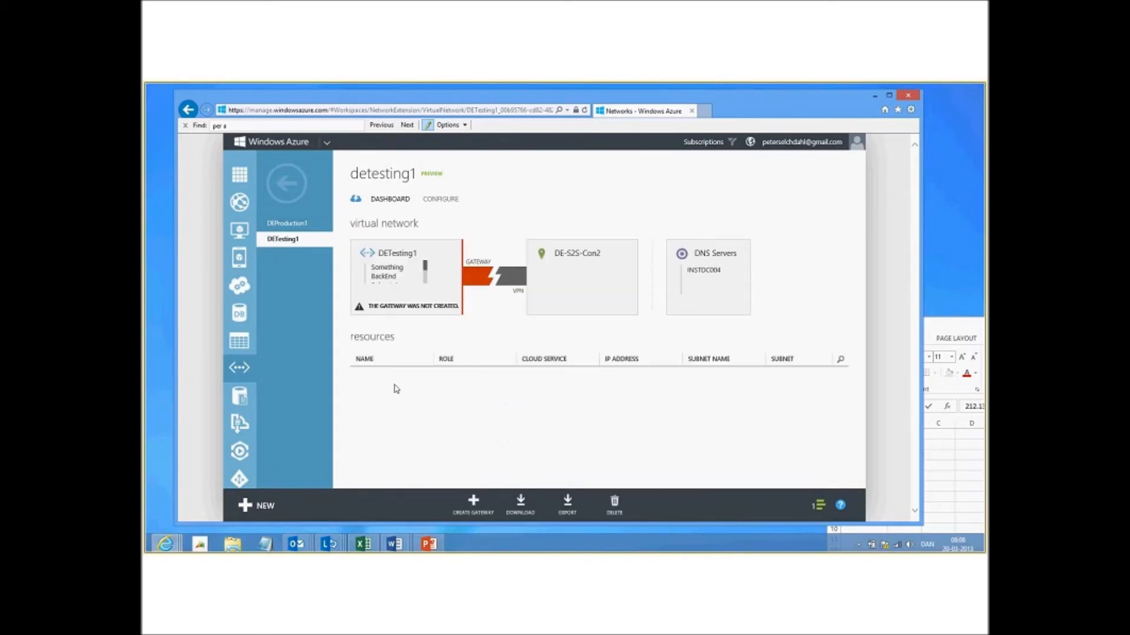
{"action": "mouse_move", "coordinate": [240, 230]}
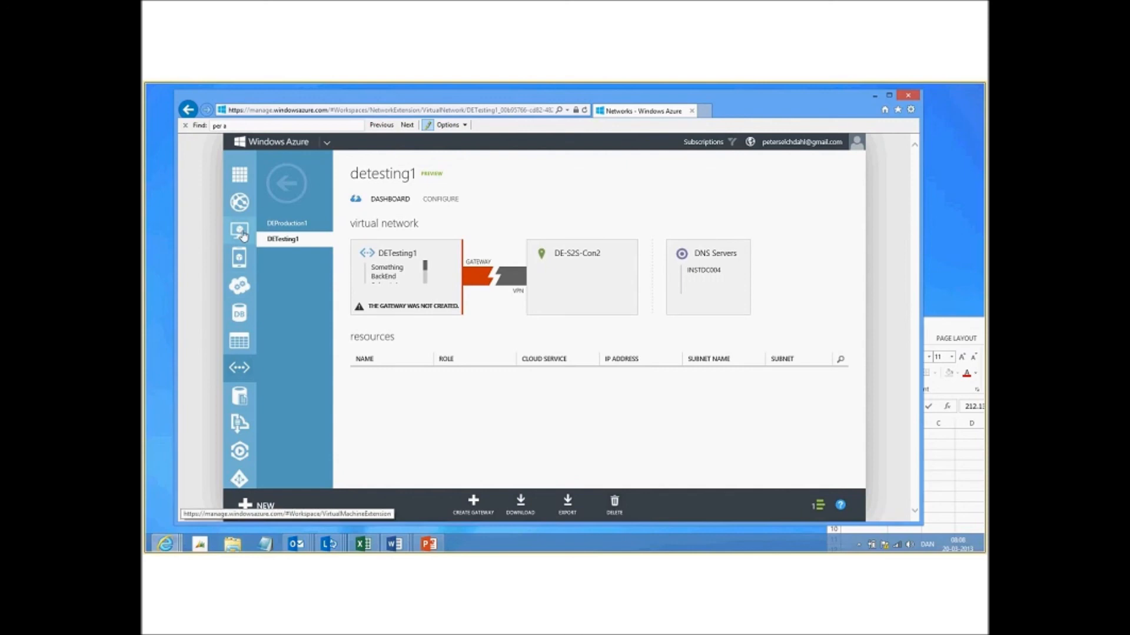
{"action": "left_click", "coordinate": [239, 229]}
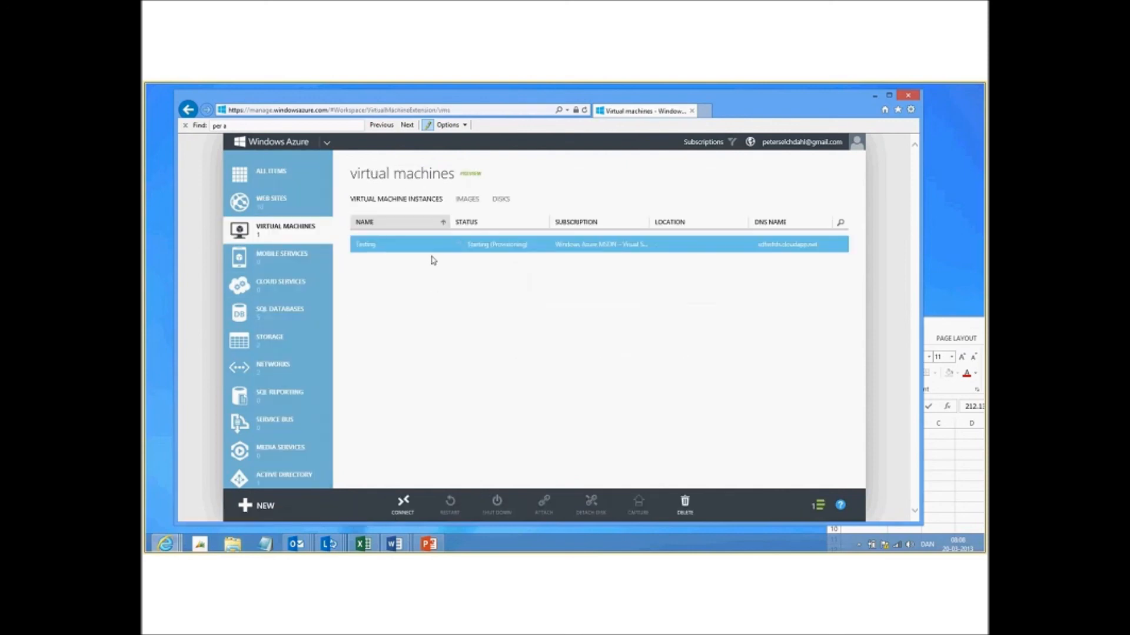
{"action": "mouse_move", "coordinate": [404, 269]}
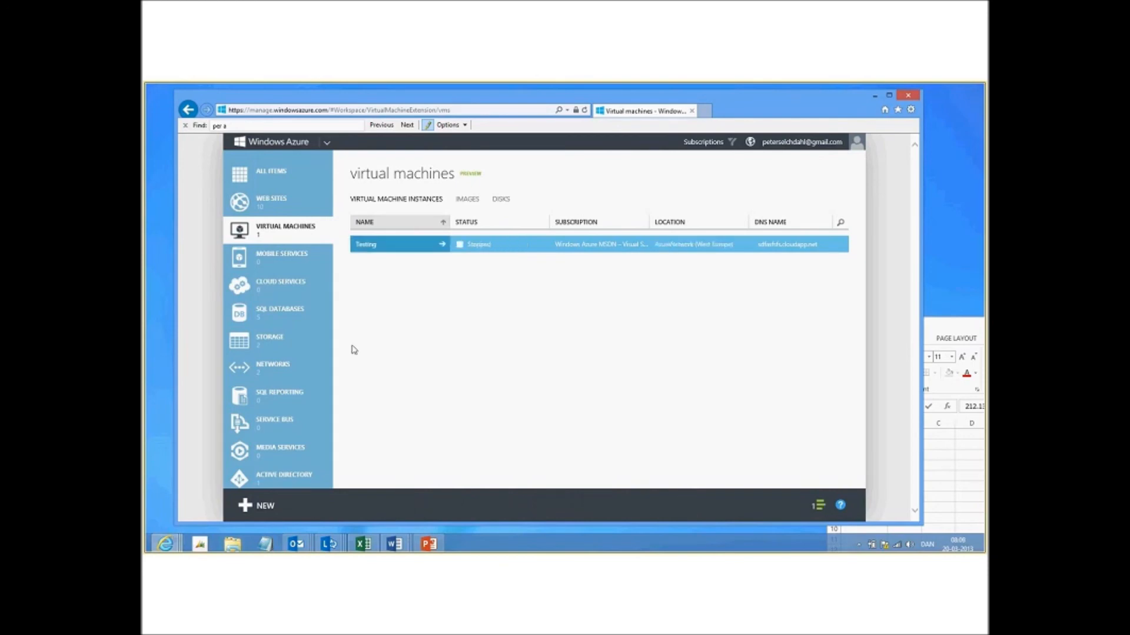
{"action": "left_click", "coordinate": [397, 243]}
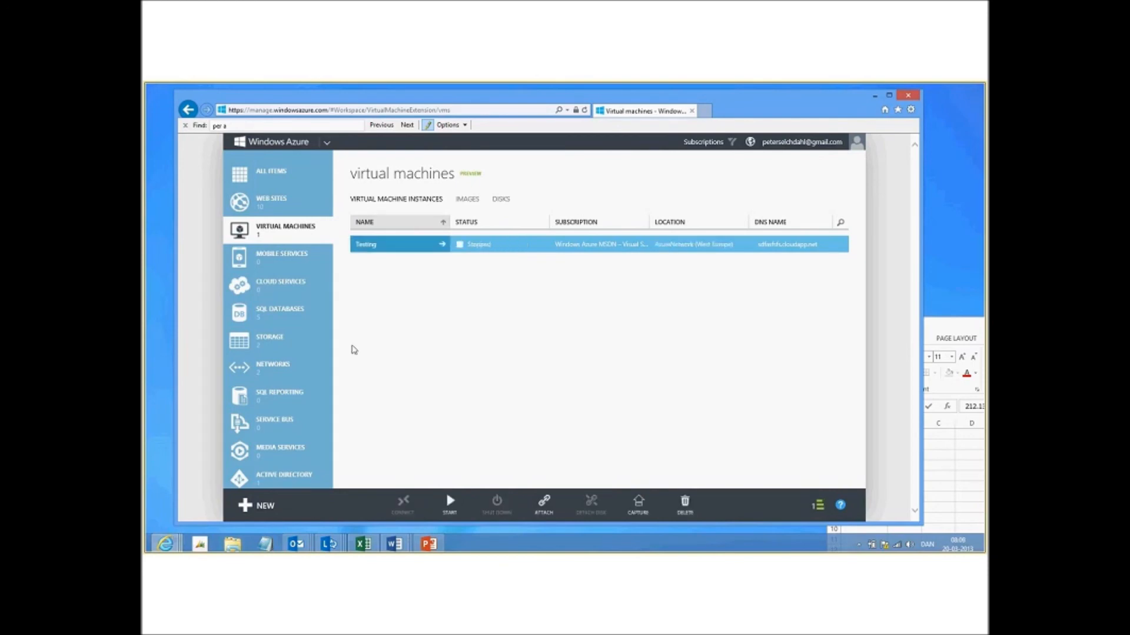
{"action": "mouse_move", "coordinate": [412, 254]}
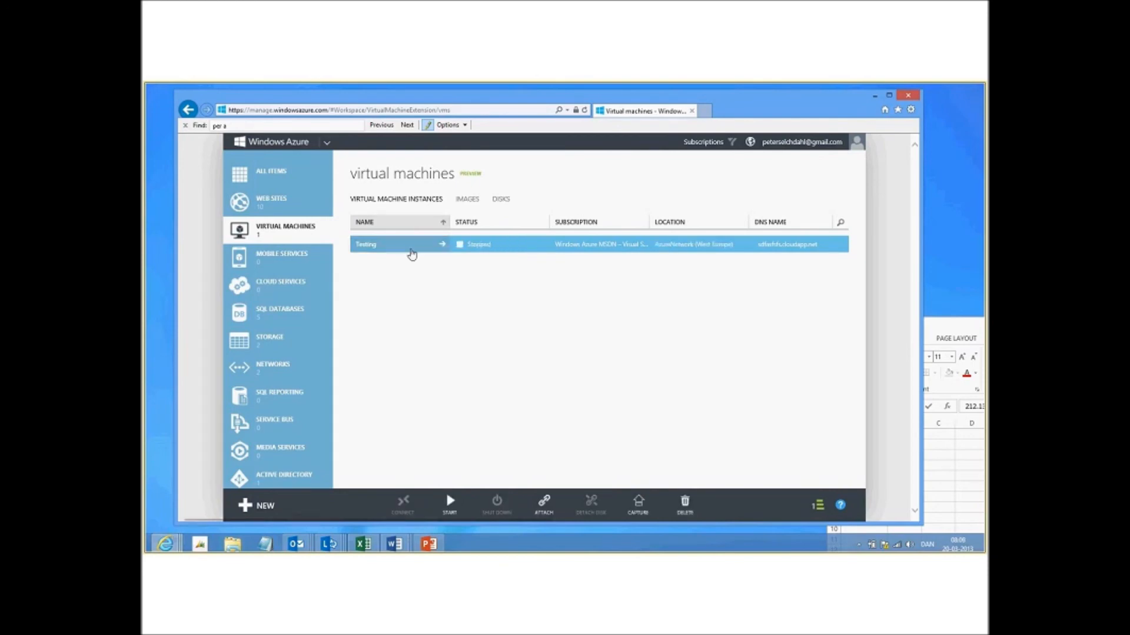
{"action": "mouse_move", "coordinate": [272, 364]}
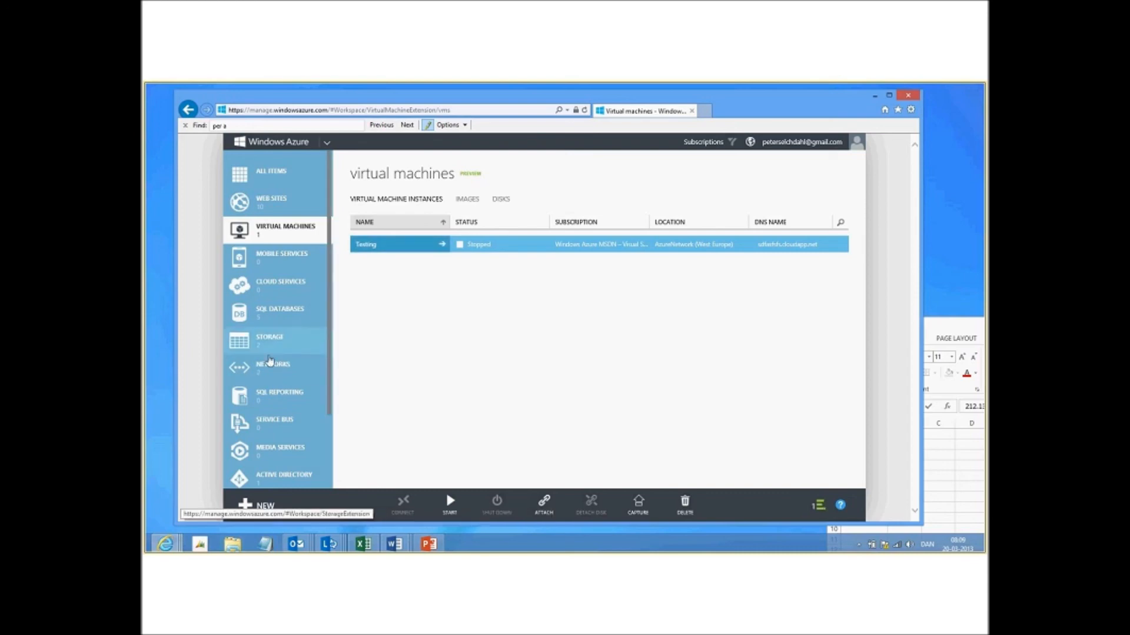
{"action": "left_click", "coordinate": [272, 367]}
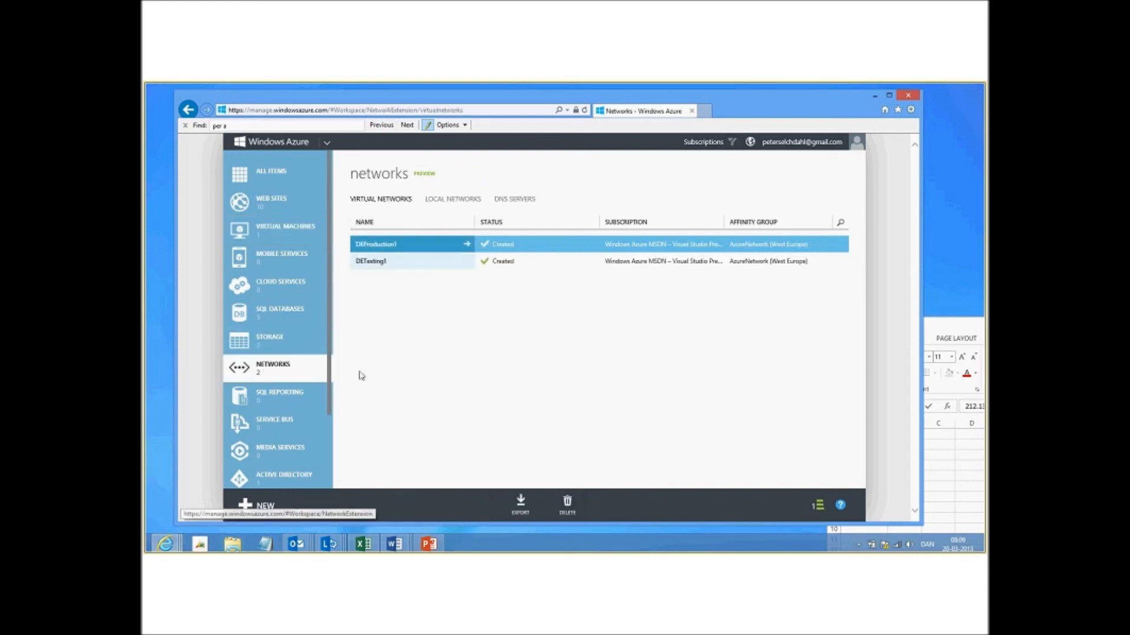
Step: View DETesting1's dashboard showing the Testing VM at 10.0.0.4 in the Something subnet
{"action": "left_click", "coordinate": [370, 262]}
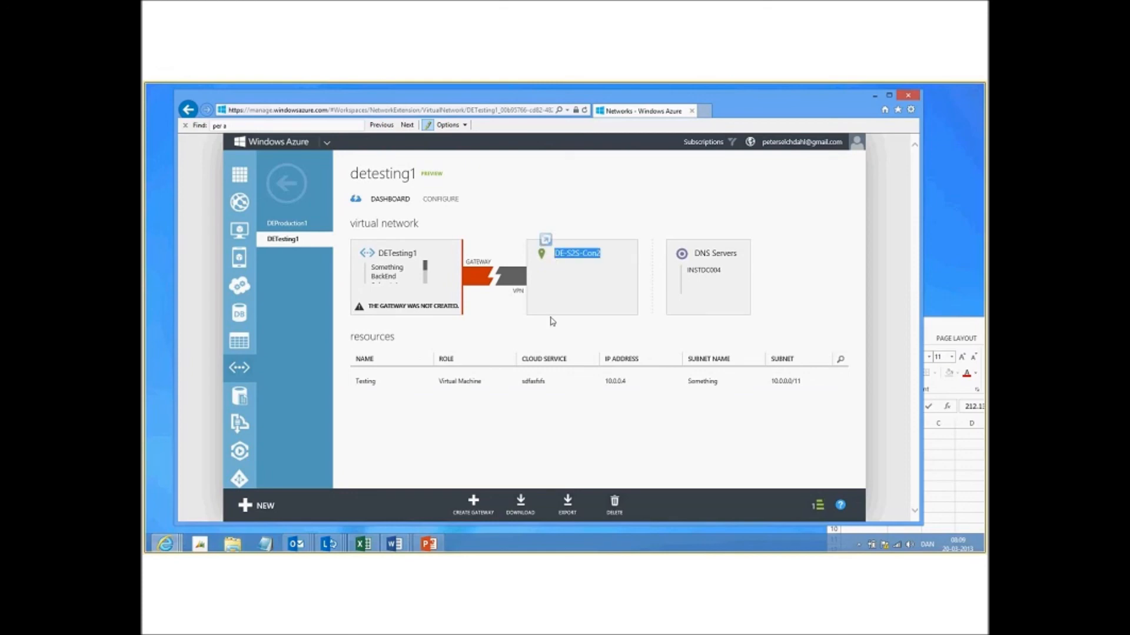
{"action": "mouse_move", "coordinate": [567, 300]}
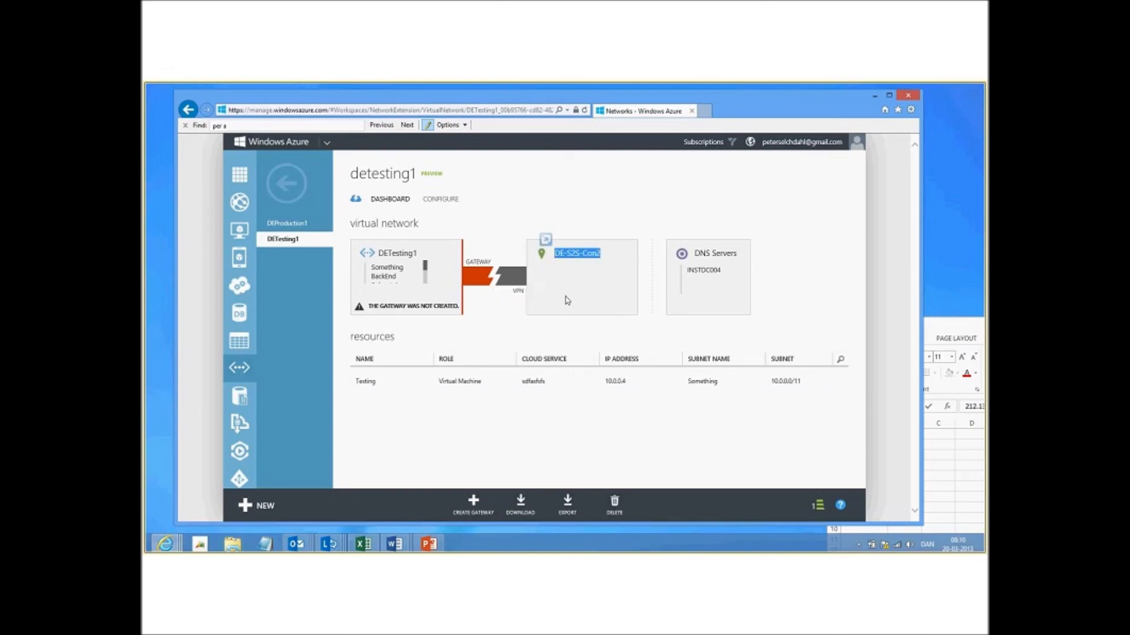
{"action": "left_click", "coordinate": [576, 276]}
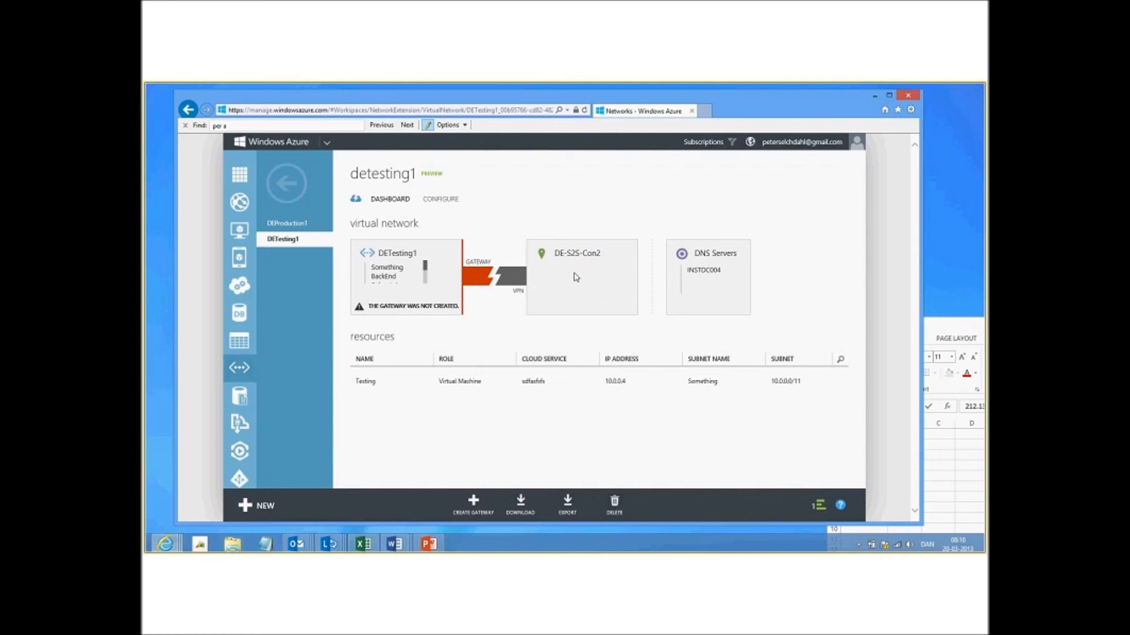
{"action": "mouse_move", "coordinate": [601, 296]}
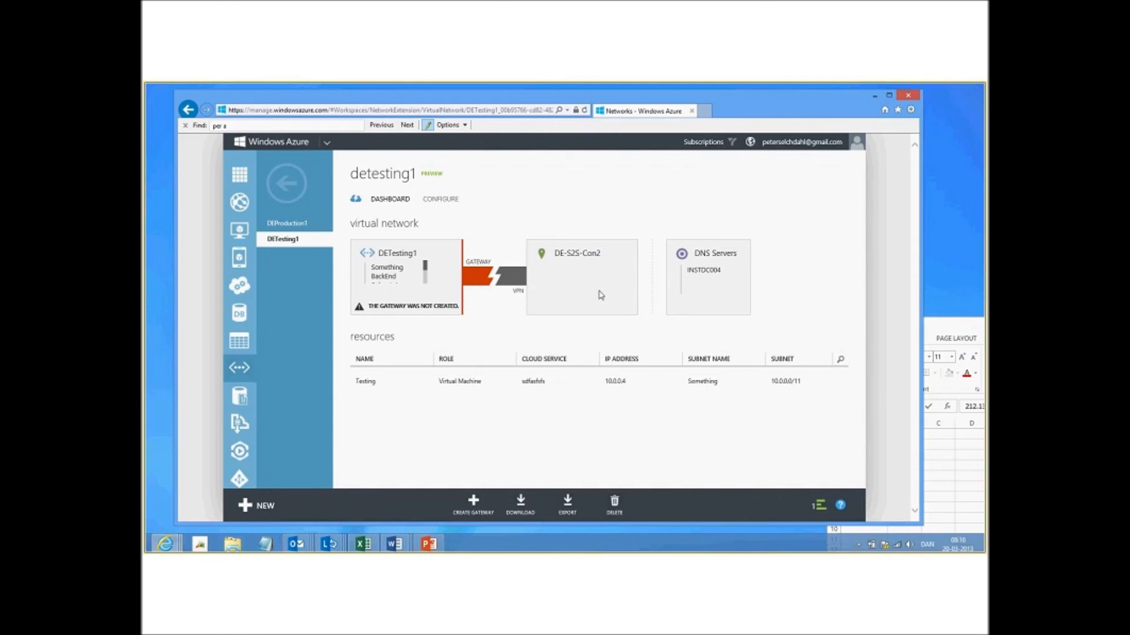